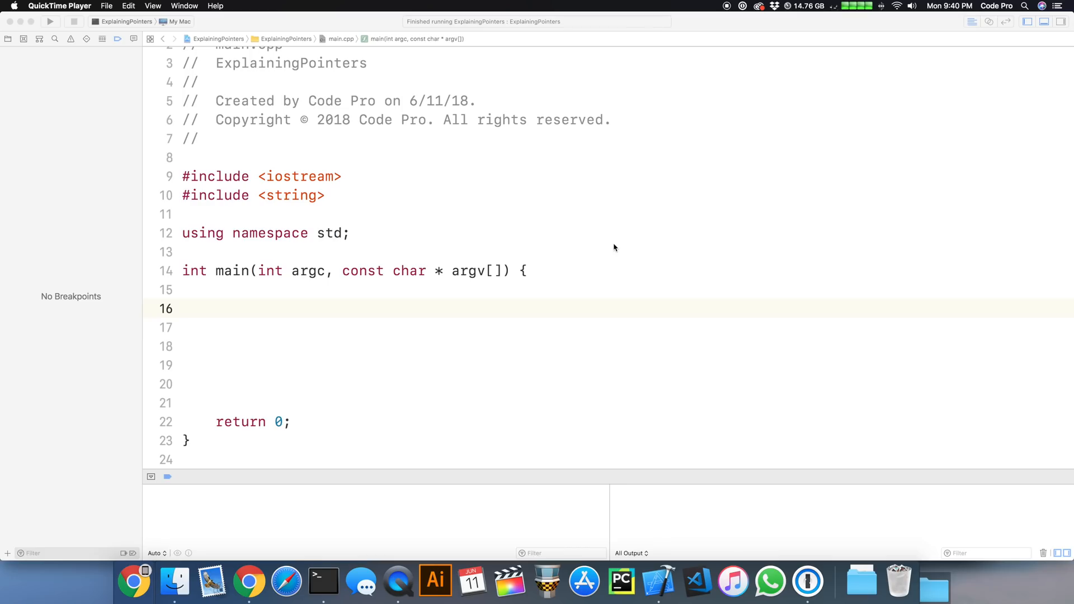
mouse_move(606, 244)
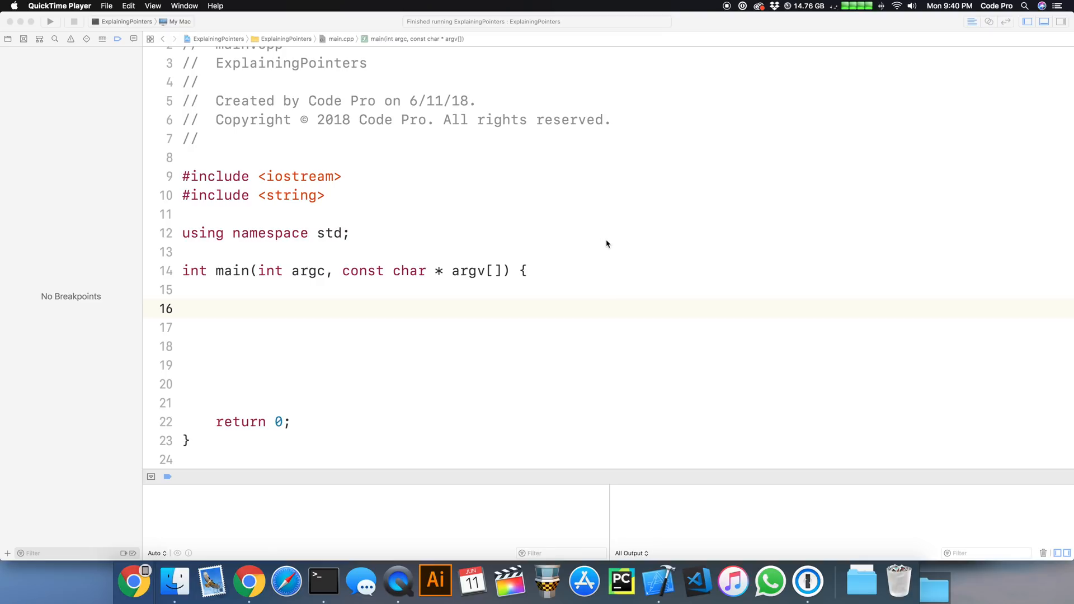
mouse_move(597, 254)
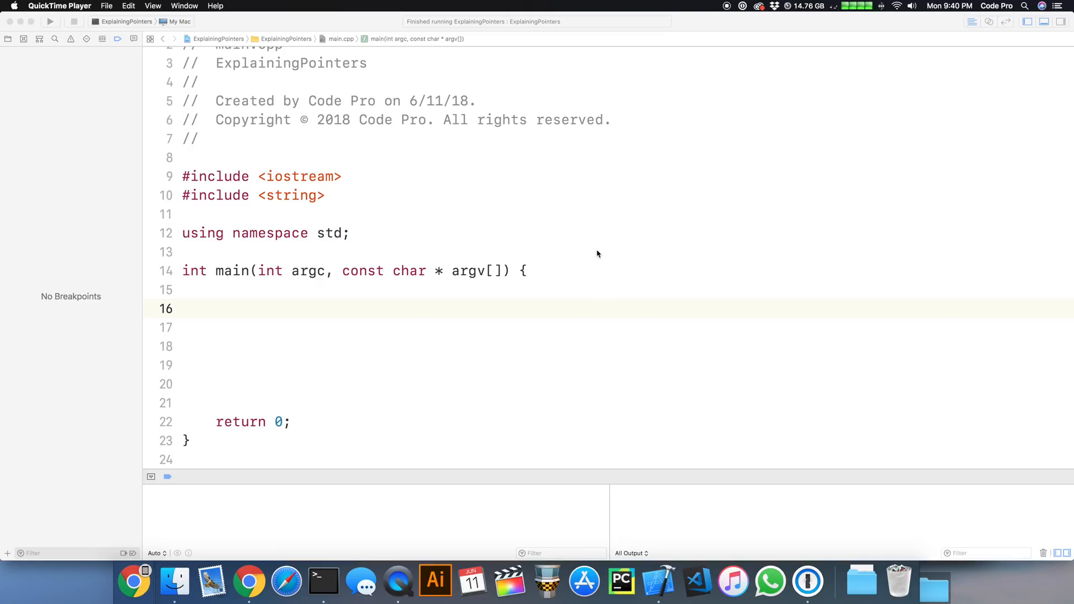
mouse_move(306, 289)
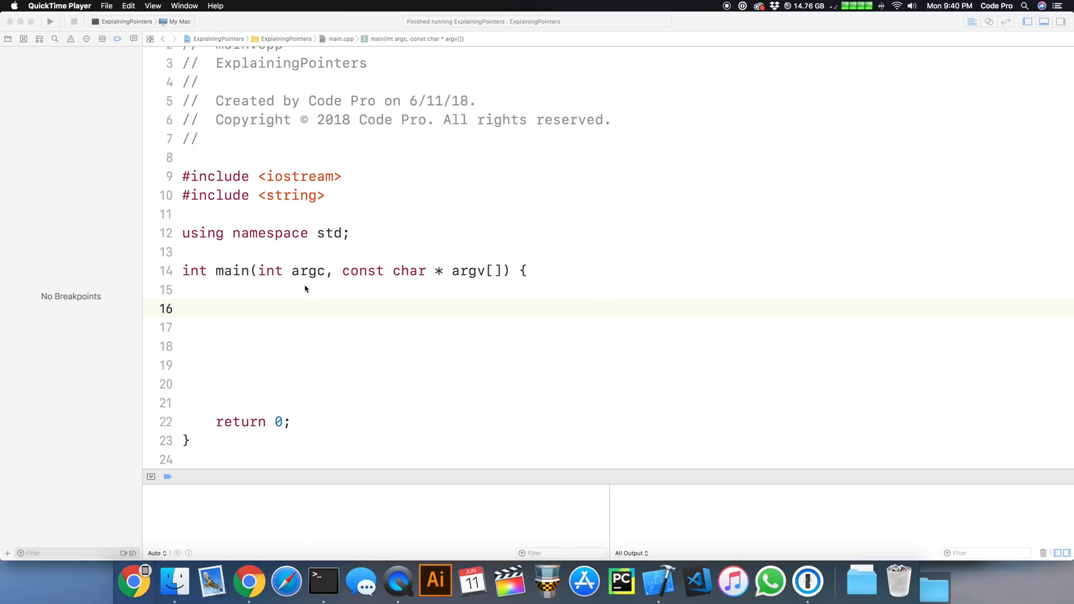
mouse_move(301, 301)
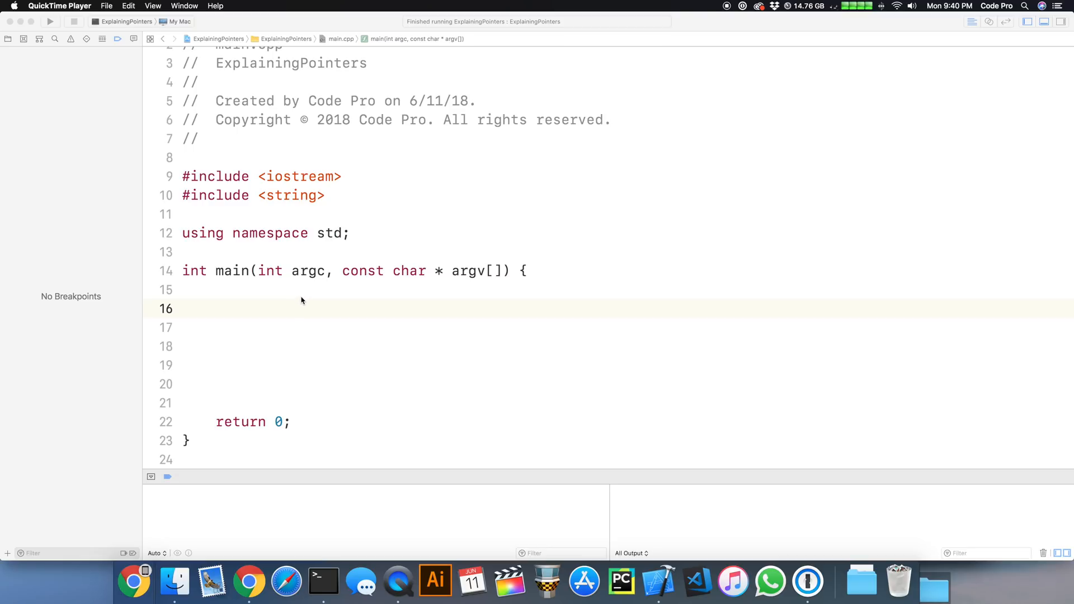
mouse_move(302, 305)
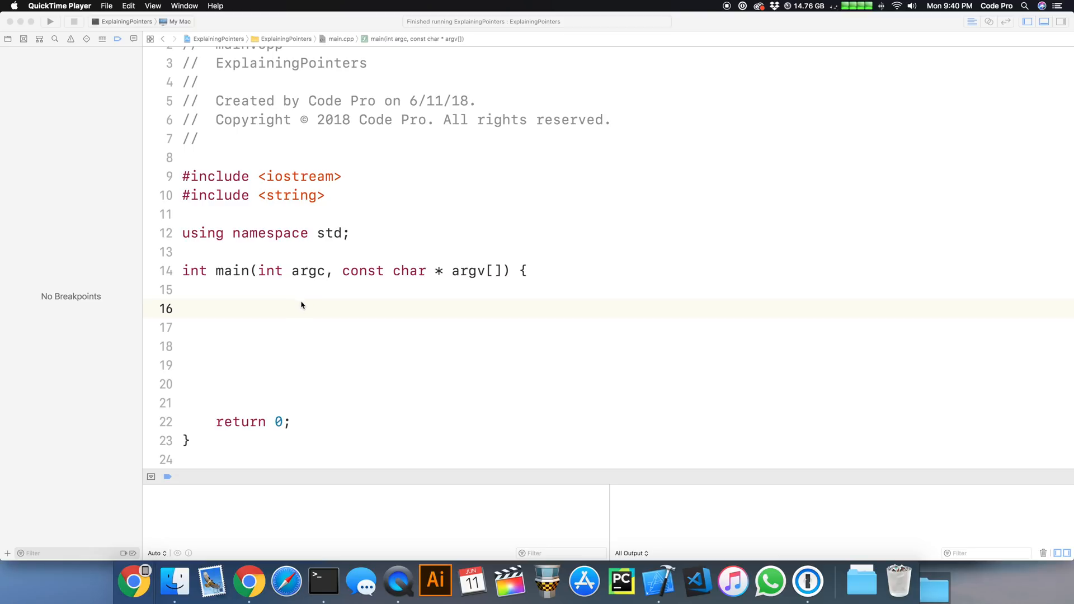
mouse_move(300, 305)
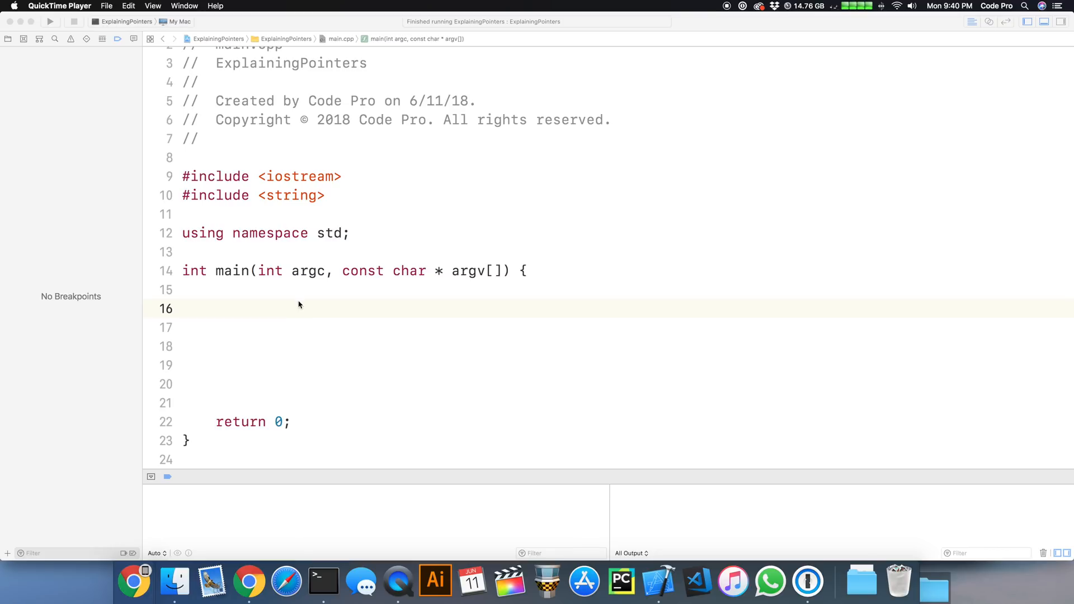
mouse_move(298, 351)
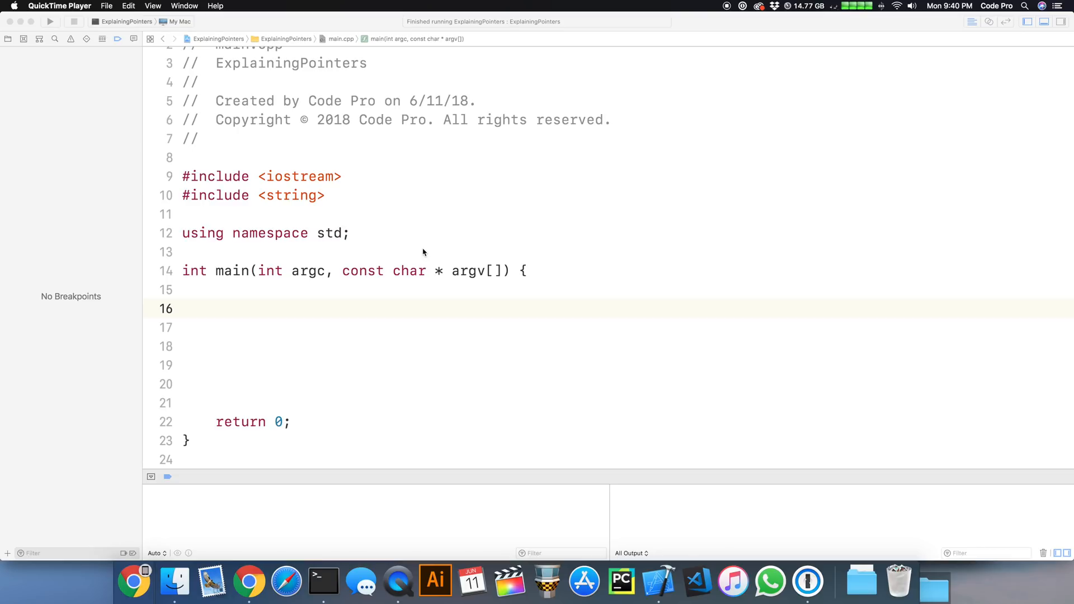
mouse_move(423, 263)
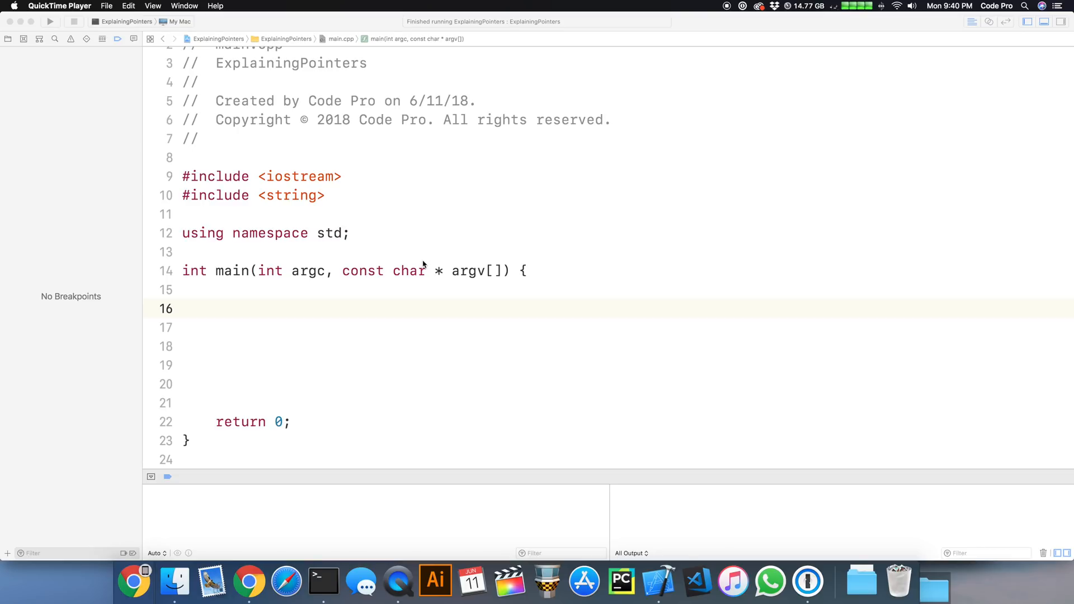
mouse_move(390, 271)
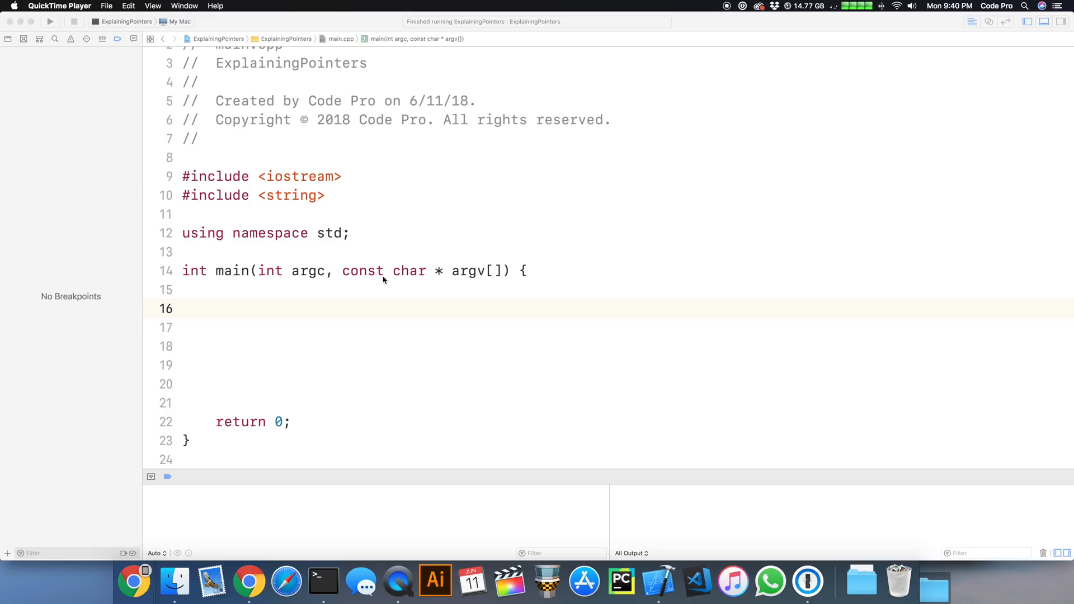
mouse_move(371, 281)
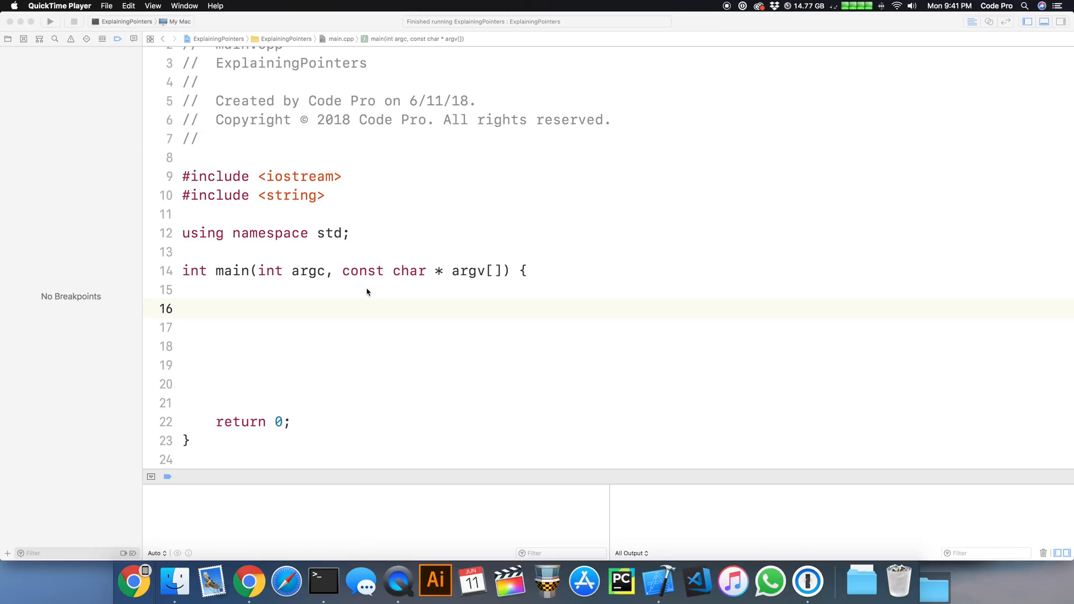
mouse_move(364, 291)
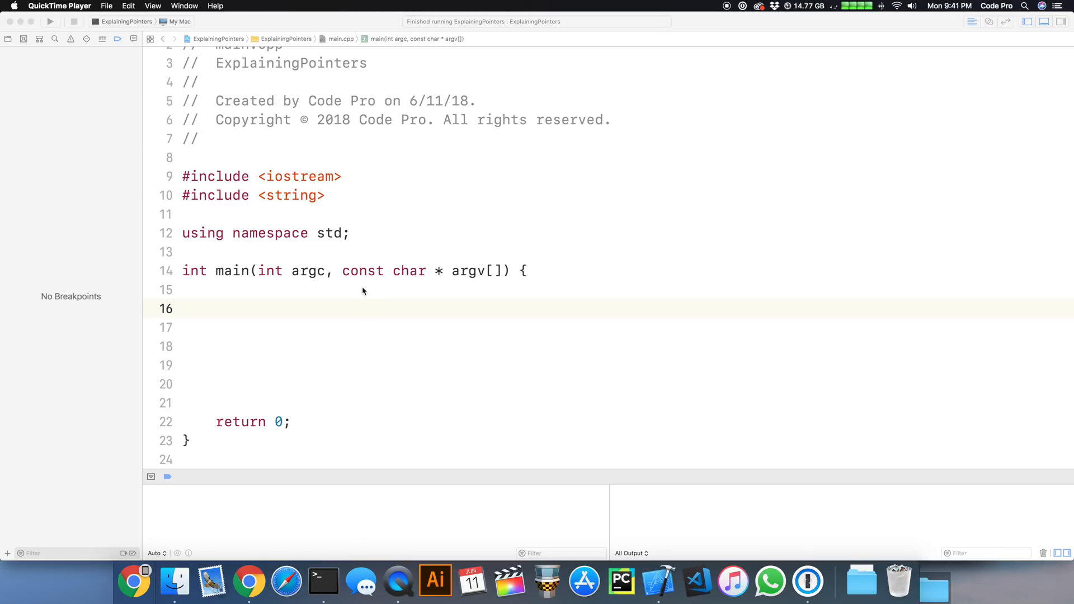
mouse_move(329, 296)
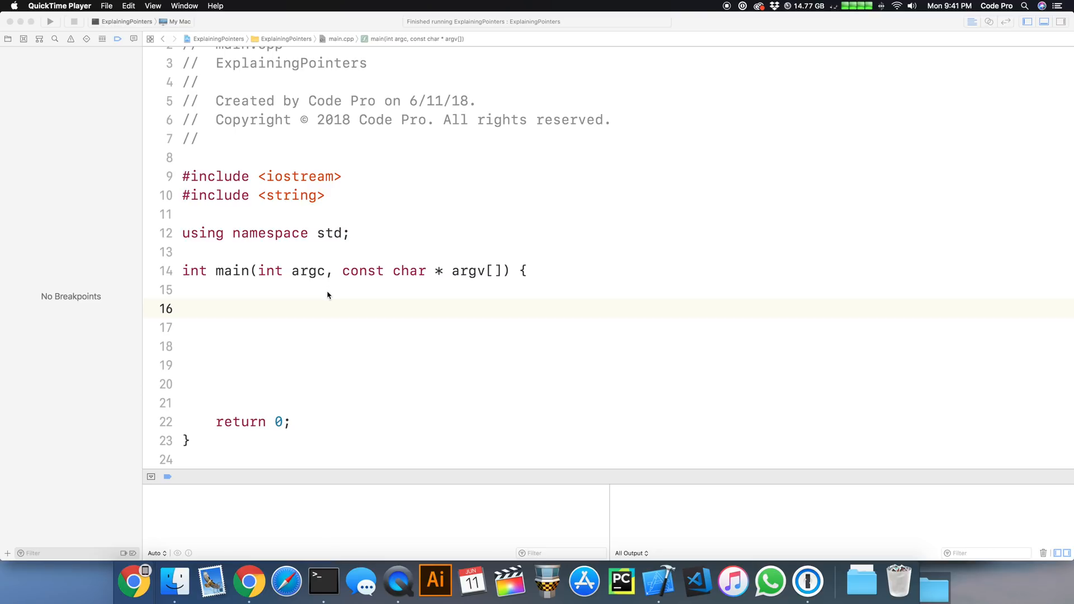
mouse_move(337, 290)
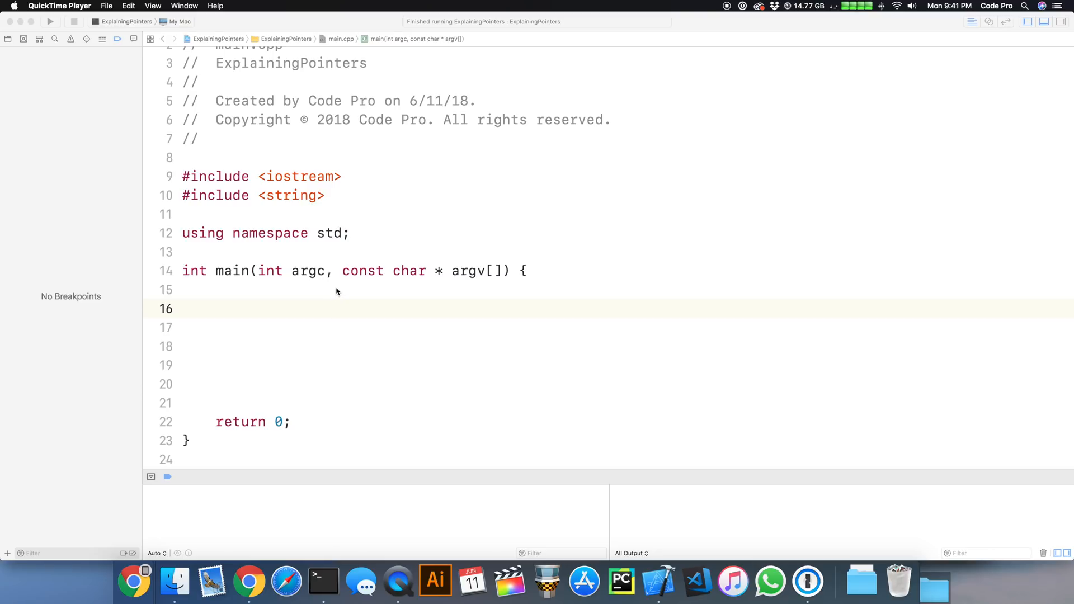
mouse_move(332, 288)
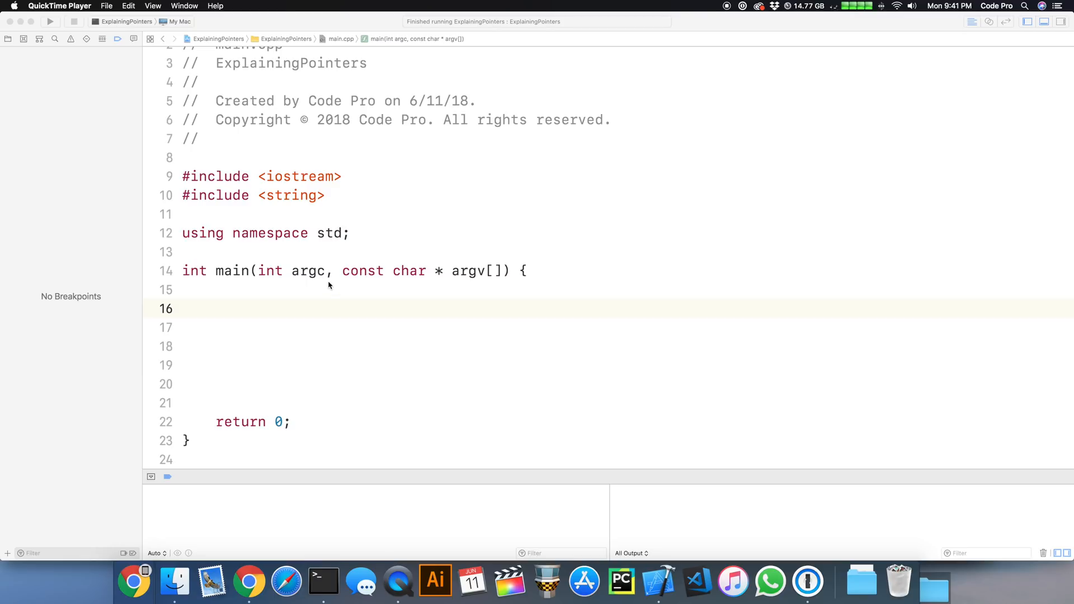
mouse_move(336, 289)
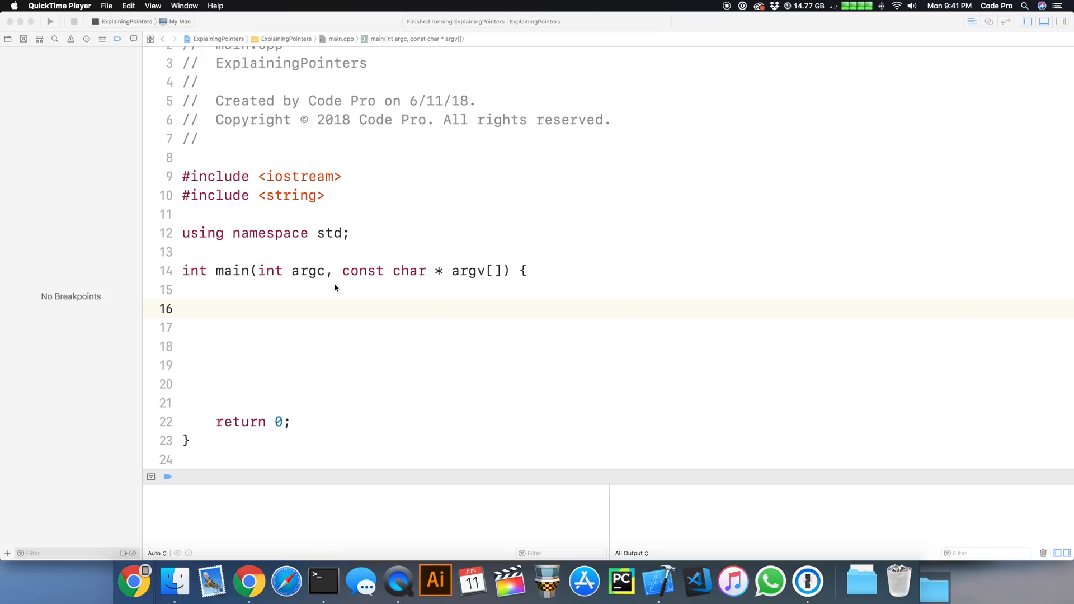
mouse_move(404, 190)
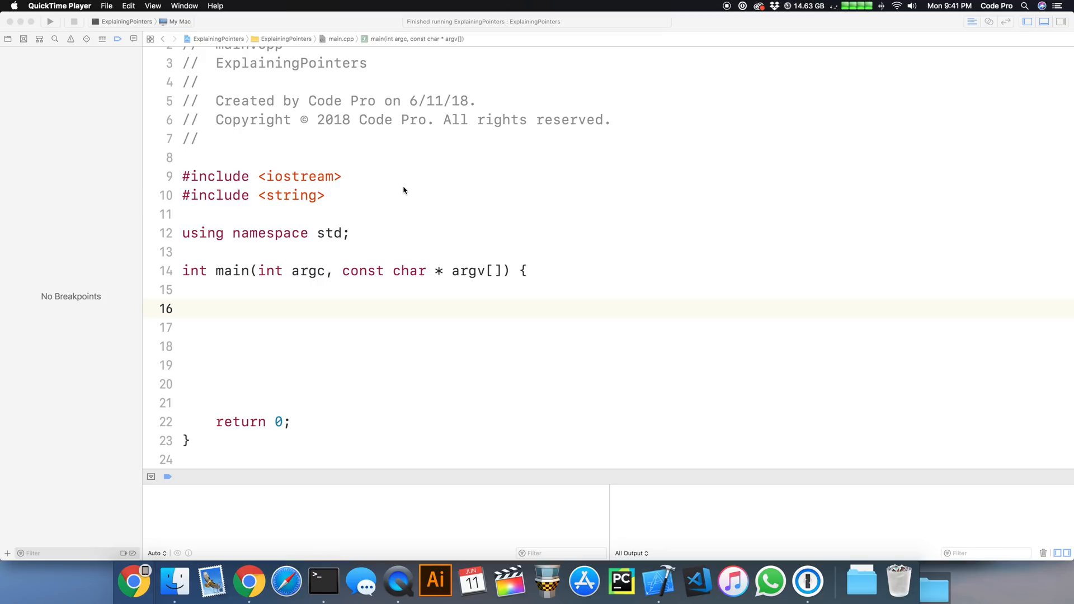
mouse_move(471, 170)
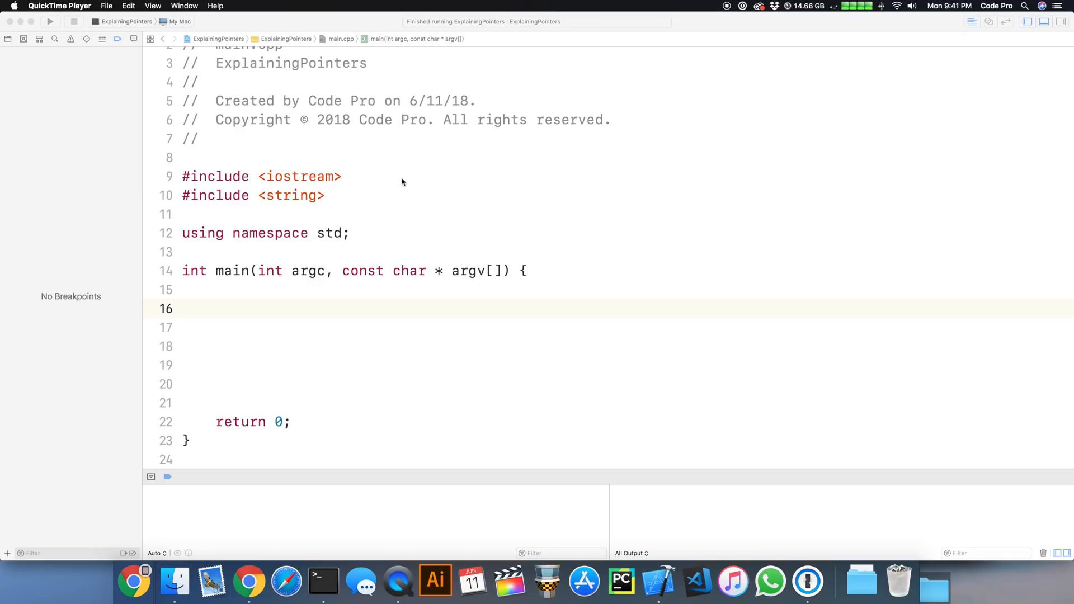
mouse_move(399, 187)
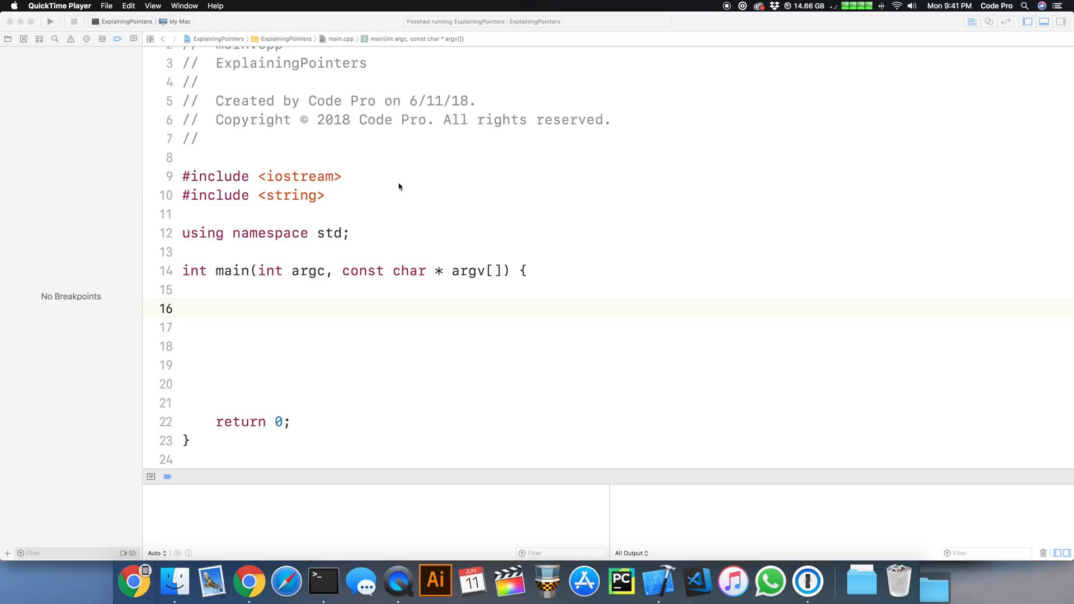
mouse_move(332, 230)
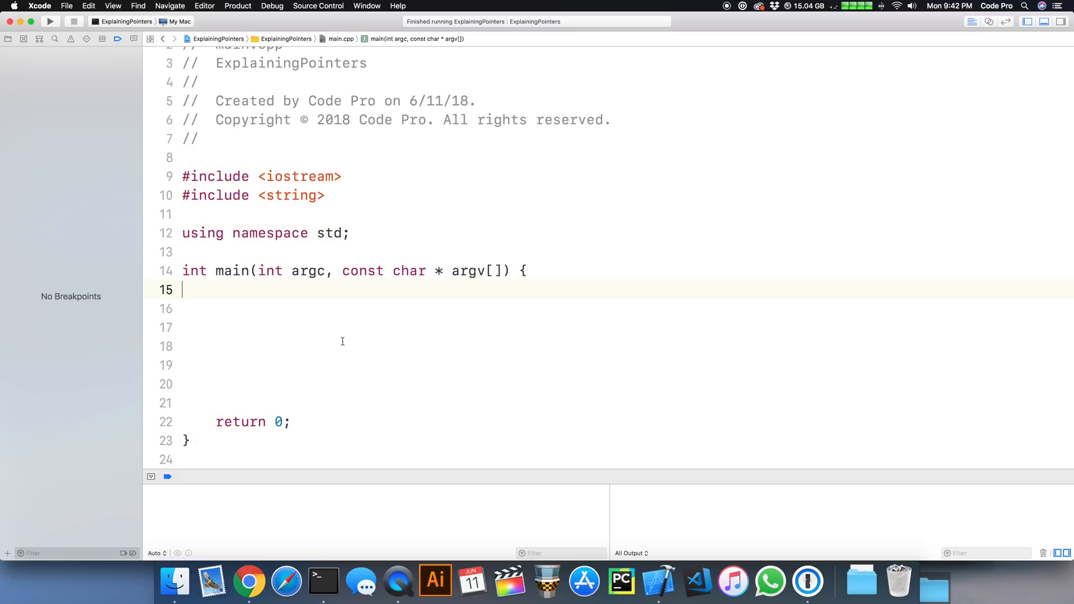
mouse_move(278, 288)
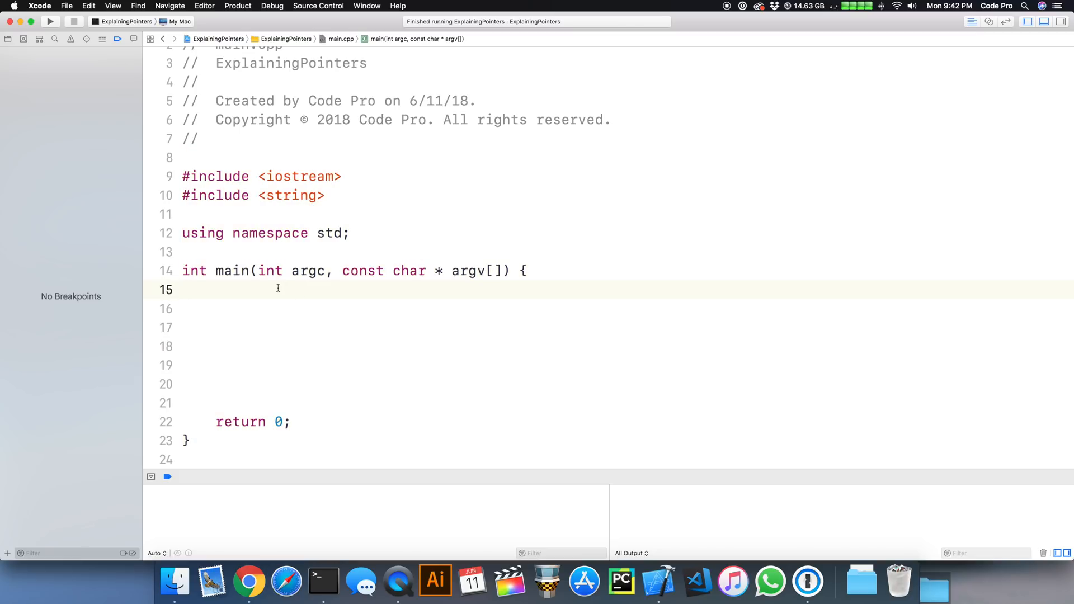
Write the //Example 1: comment and the declaration int numberOne = 5; inside main.
text(//Examp)
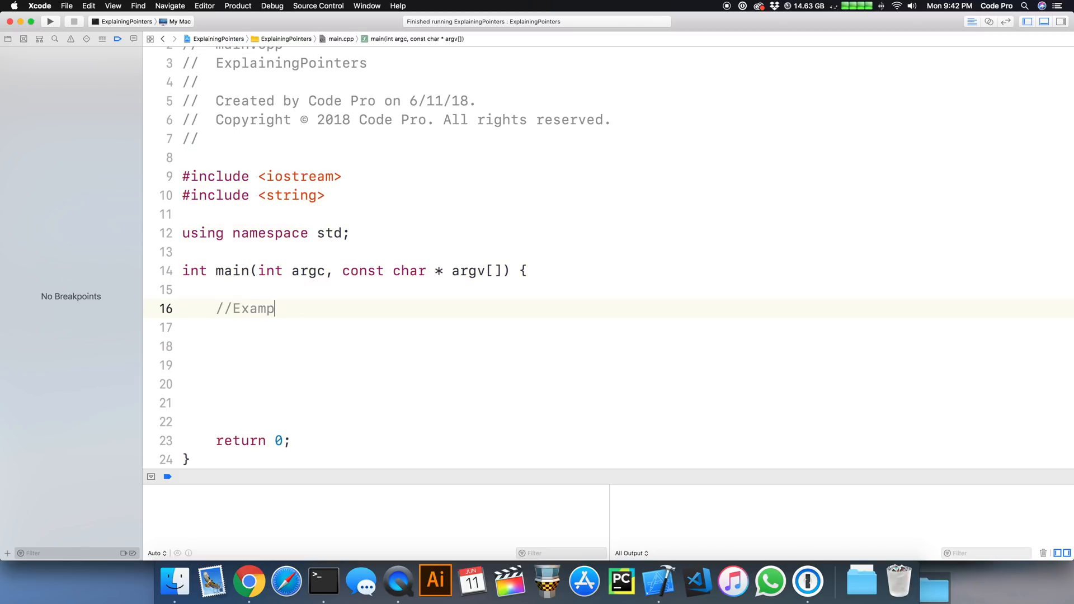
text(le 1:)
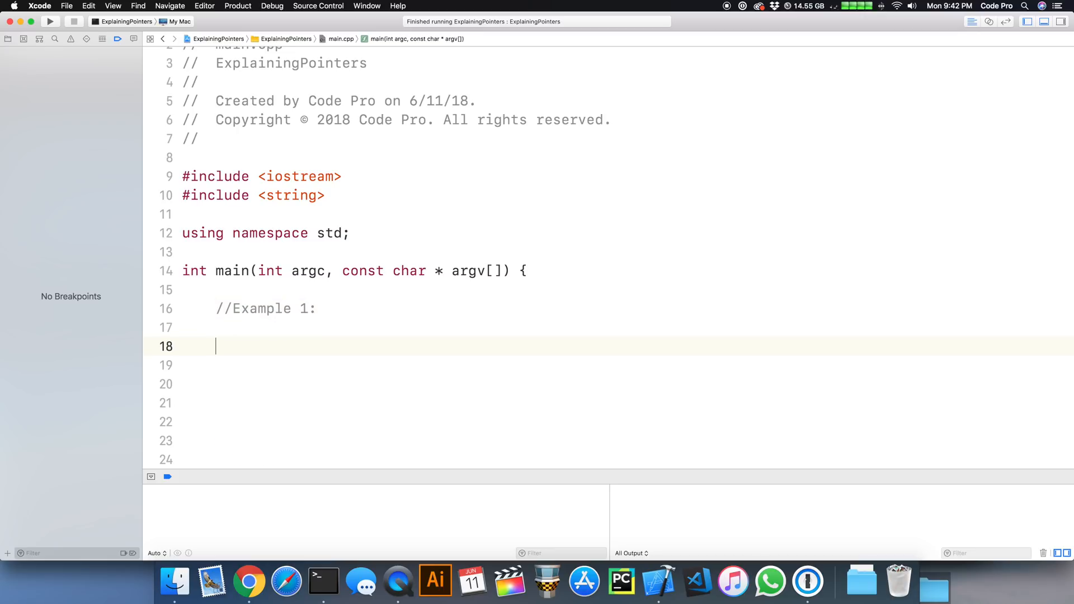
text(I)
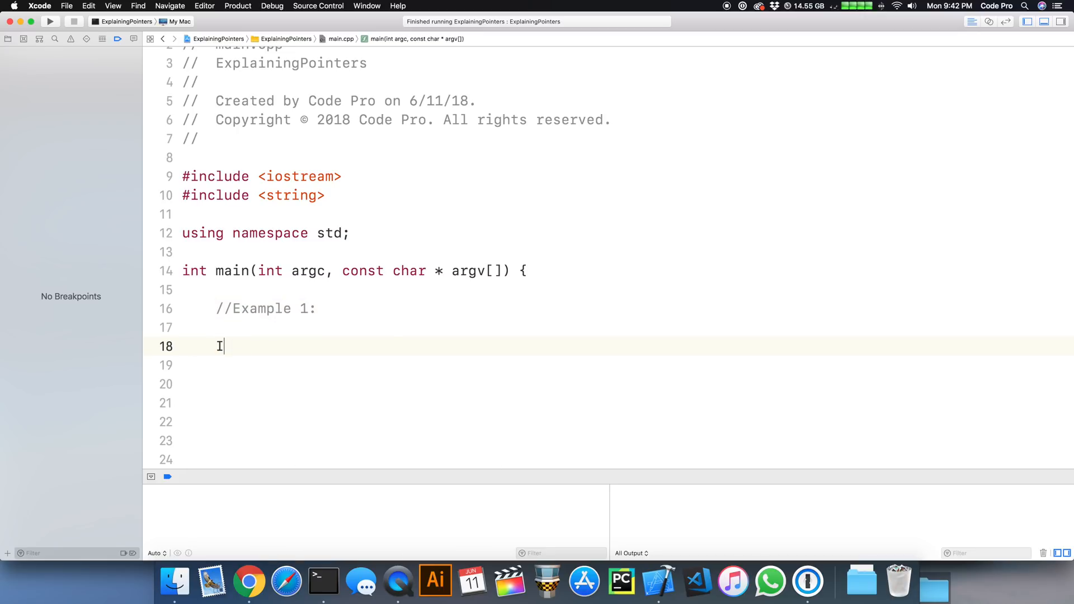
text(nt nu)
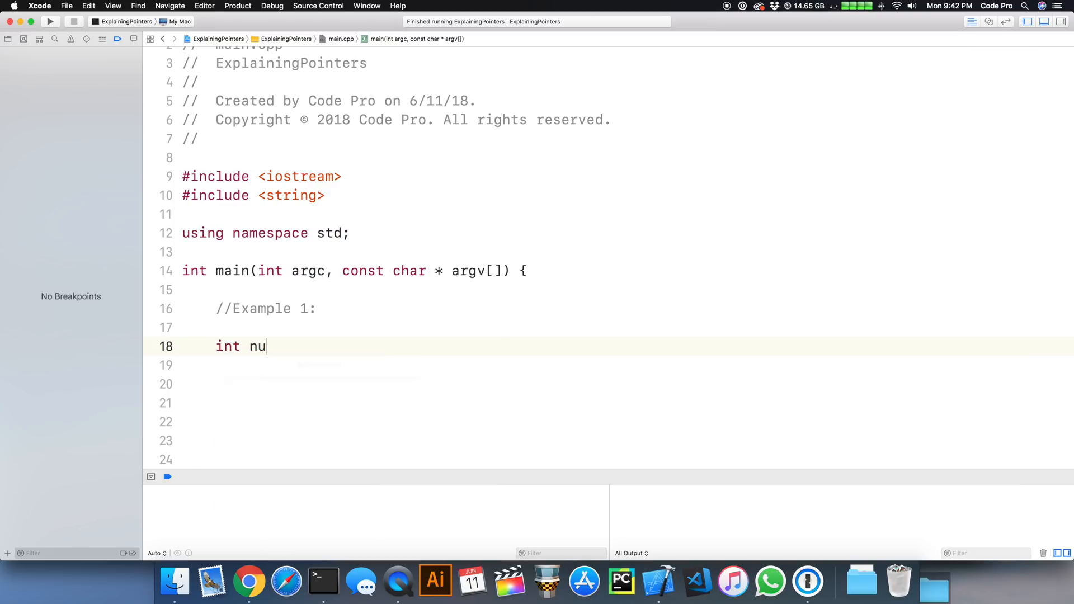
text(mberOne =)
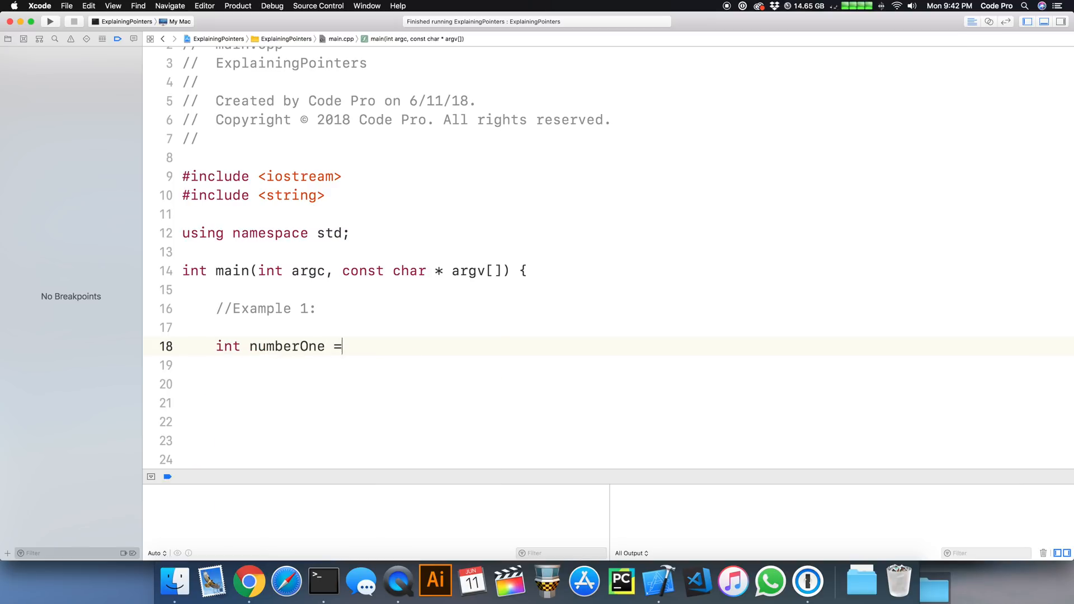
text(5;)
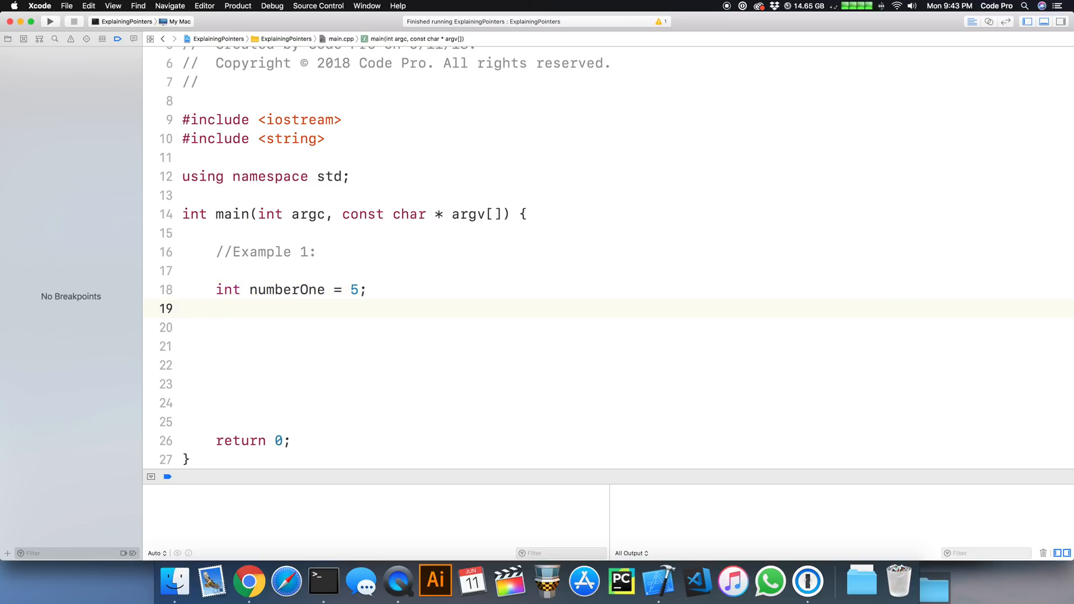
text(int)
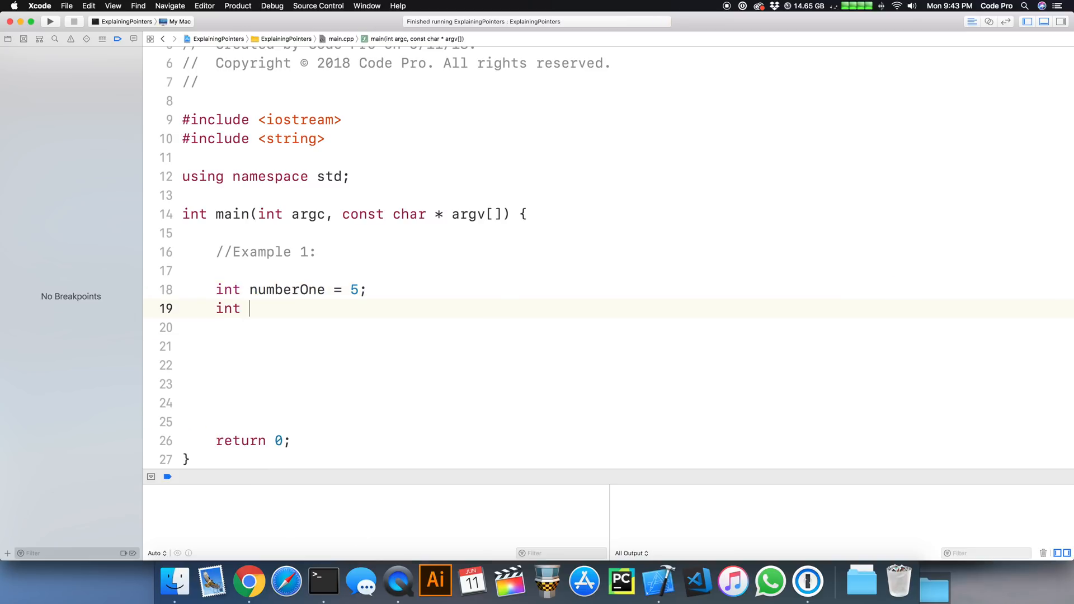
text(*)
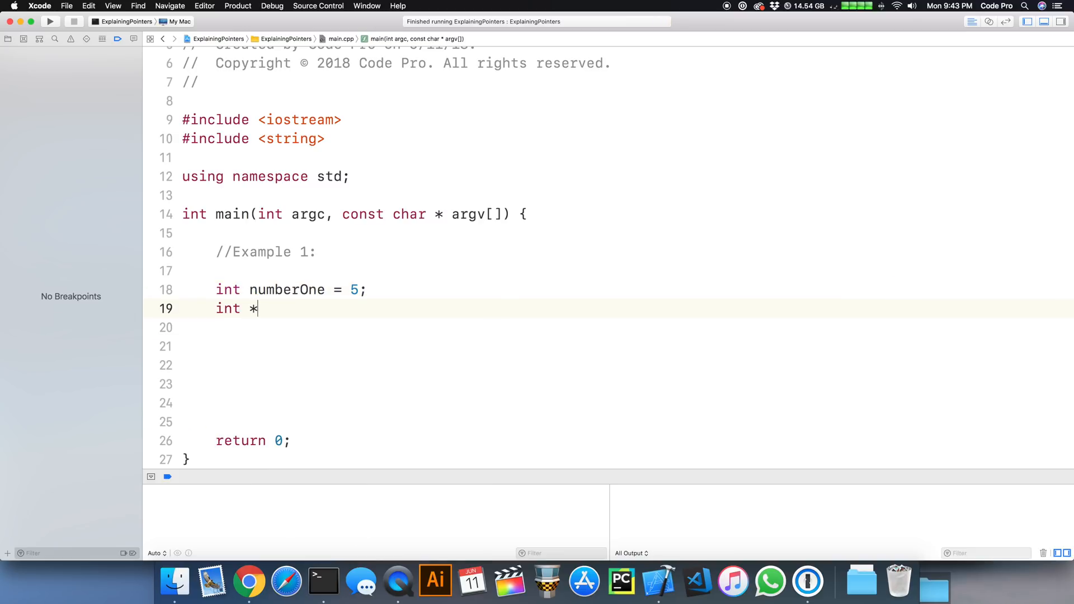
text(numberTwo;)
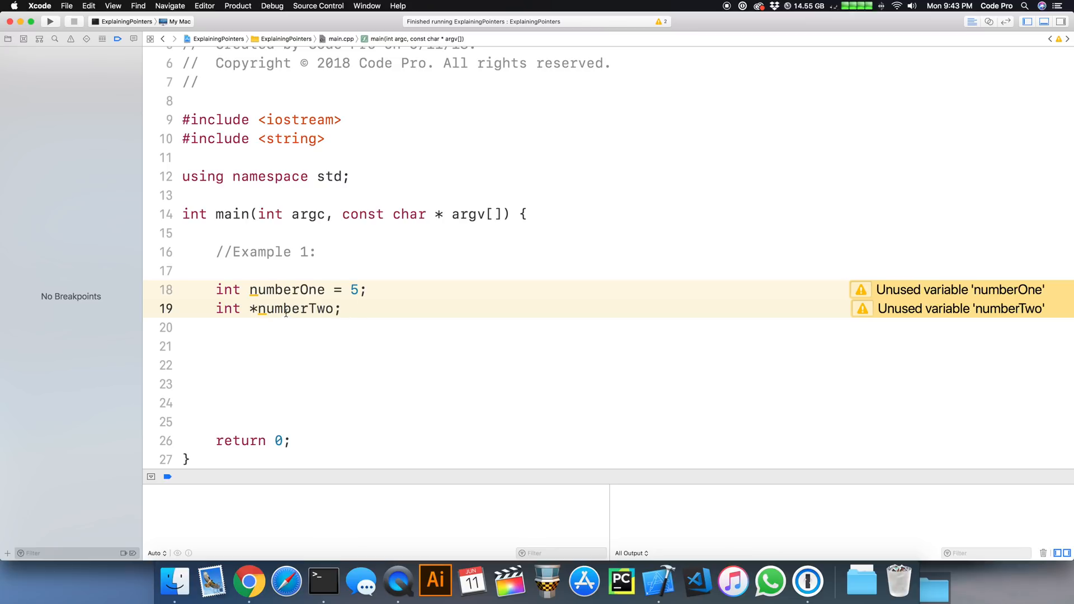
double_click(290, 308)
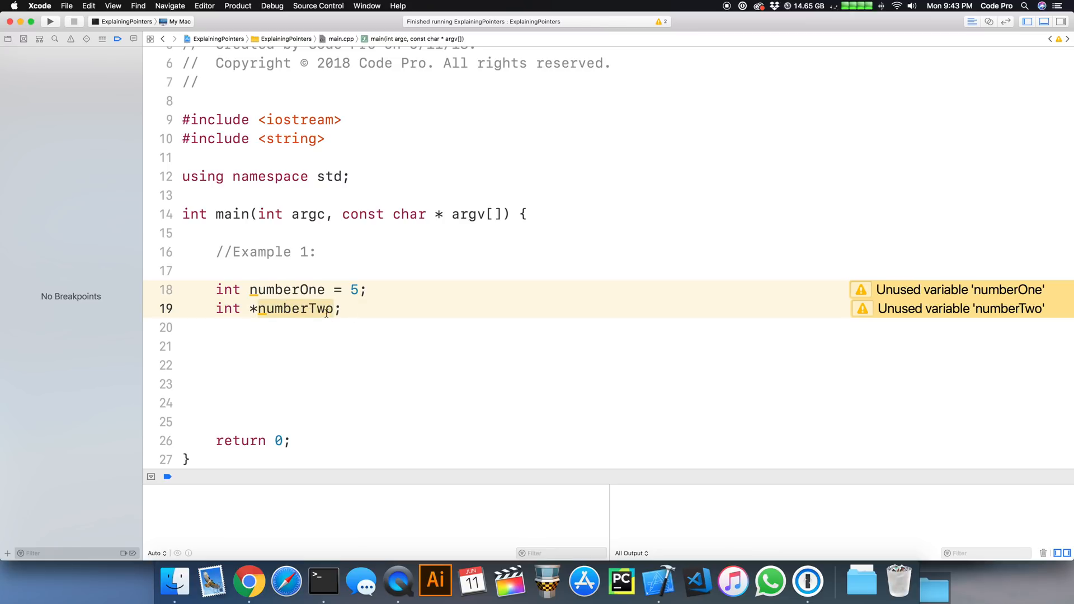
double_click(294, 309)
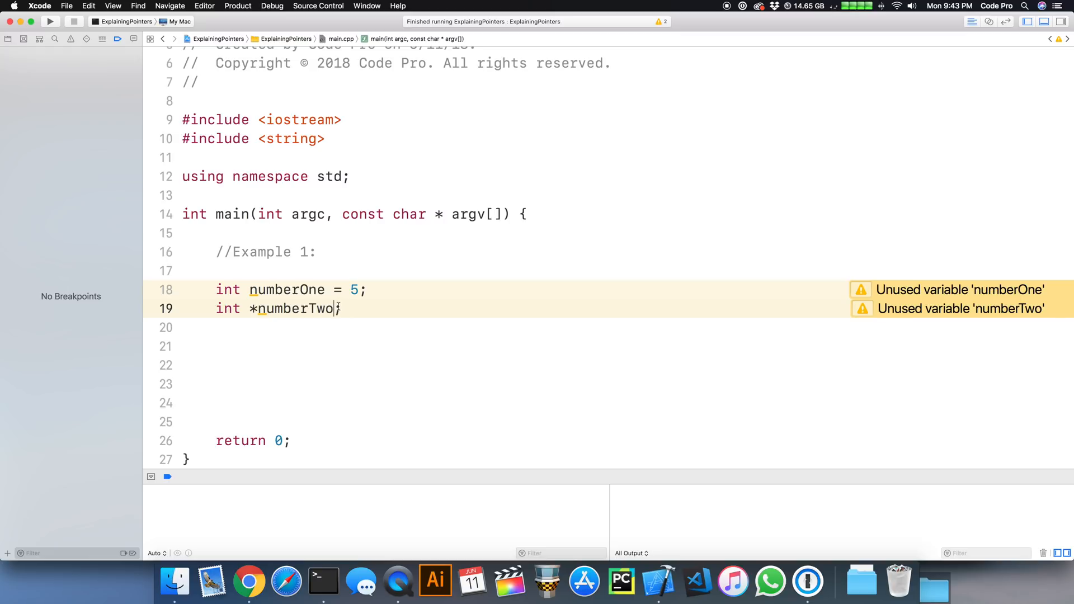
text(;)
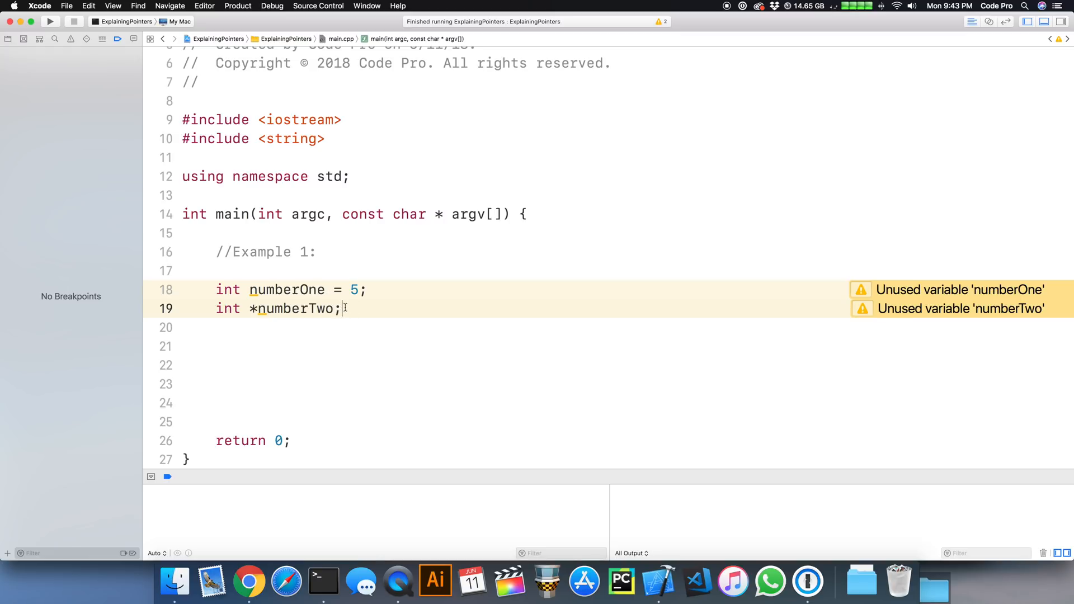
Change the numberTwo declaration to end with = &numberOne; using code completion.
key(Backspace)
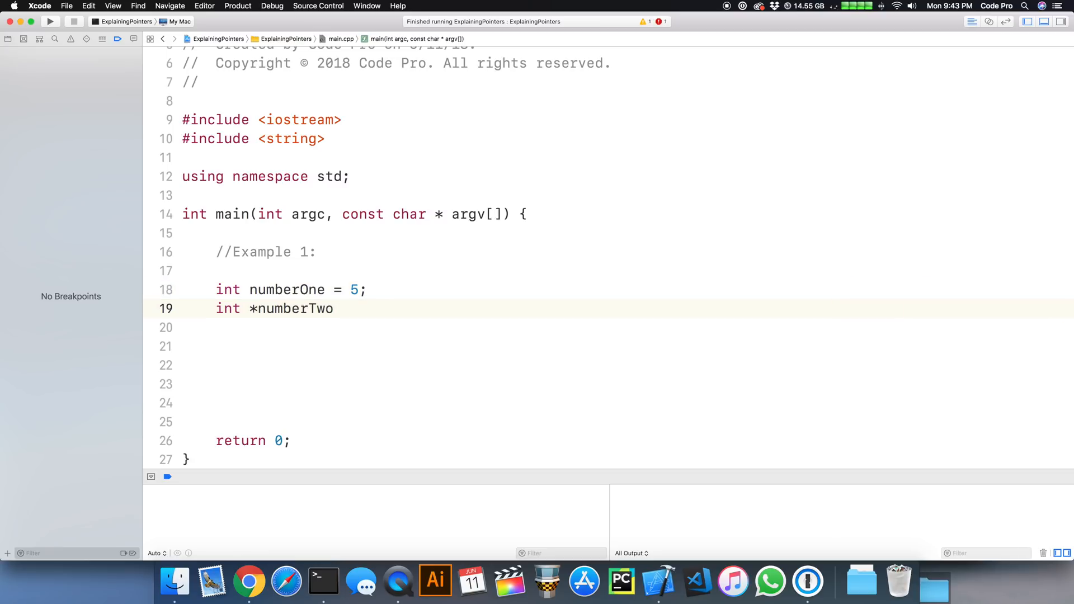
text(=)
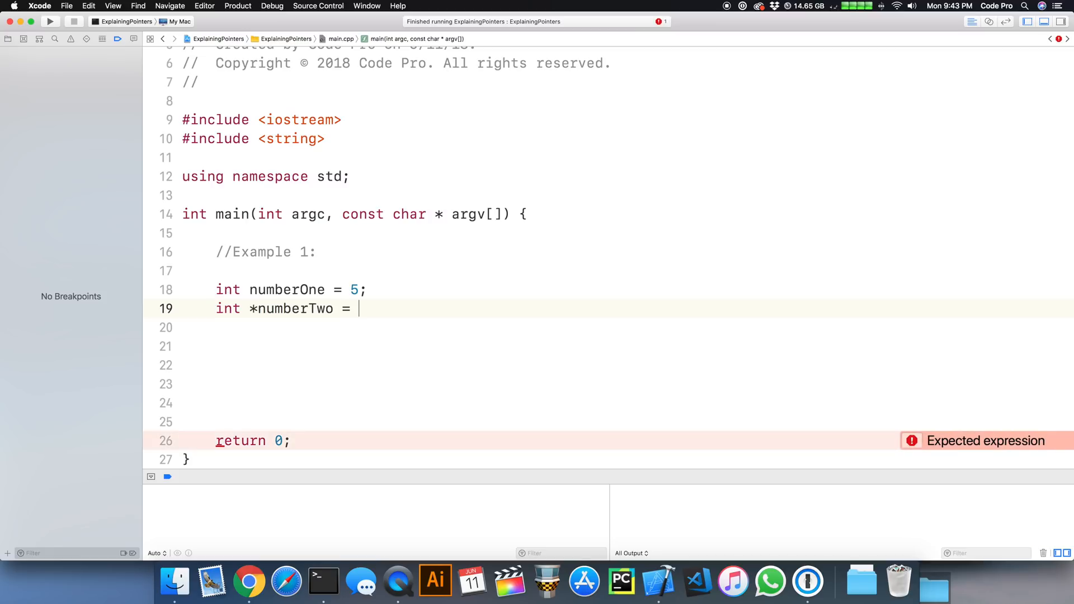
text(7)
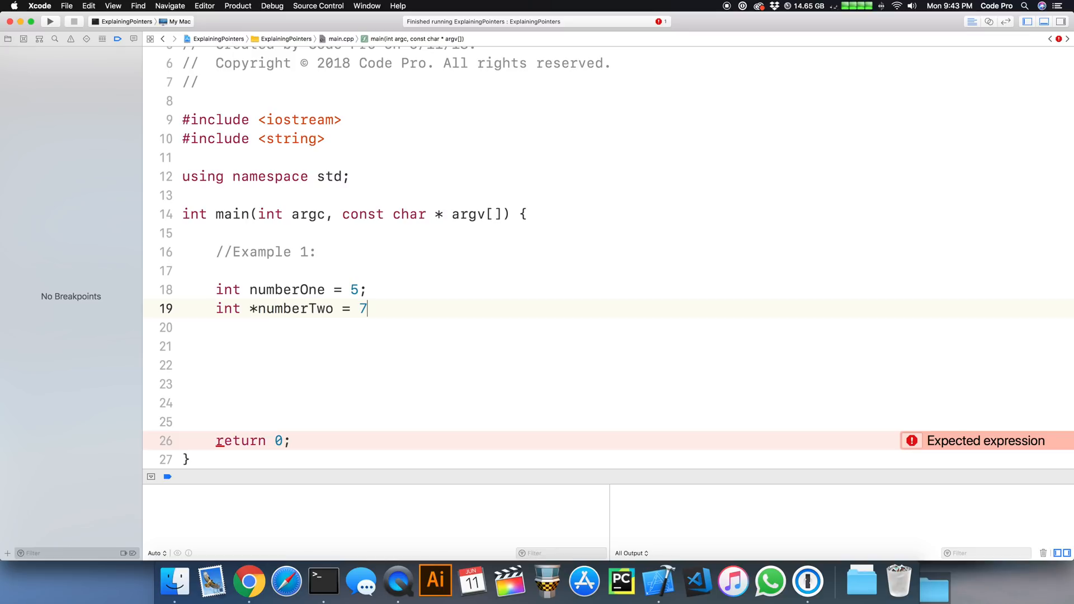
text(&)
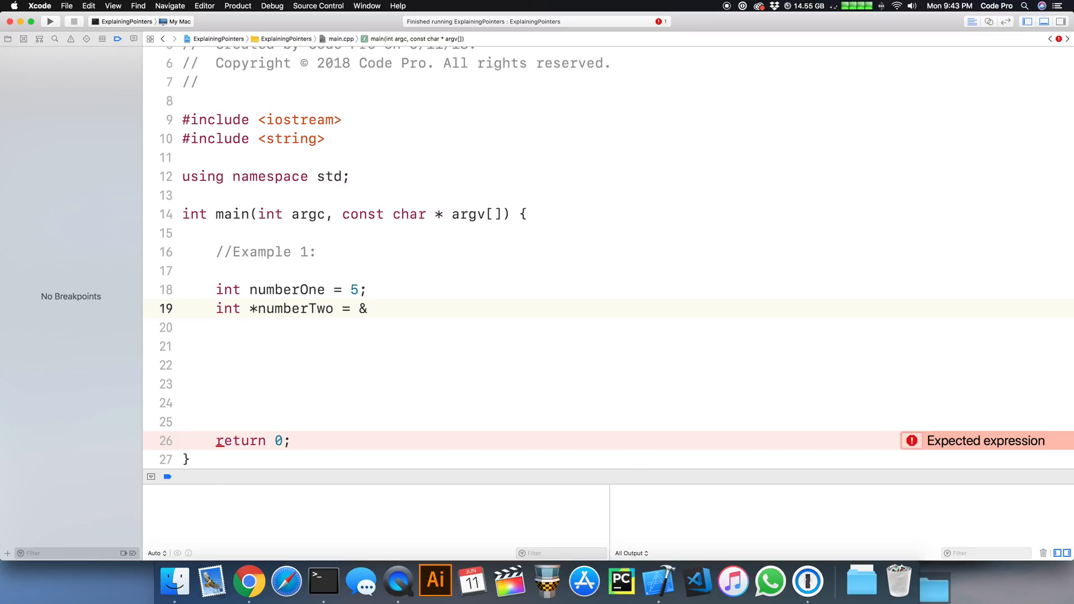
text(numberOne;)
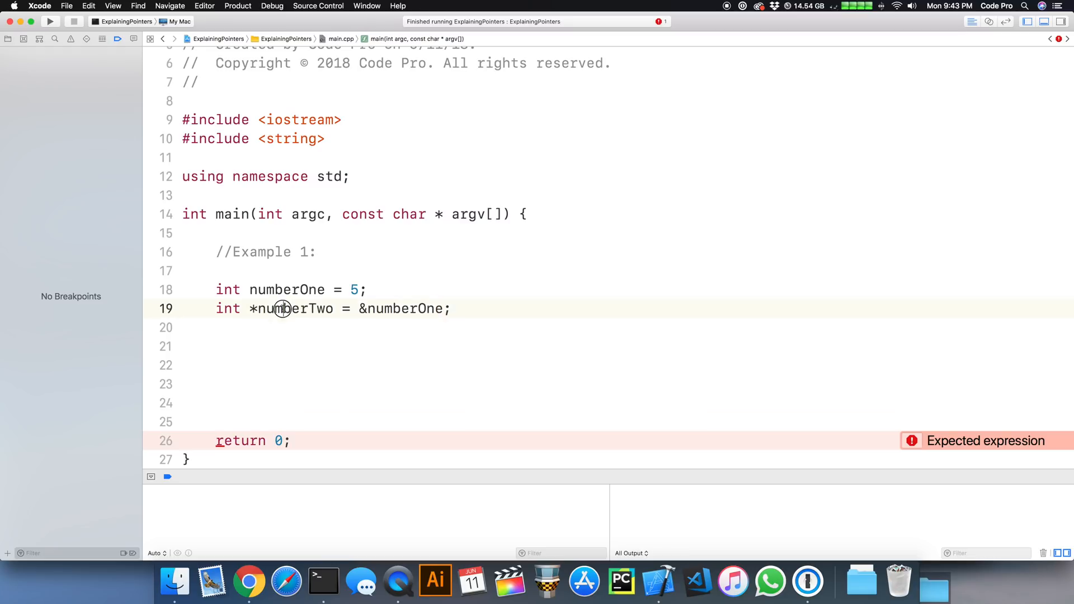
double_click(283, 309)
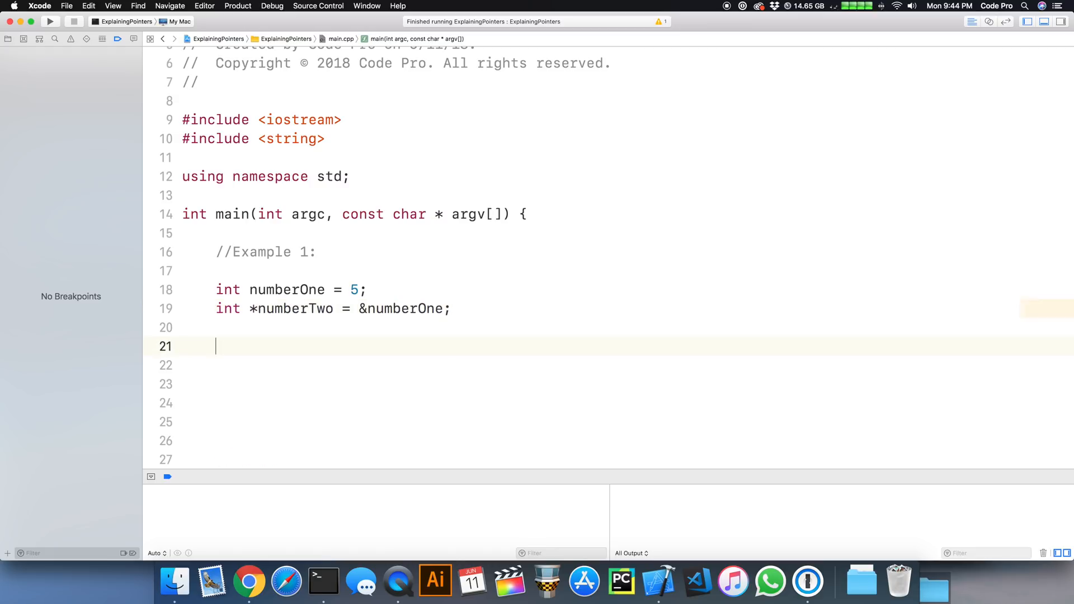
Add cout << &numberOne << endl; to print numberOne's address.
text(c)
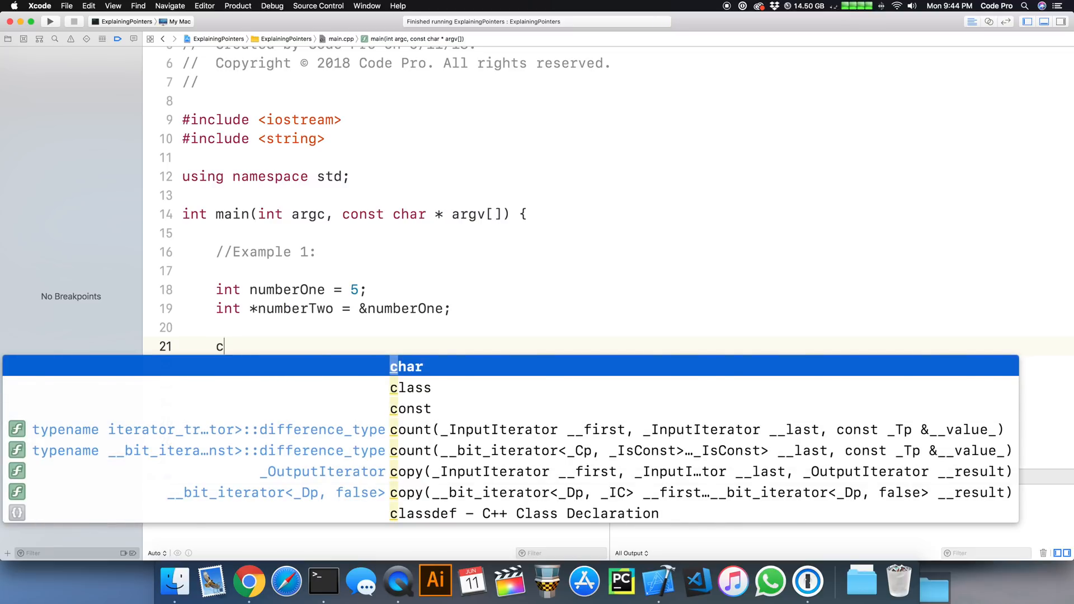
text(out <<)
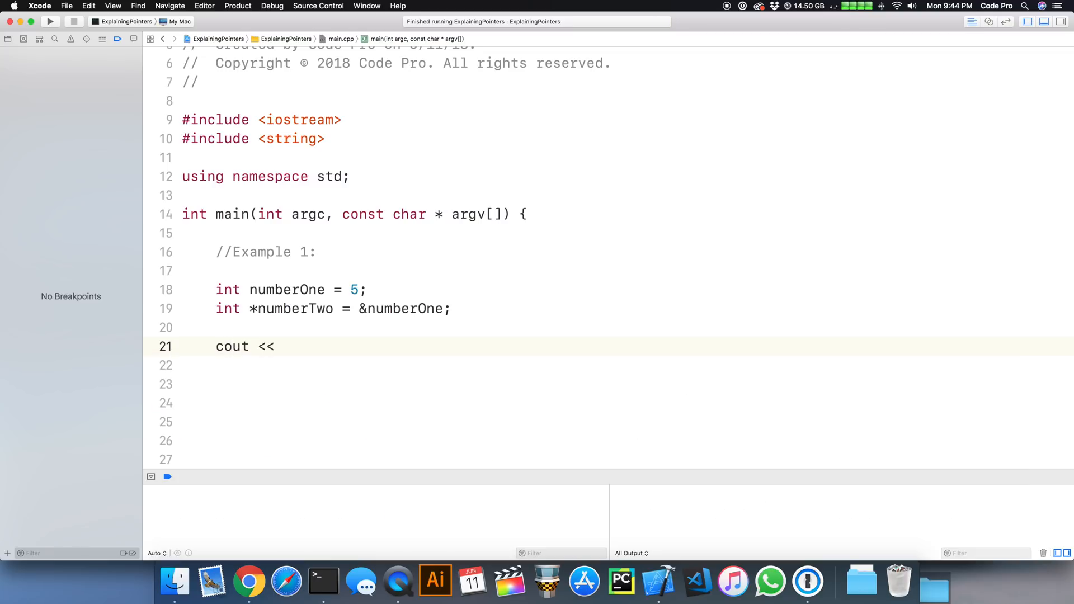
text(&n)
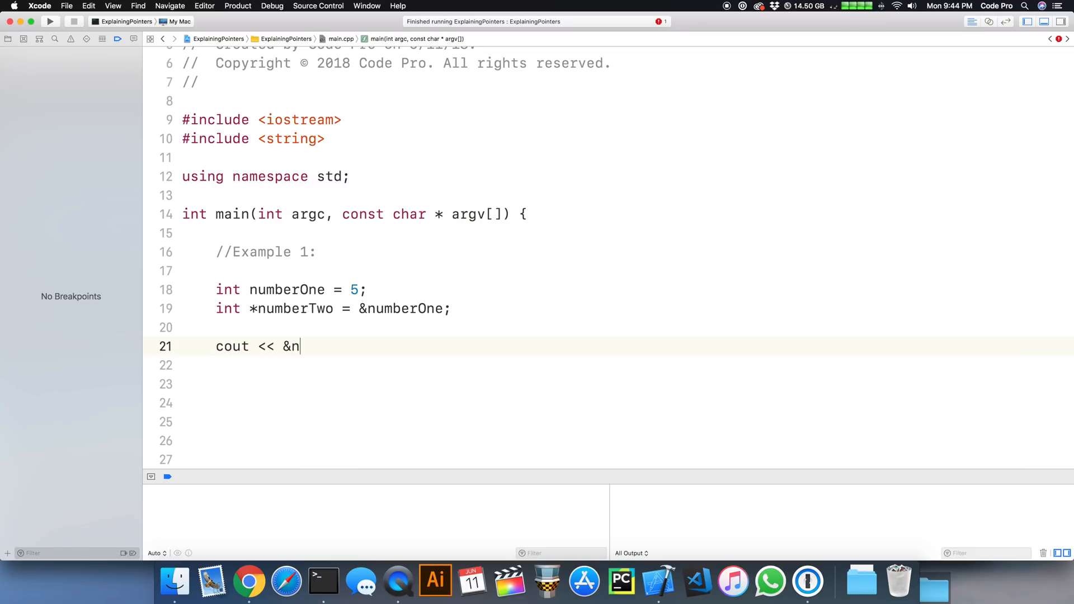
text(umber)
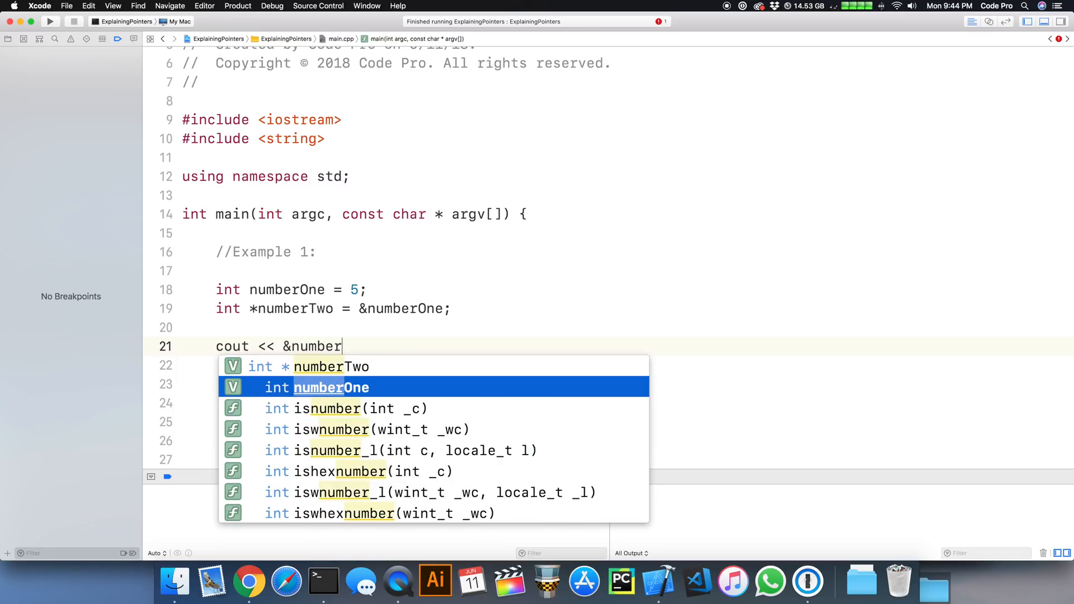
text(One << en)
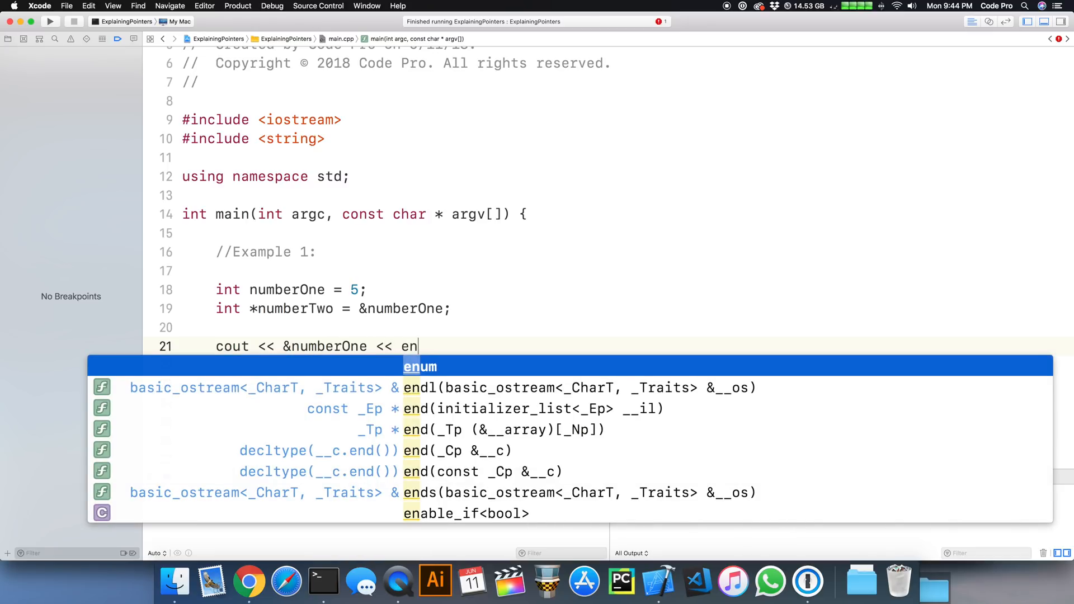
key(Return)
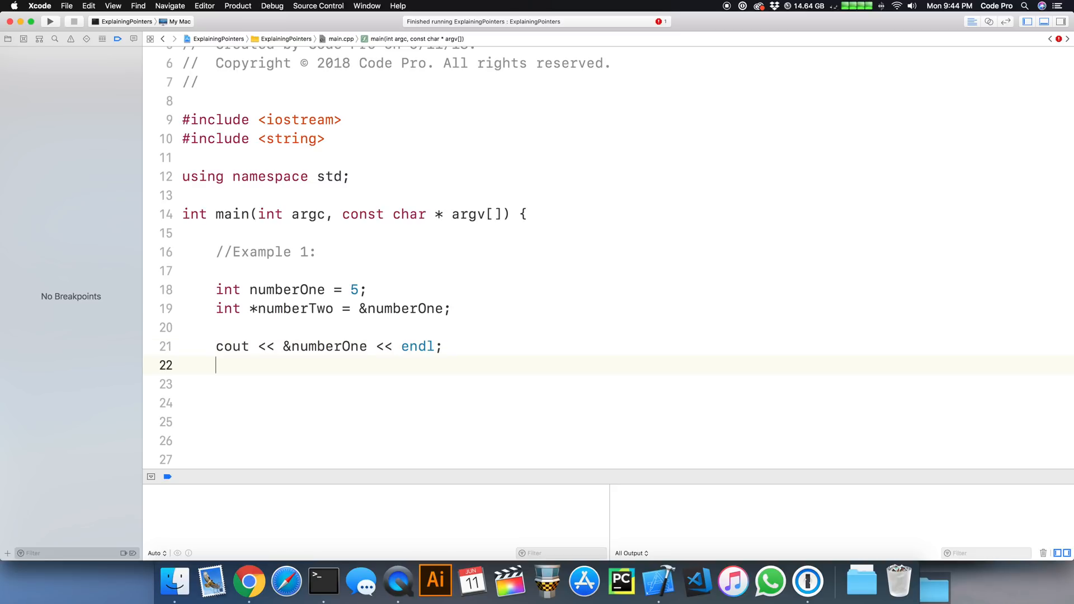
Add cout << numberTwo << endl; to print the pointer's stored value.
text(cout)
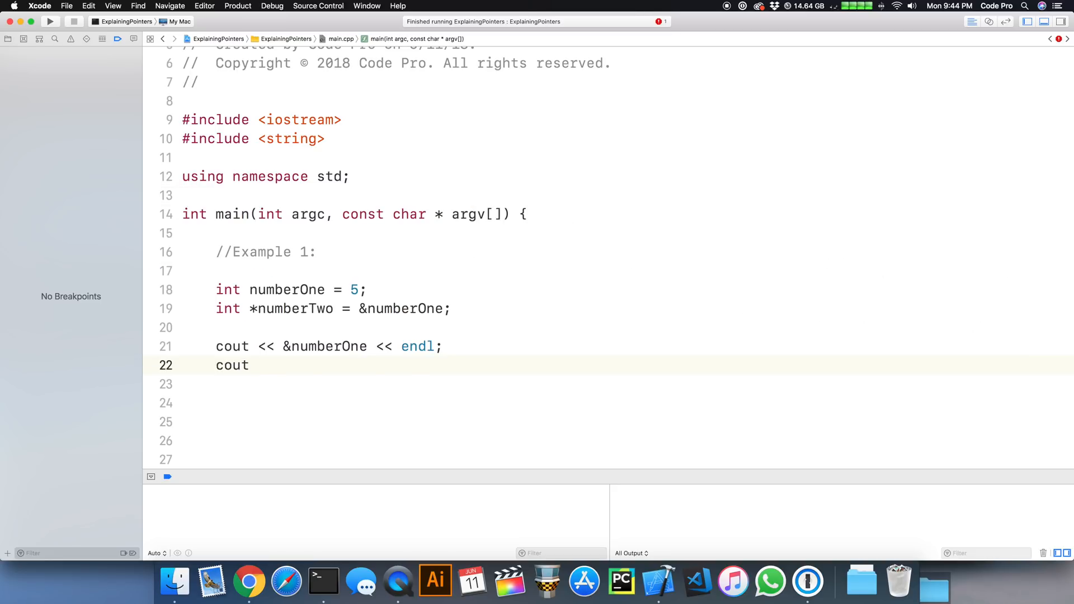
text(<<)
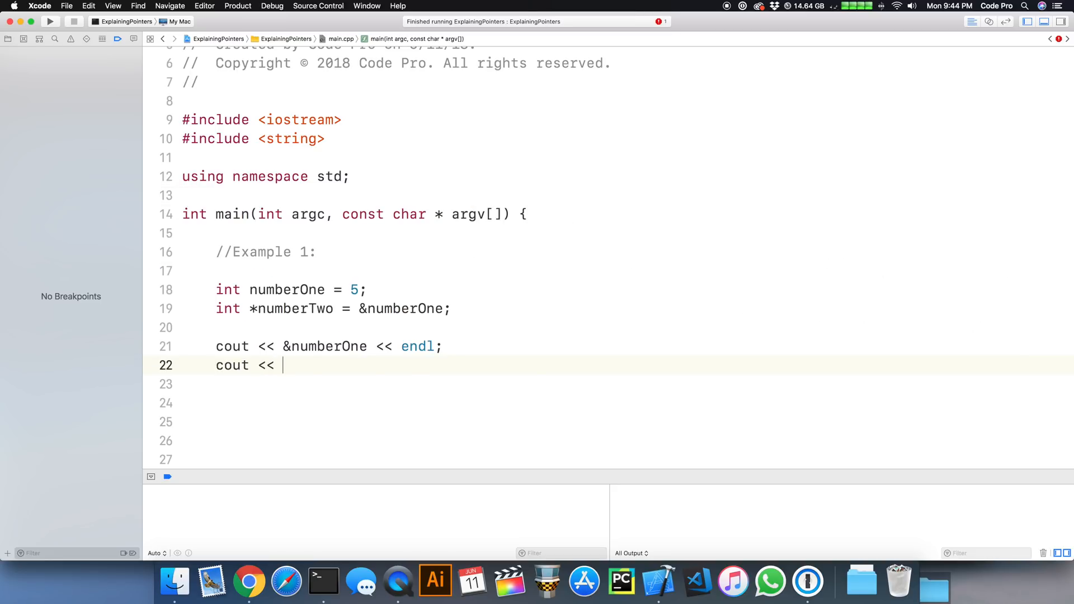
text(number)
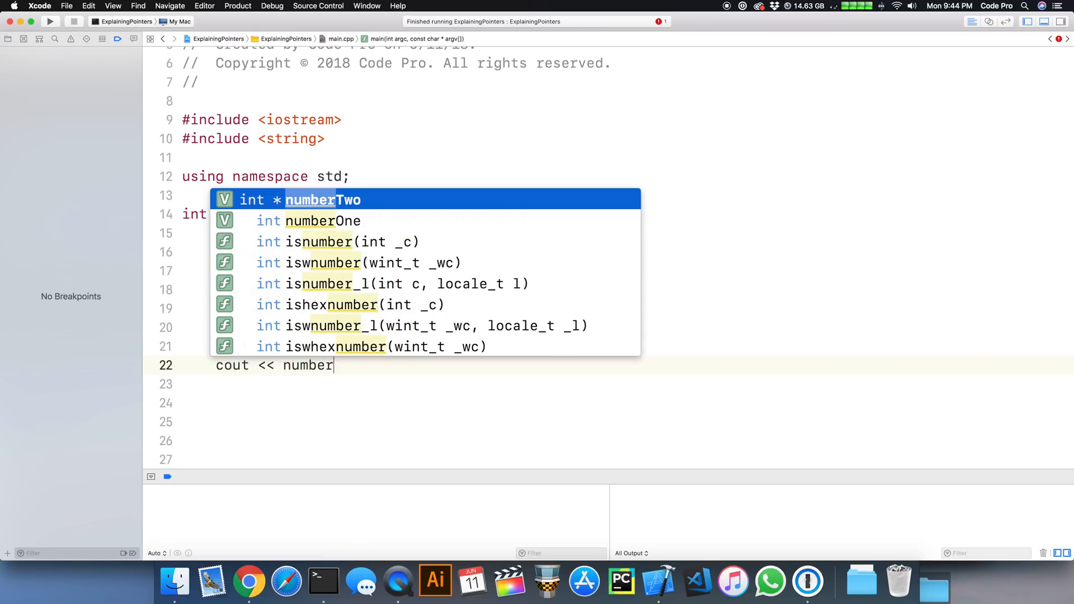
text(Two << endl;)
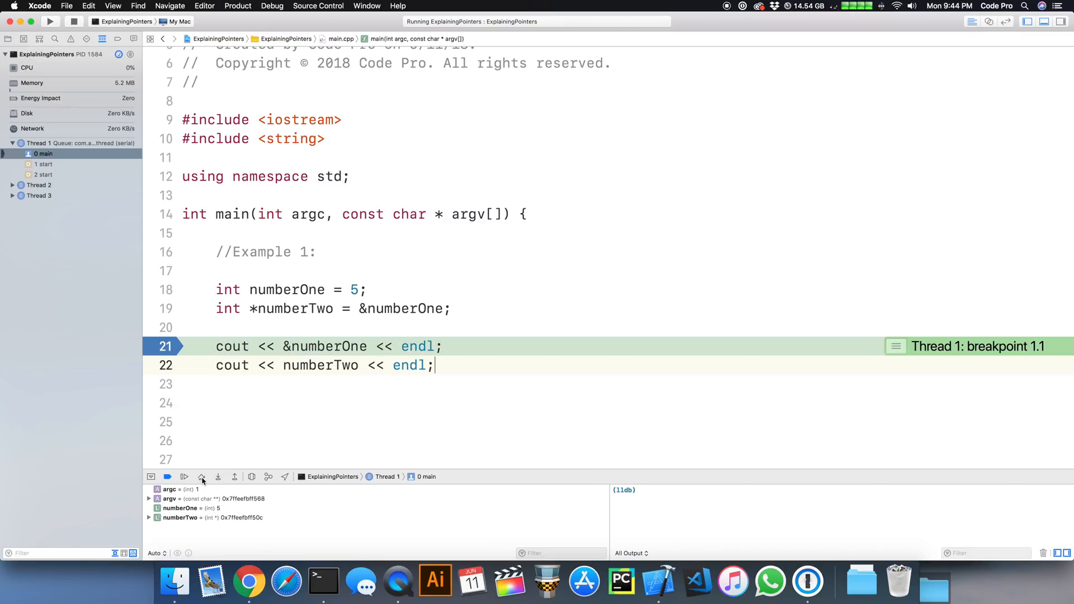
Step over both print lines so the address 0x7ffeefbff50c appears twice in the console.
click(202, 477)
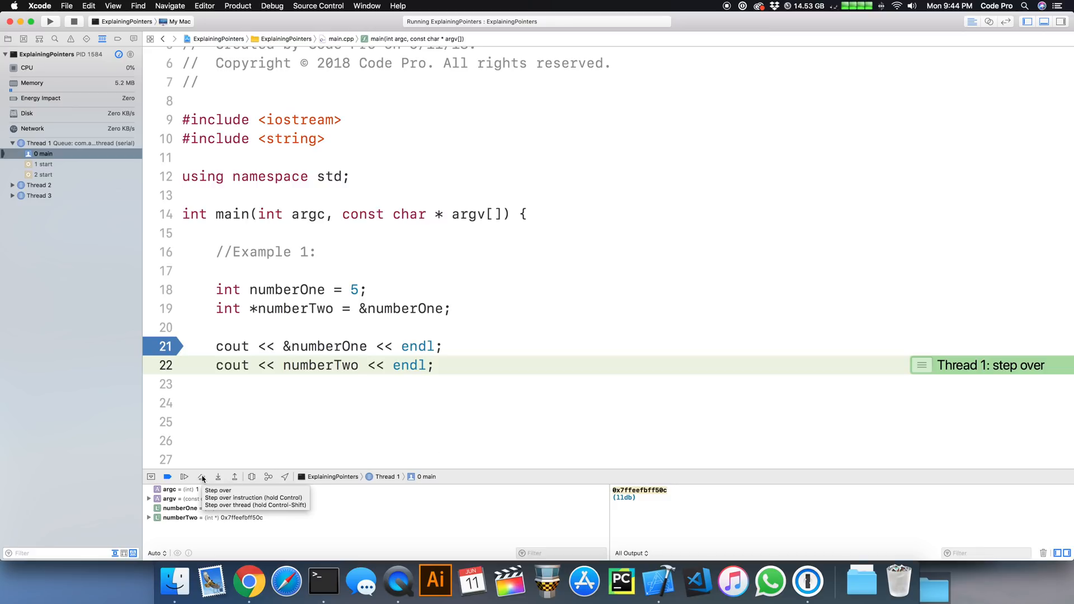
click(201, 476)
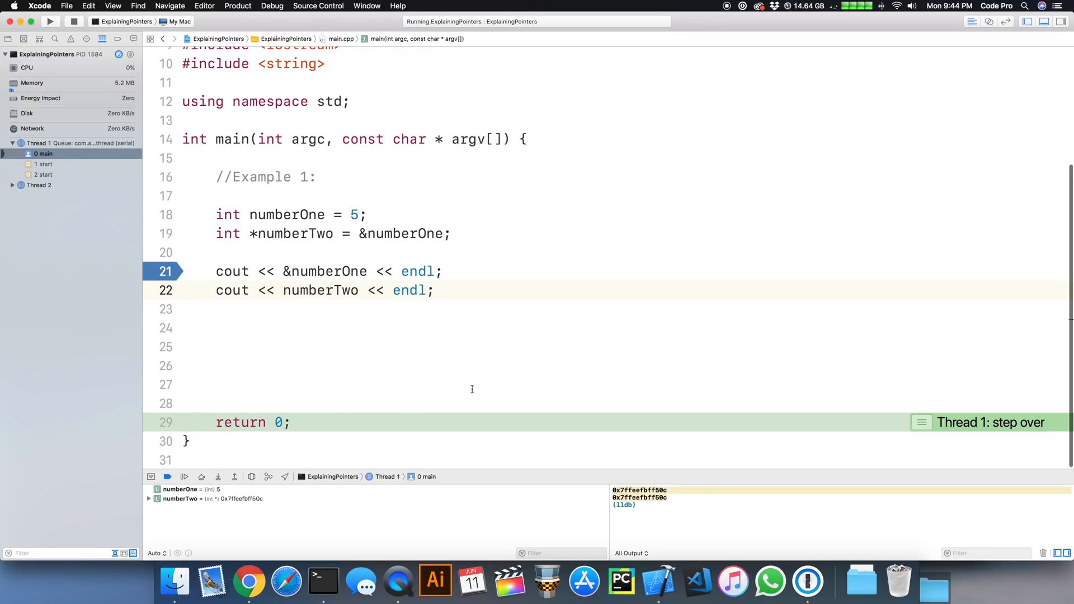
mouse_move(300, 233)
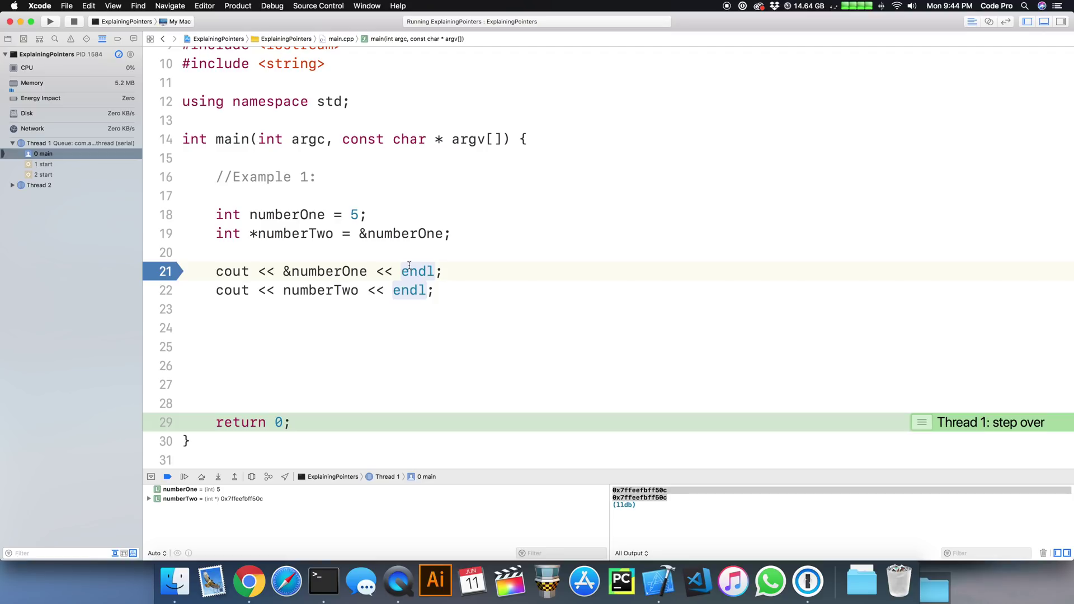
mouse_move(293, 234)
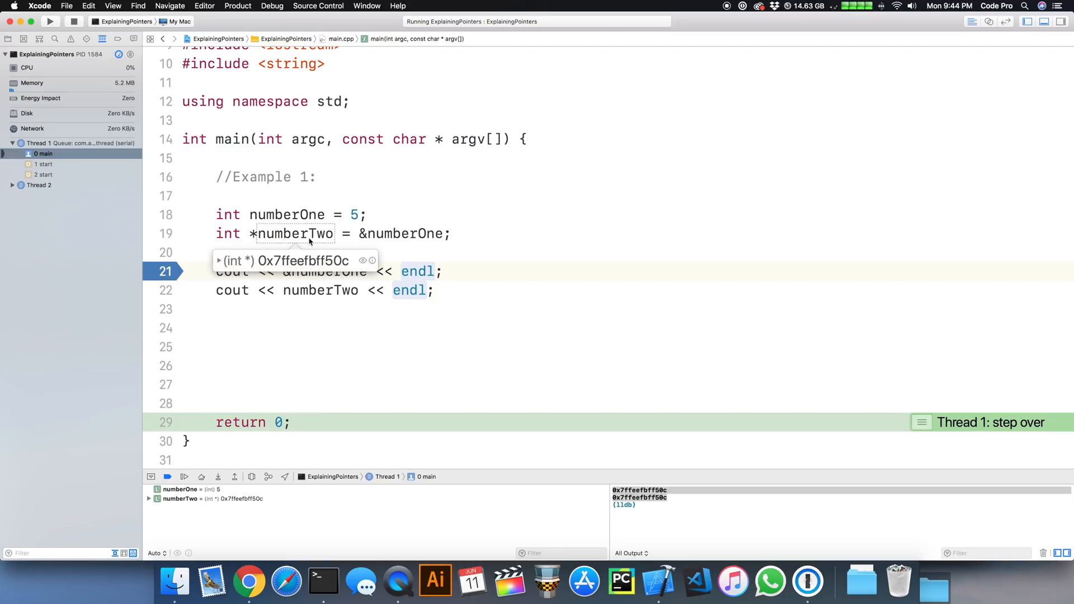
mouse_move(391, 308)
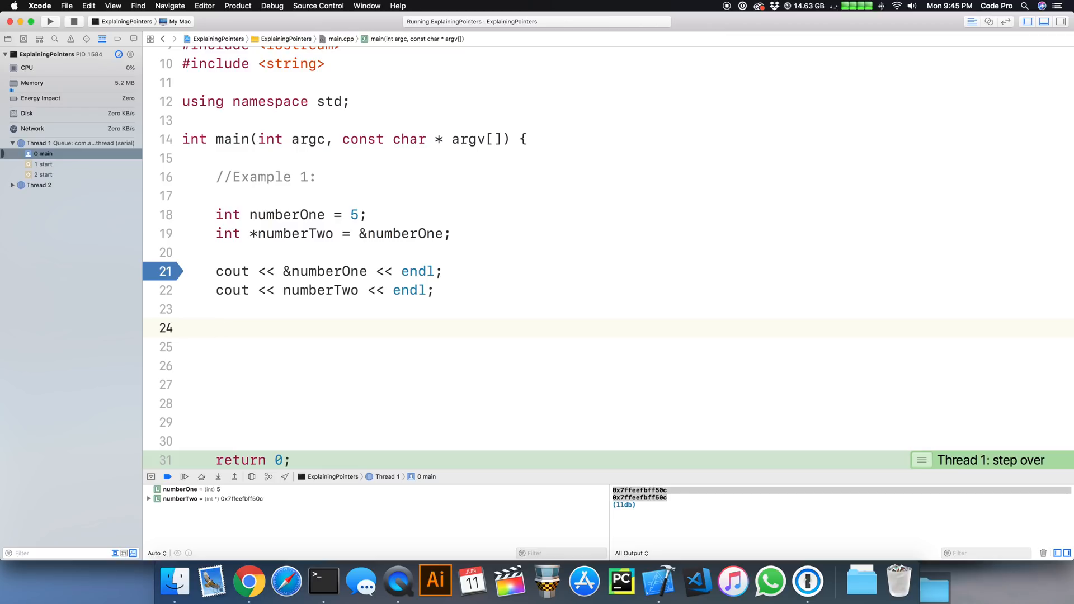
Add cout << *numberTwo << endl; to print the dereferenced value, then relaunch the program.
text(cout <<)
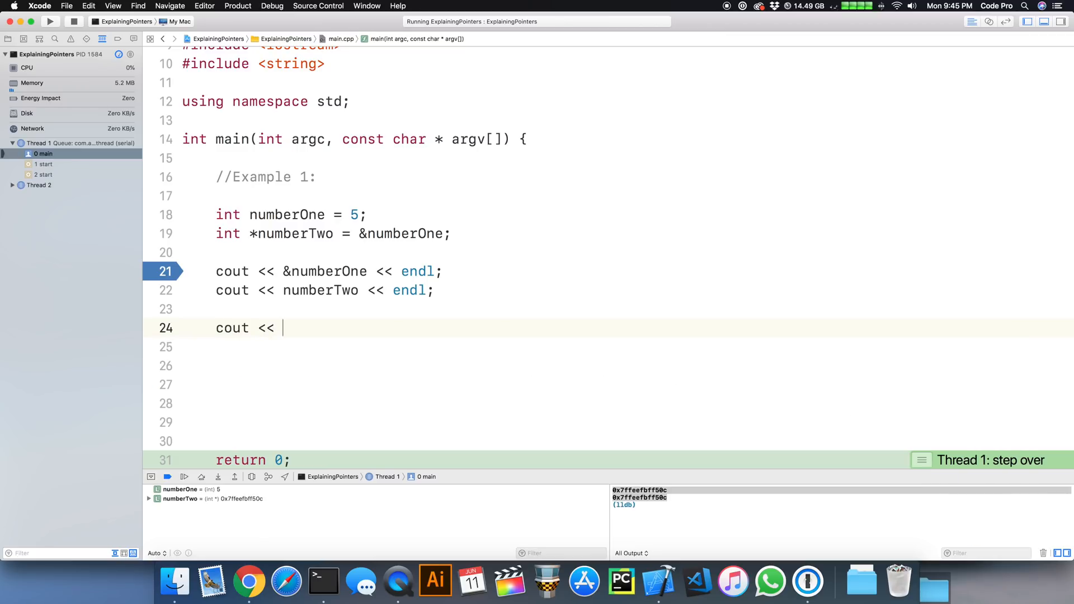
text(*)
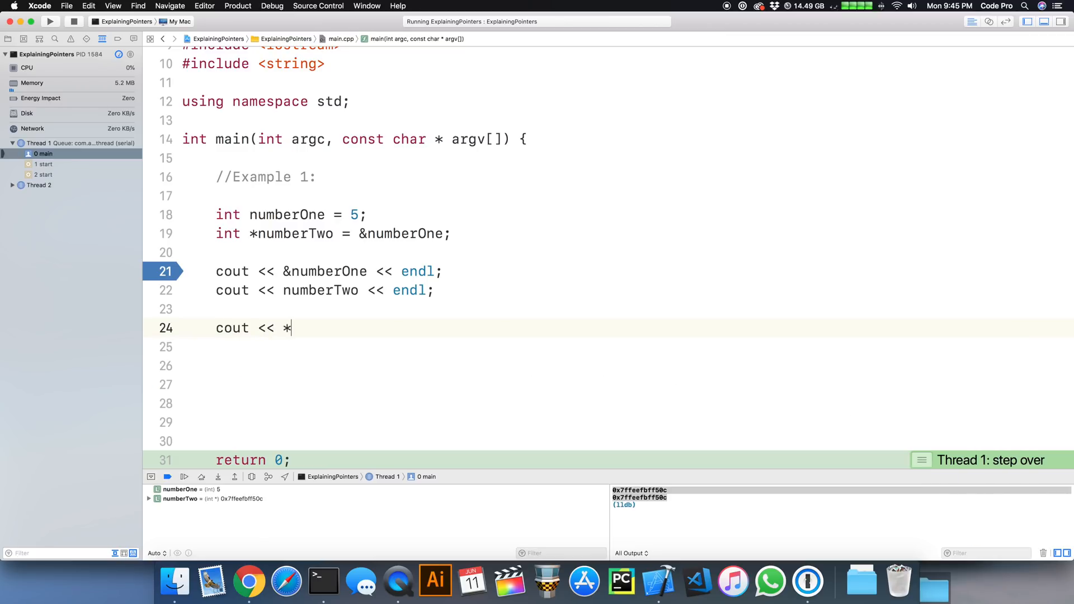
text(numberTwo)
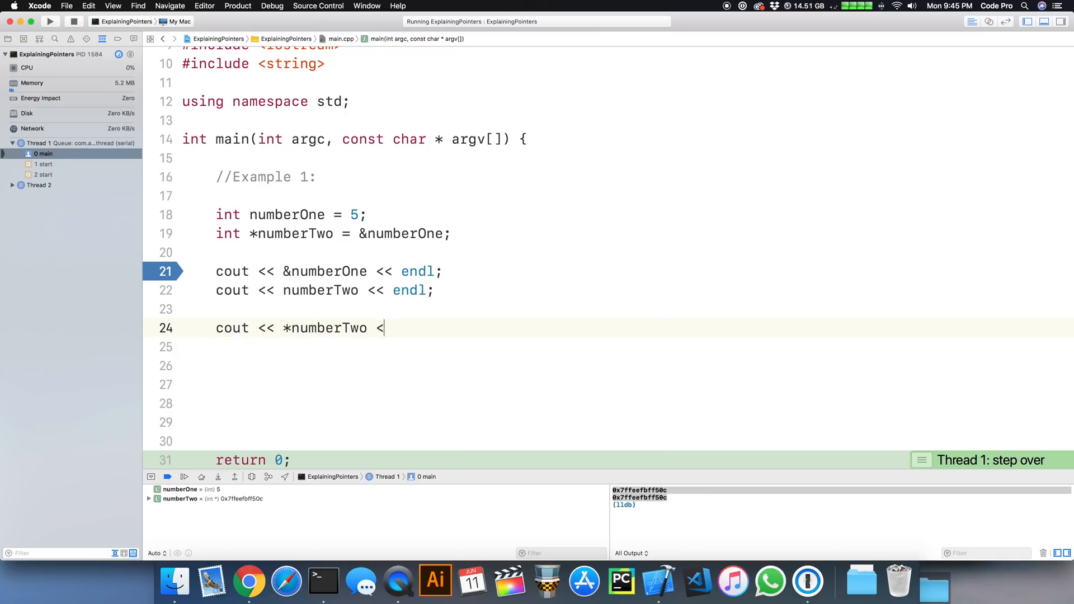
text(< endl;)
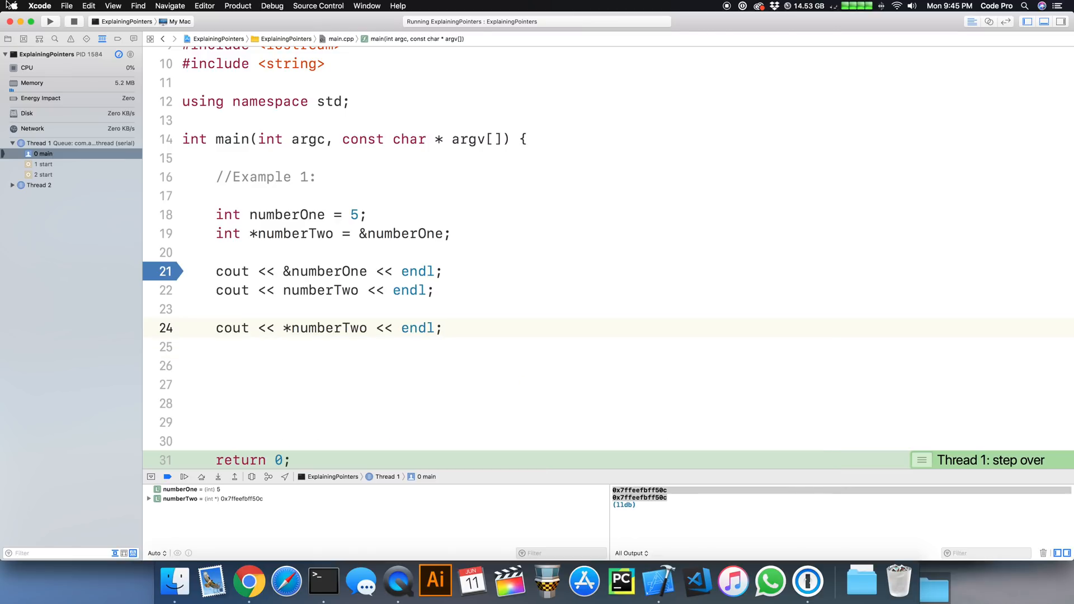
click(51, 21)
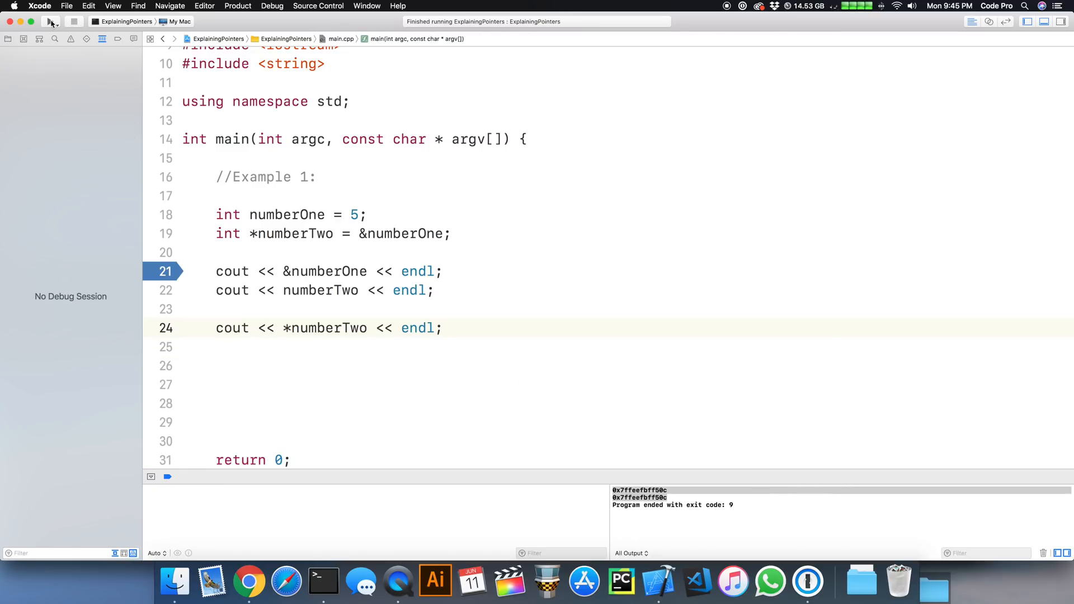
Debug-run to the breakpoint and step over the prints so the console shows both addresses and 5.
click(52, 22)
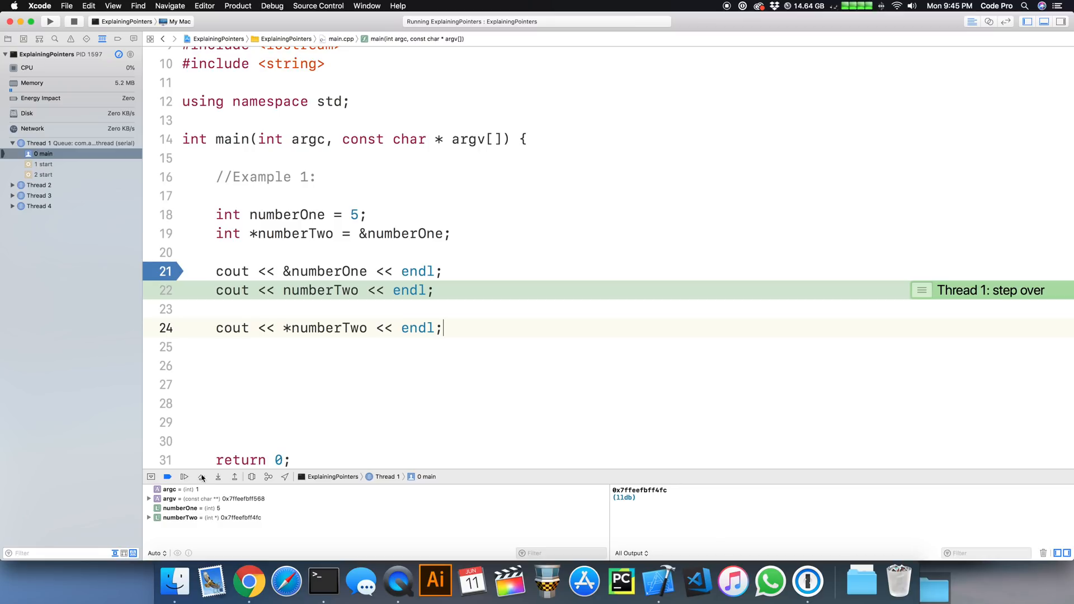
click(183, 477)
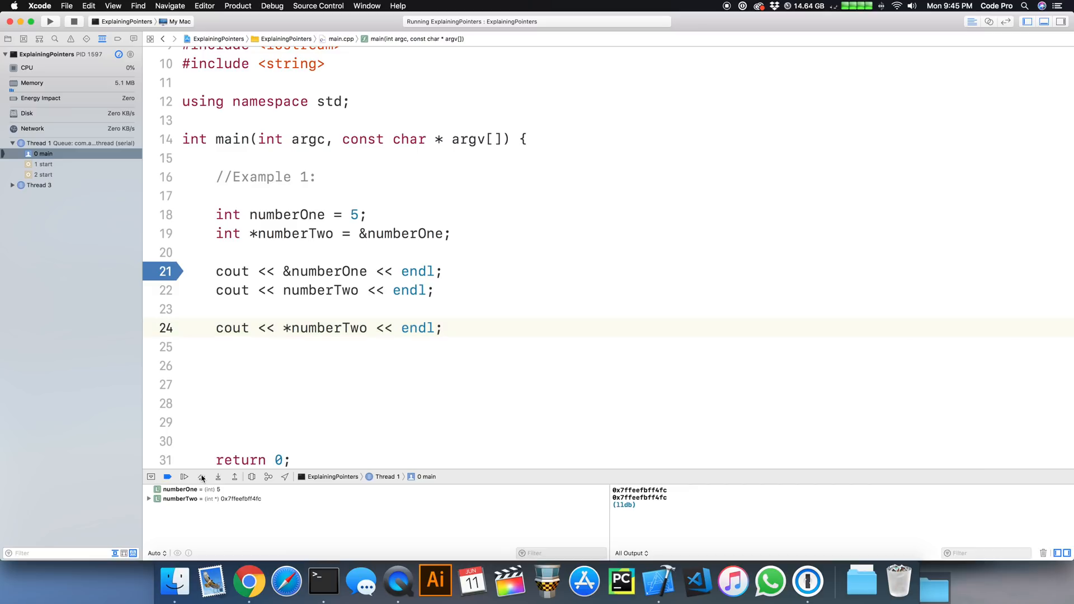
click(201, 477)
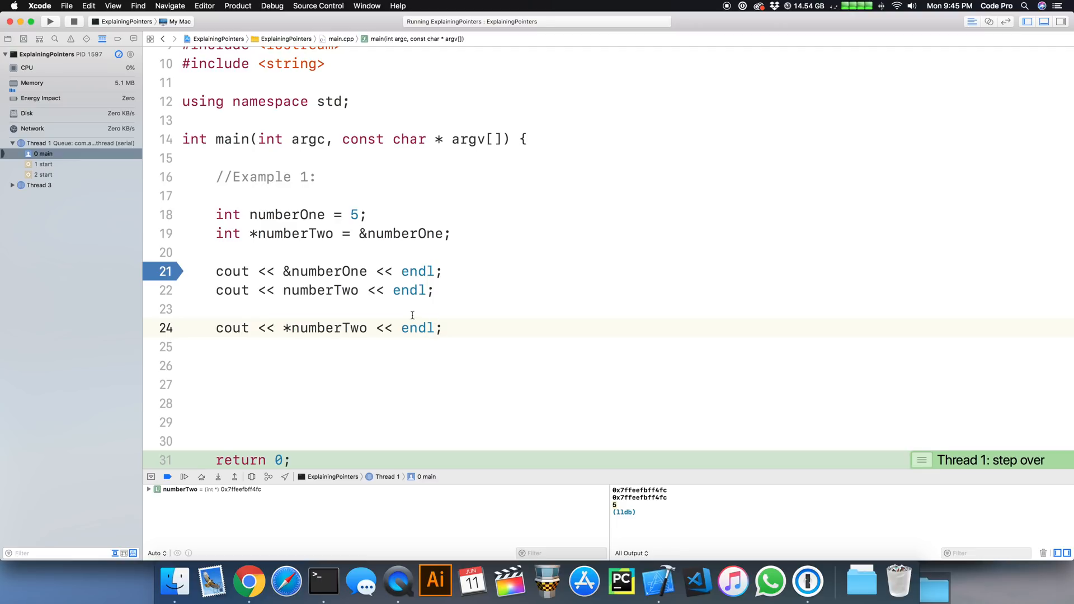
mouse_move(483, 317)
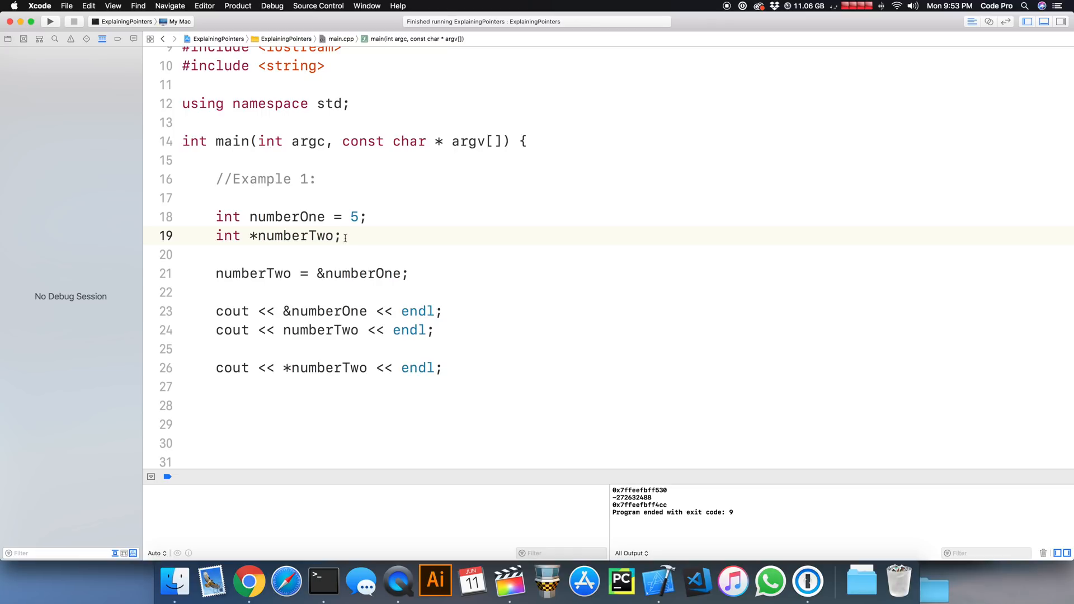
Below the numberTwo declaration, add a cout line printing &numberOne.
key(return)
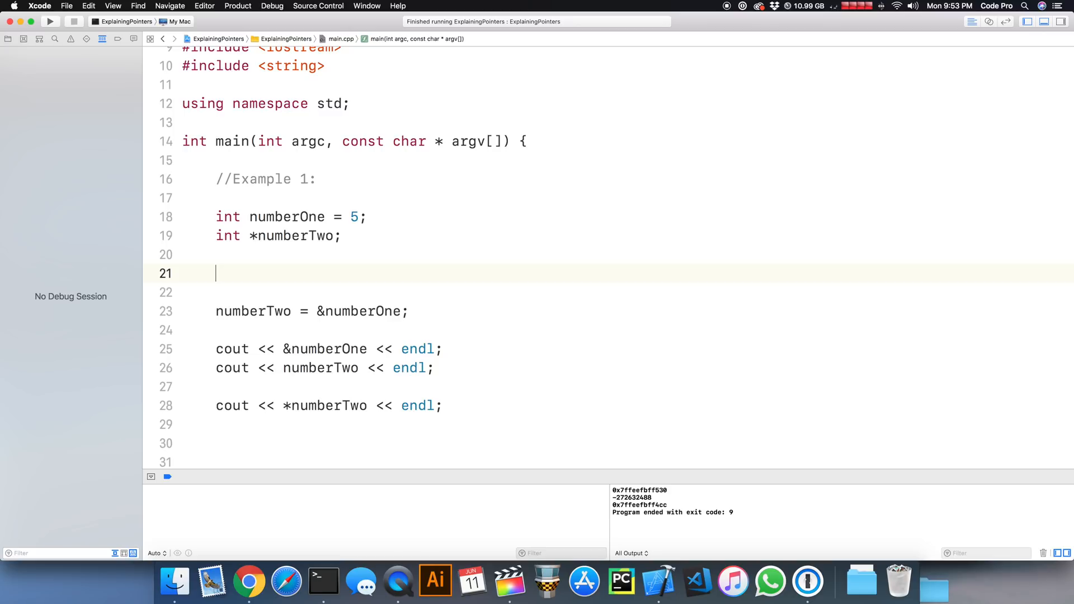
text(cou)
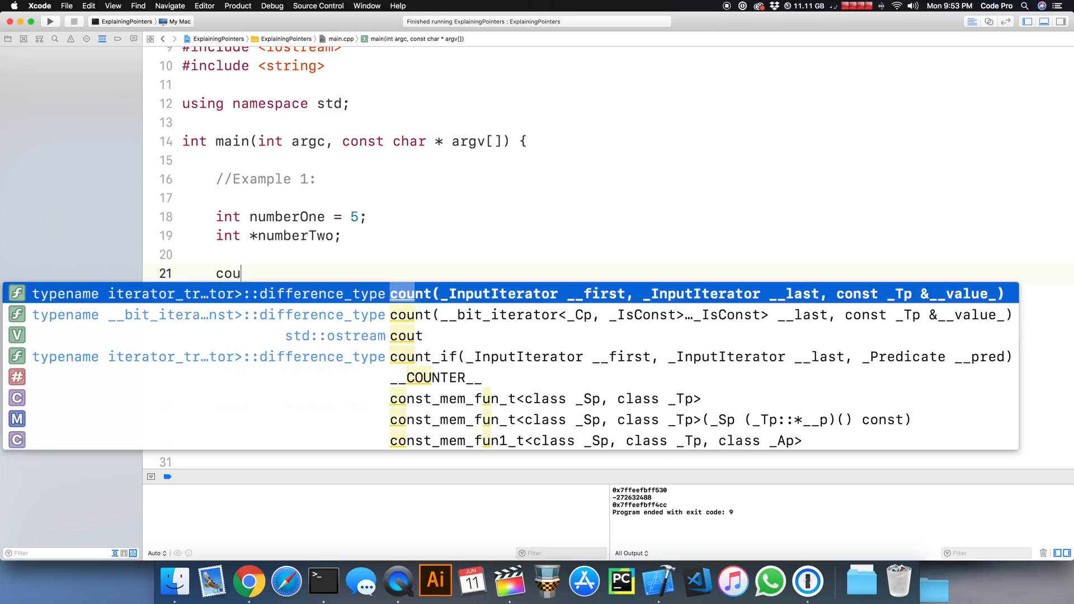
text(t << &)
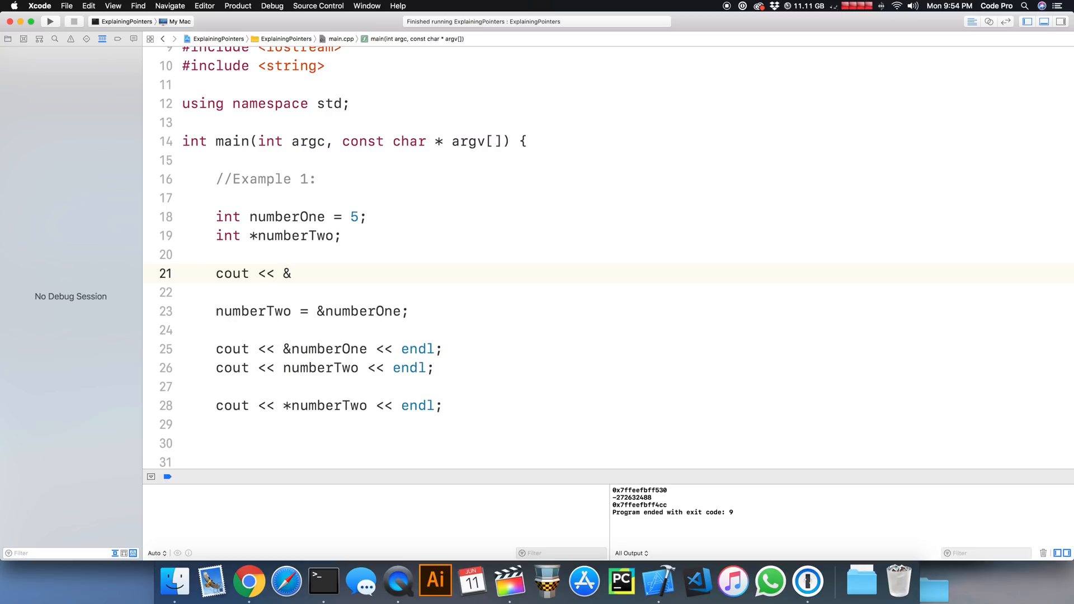
text(numberOne << endl;)
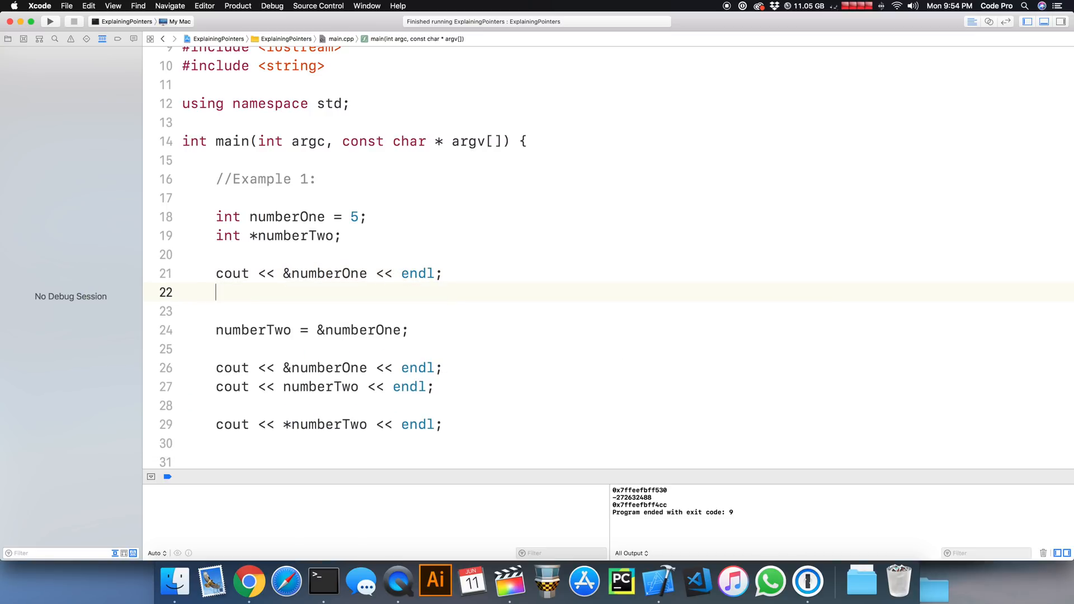
Add cout lines printing numberTwo and *numberTwo before the pointer is assigned.
text(cout <<)
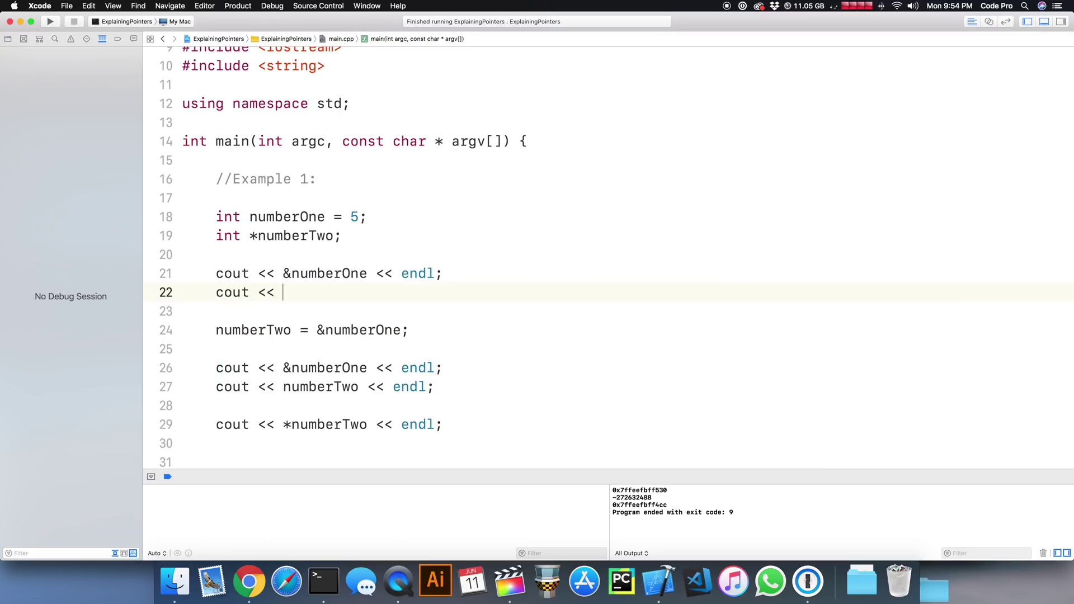
text(numberTwo << e)
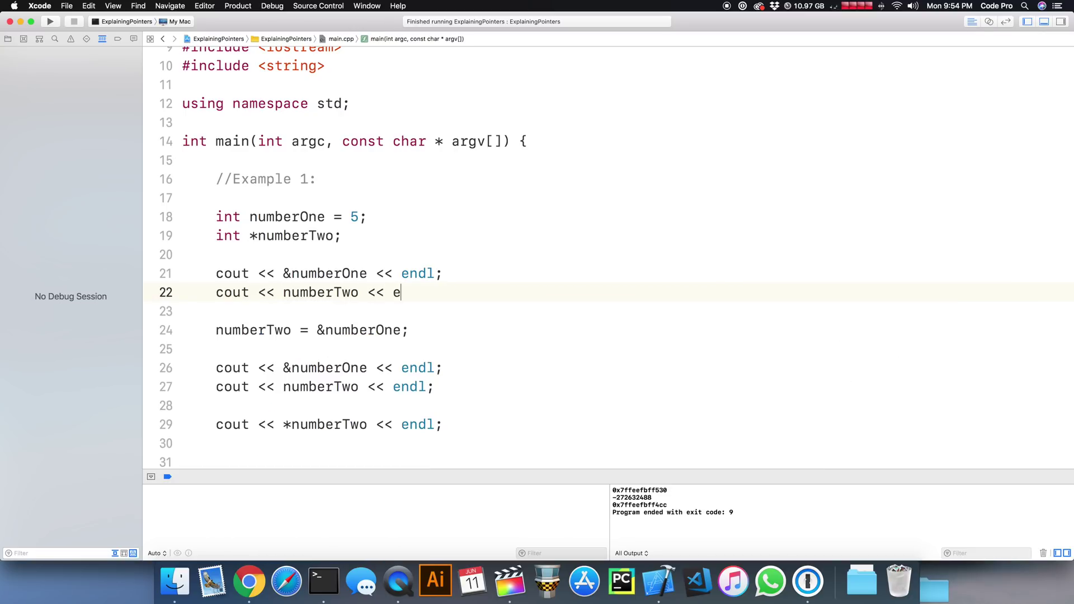
text(n)
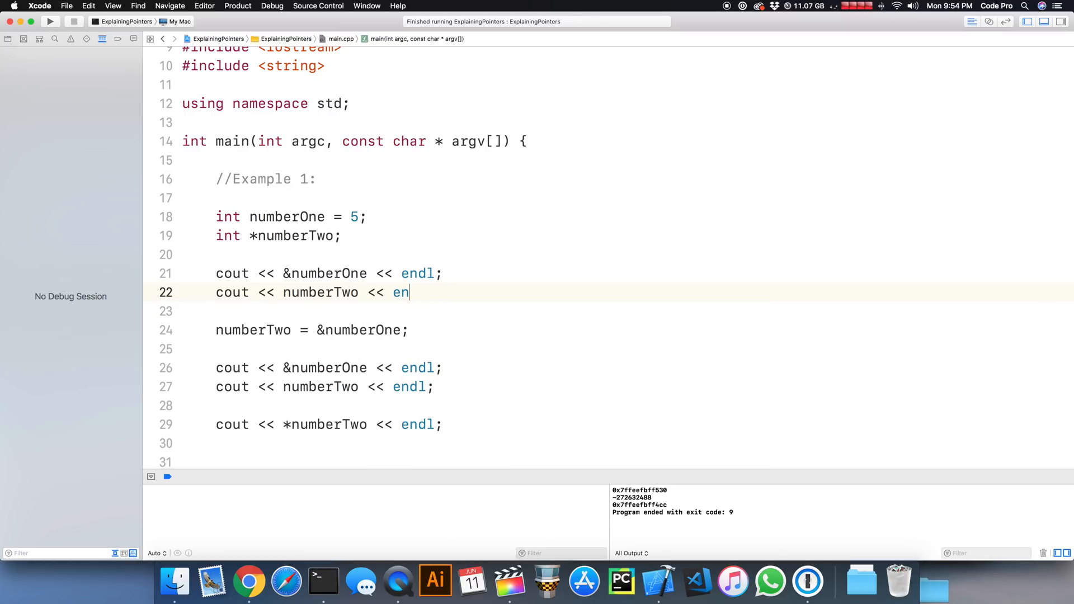
text(dl;)
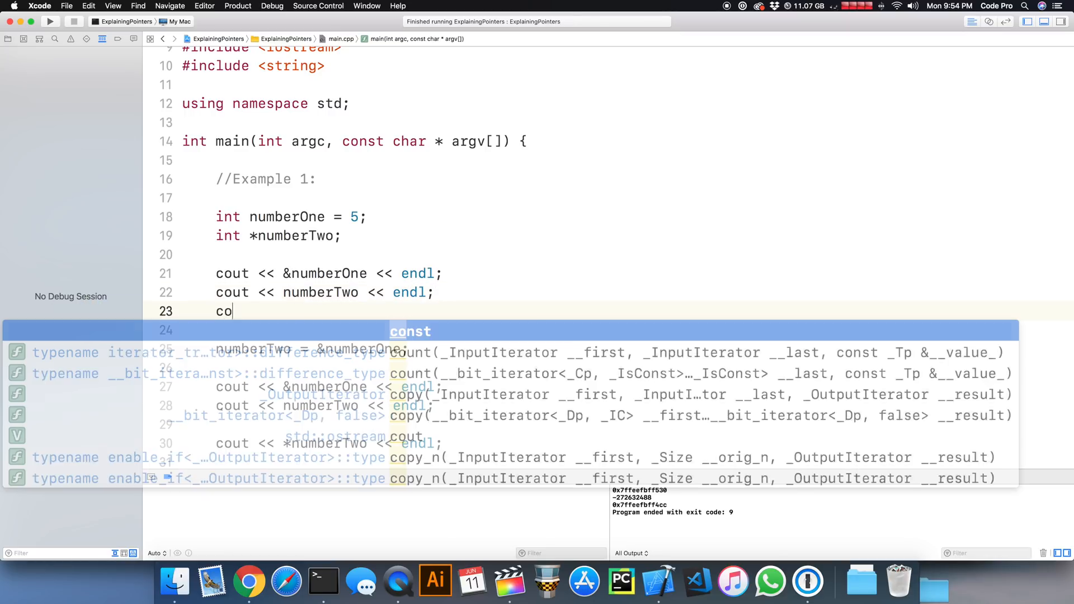
text(<<)
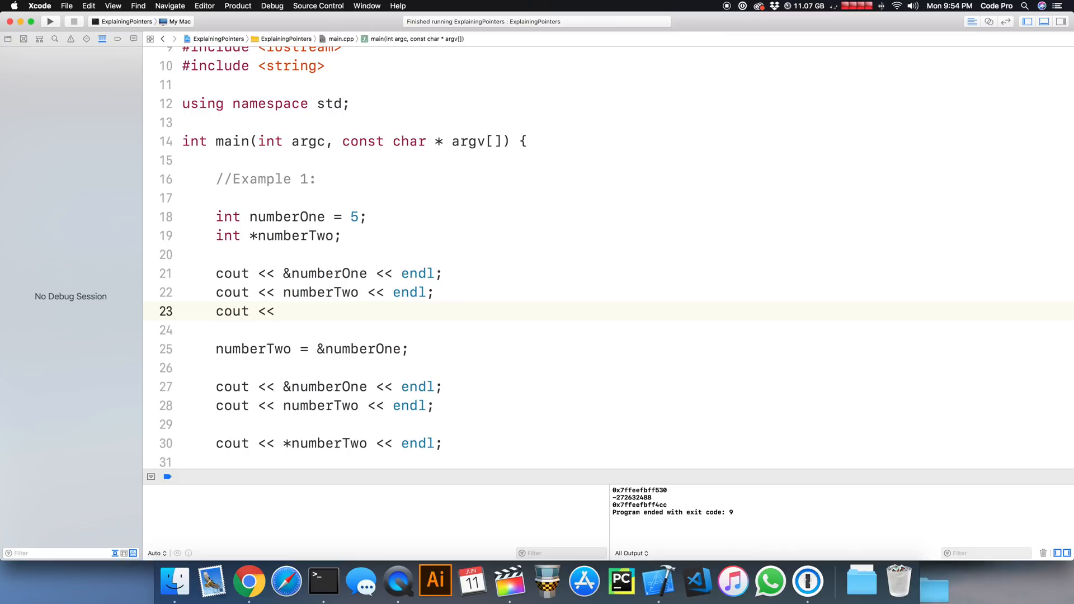
text(*numberTwo <<)
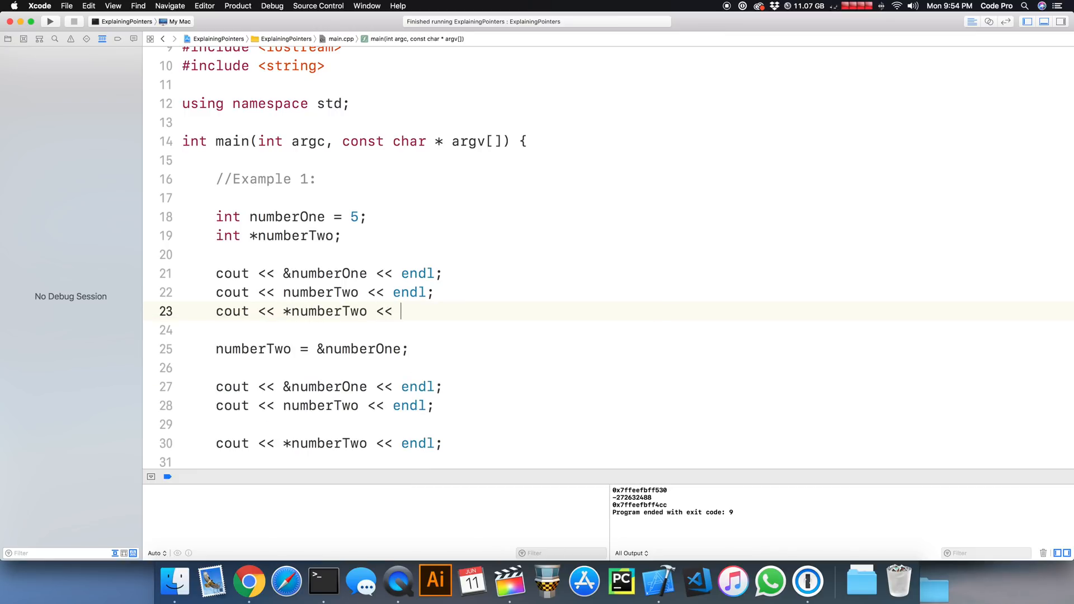
text(endl;)
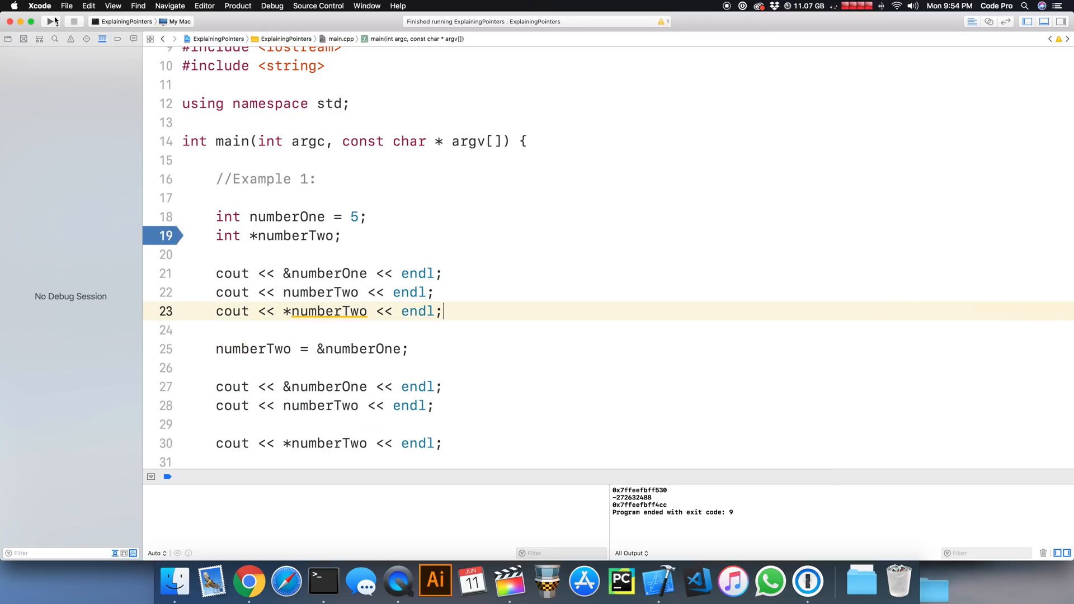
Debug-run and step through the early prints, showing an address then 0x0 for the uninitialised pointer.
click(52, 21)
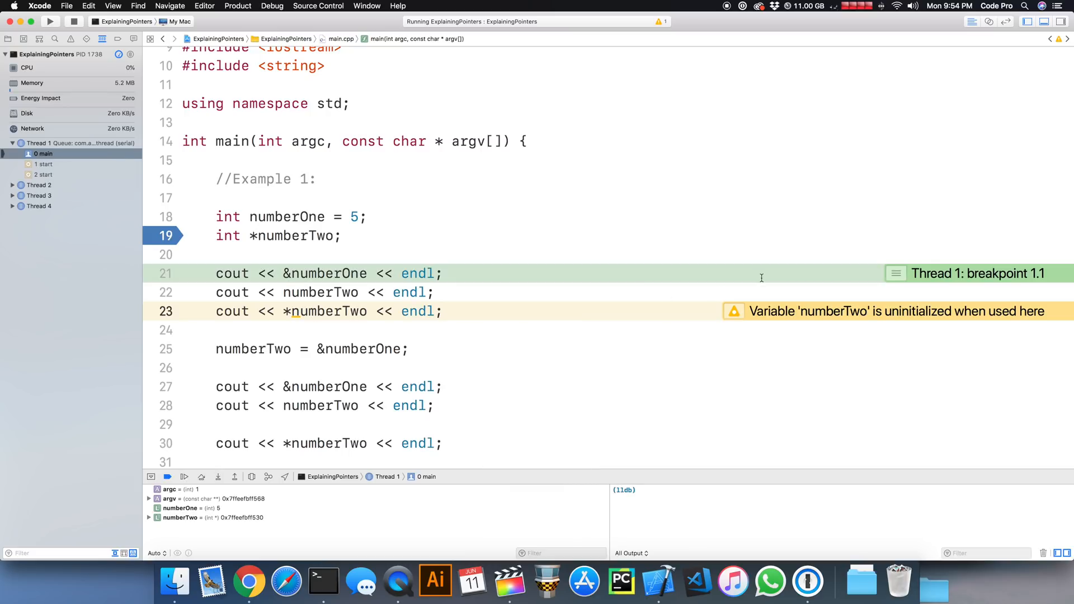
mouse_move(232, 390)
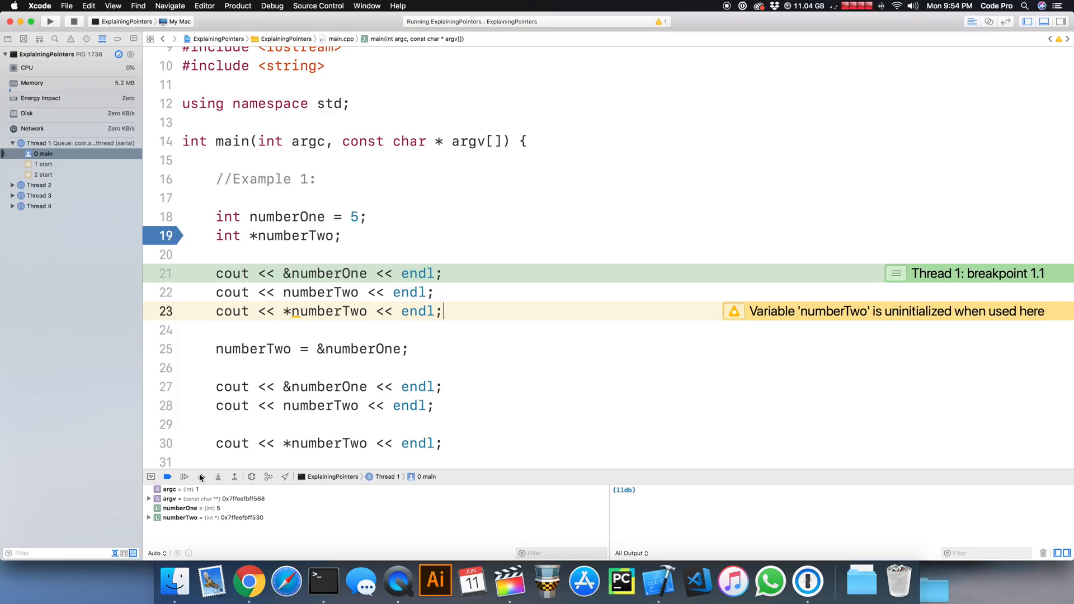
click(201, 477)
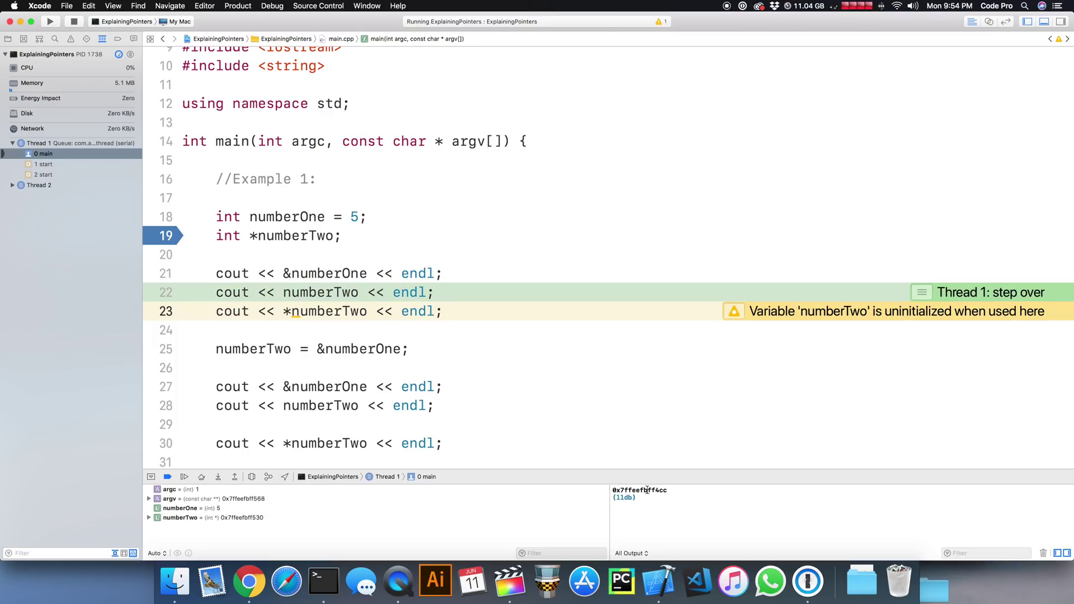
mouse_move(215, 474)
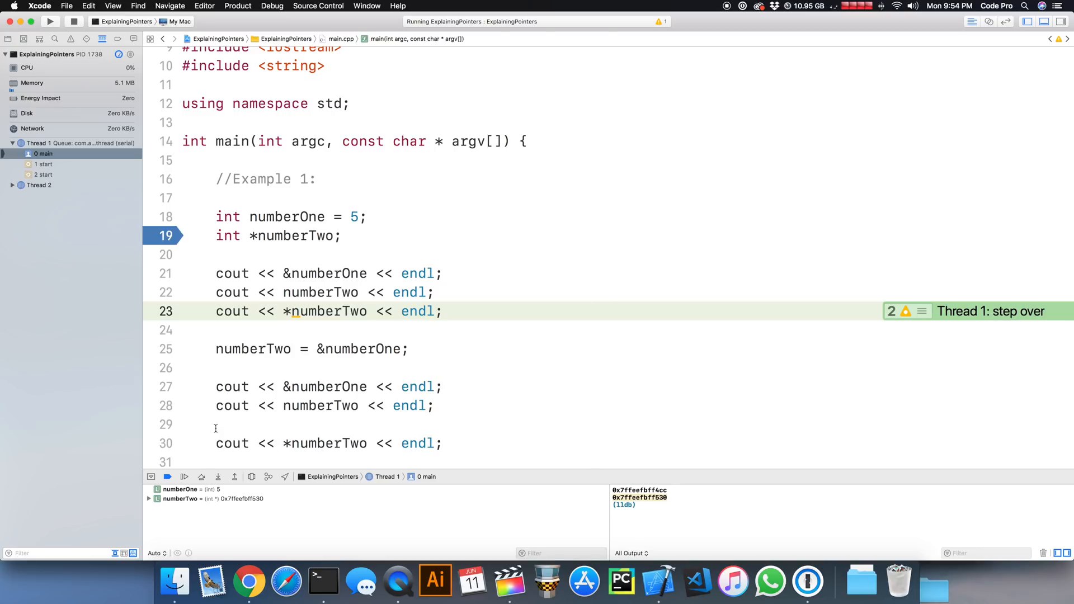
click(202, 477)
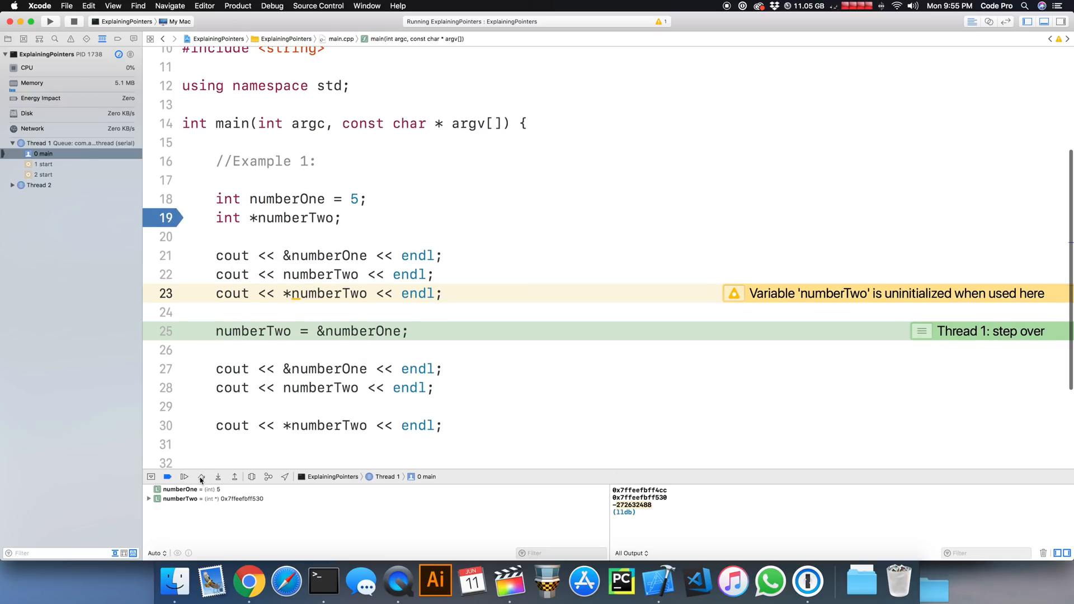
click(201, 477)
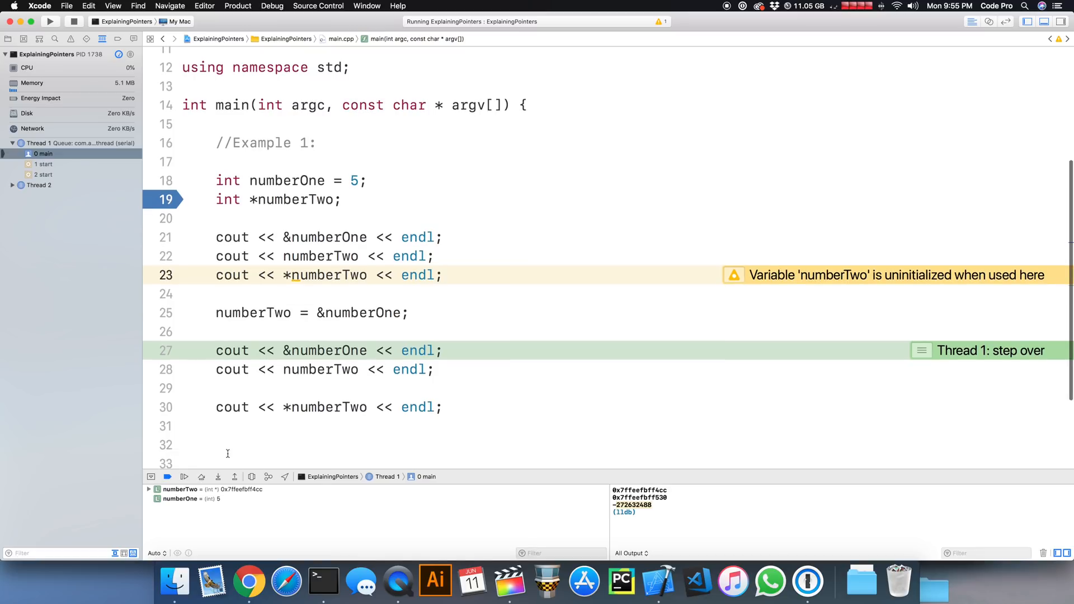
Step over the assignment and the following prints of numberOne's address and numberTwo.
click(201, 476)
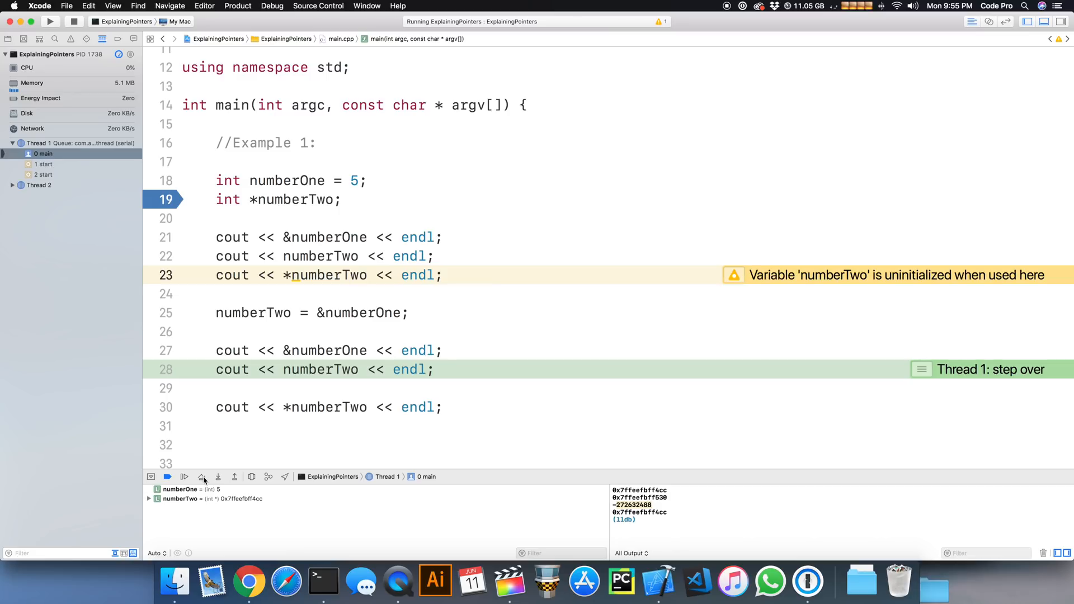
click(201, 477)
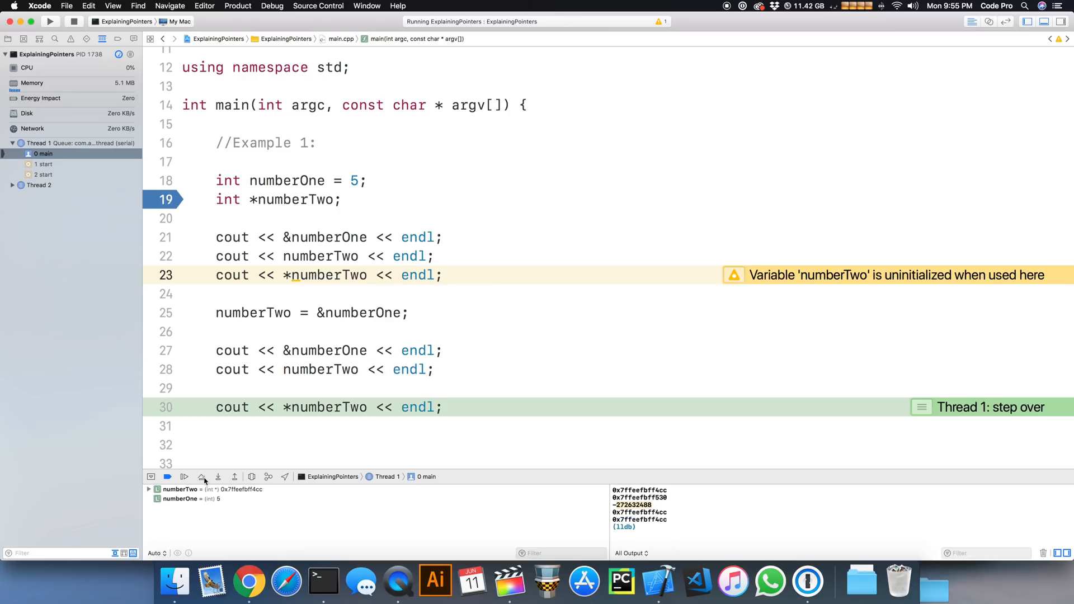
click(202, 476)
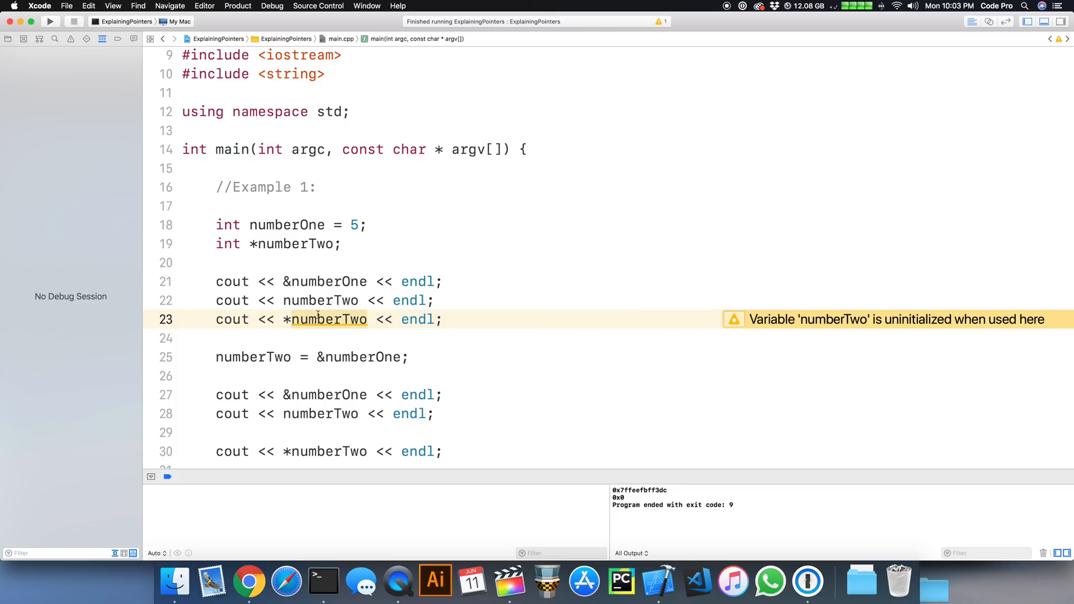
mouse_move(503, 313)
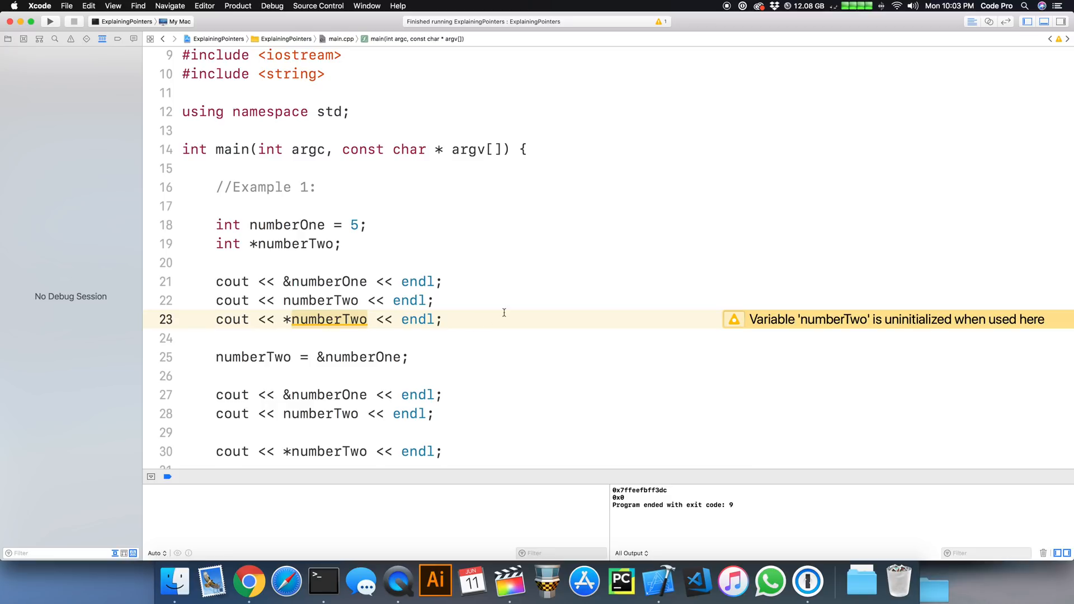
mouse_move(450, 310)
text( = NU)
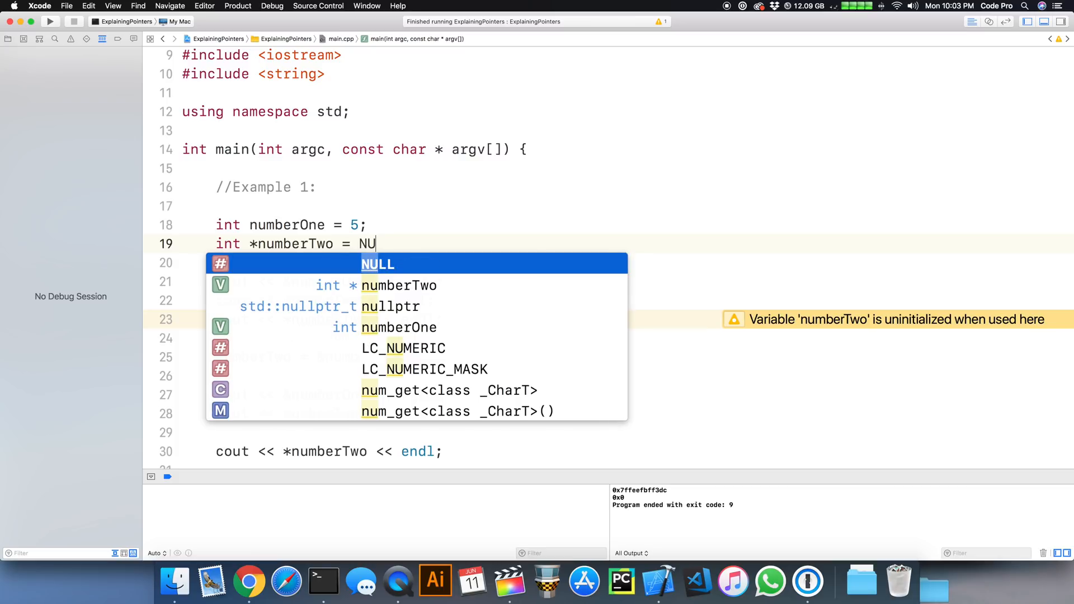
Initialise numberTwo to NULL and wrap the *numberTwo print in if (numberTwo != NULL).
key(Return)
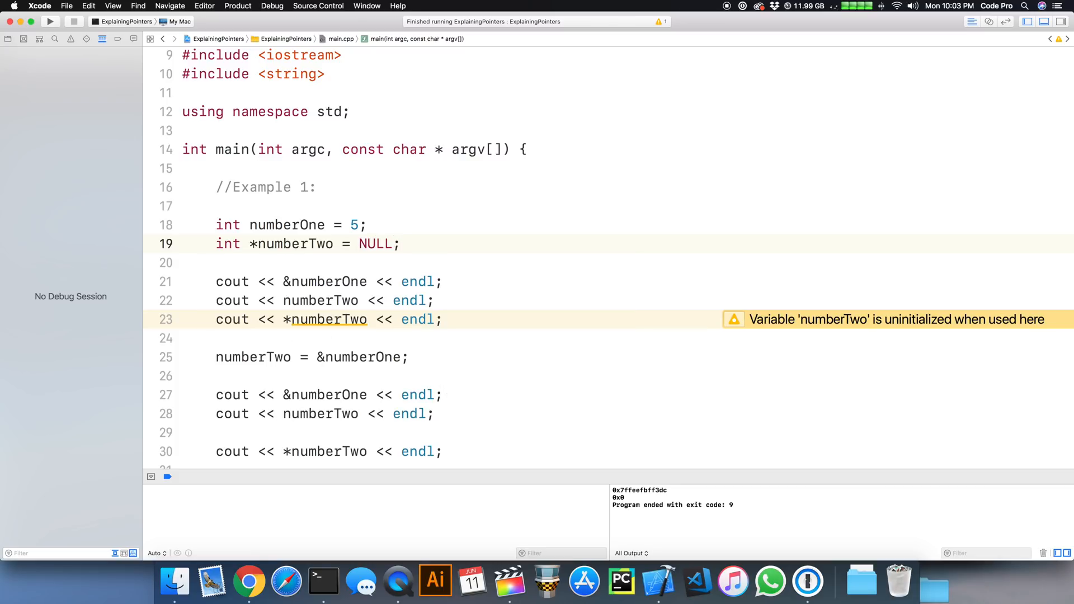
click(465, 300)
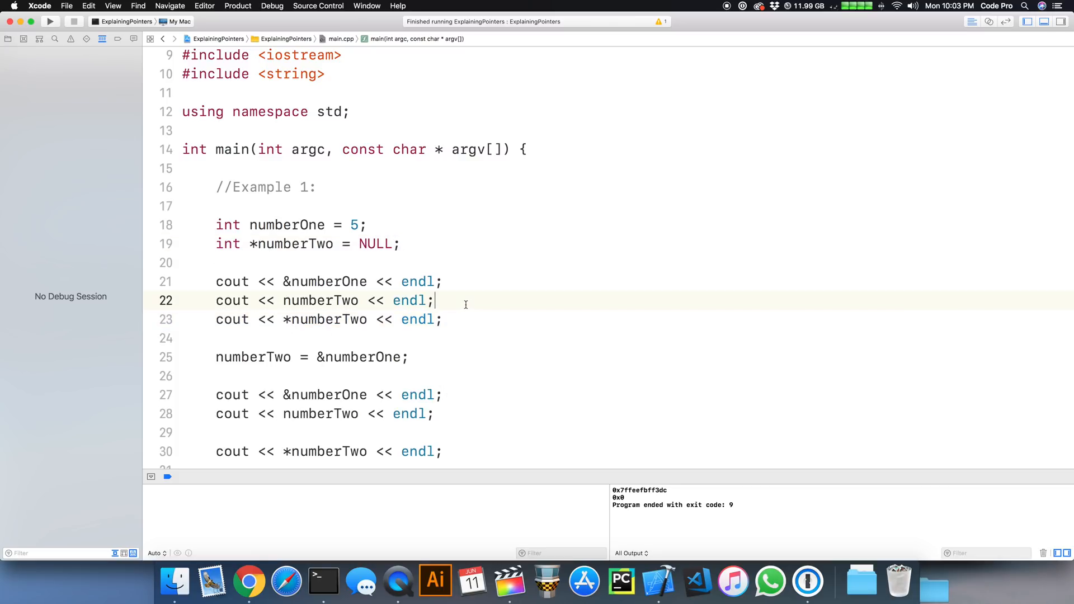
text(if ()
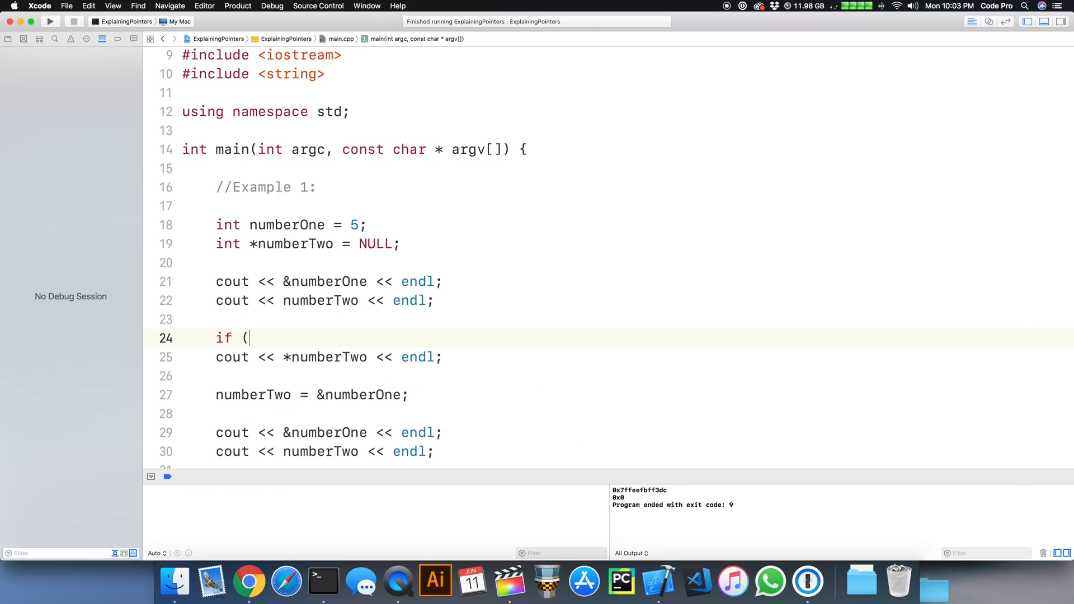
text(numberTwo))
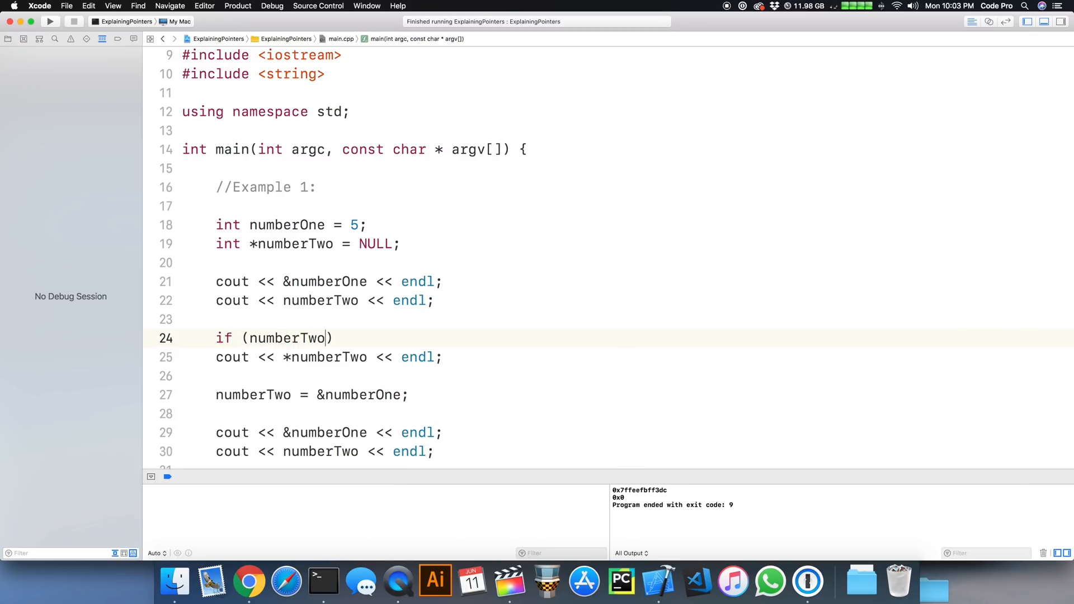
text(!= NULL)
click(628, 376)
text(})
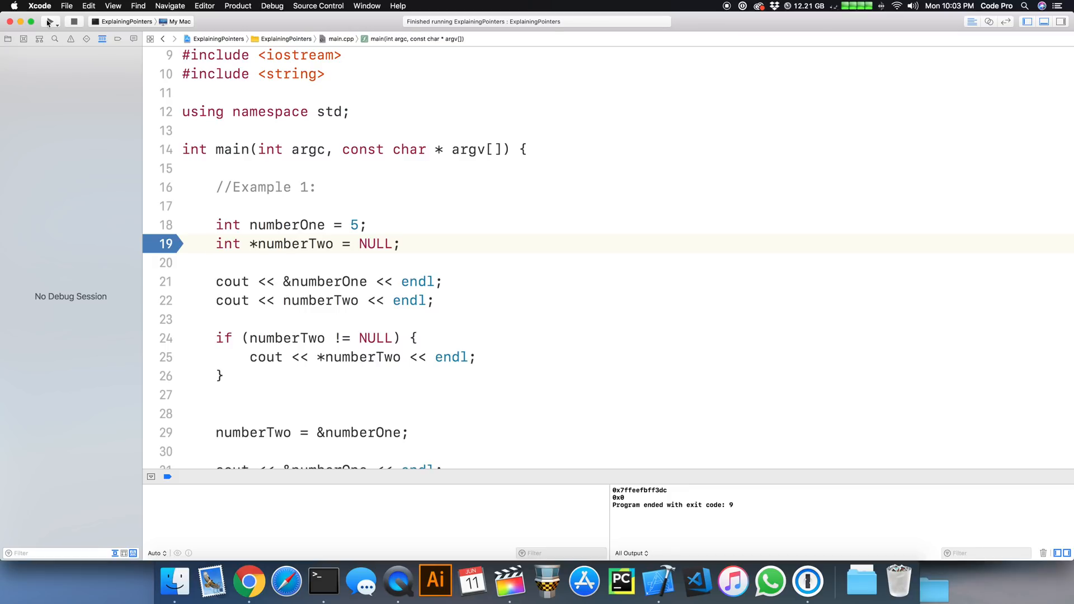
Debug-run to the line 19 breakpoint and step over through the null check.
click(35, 22)
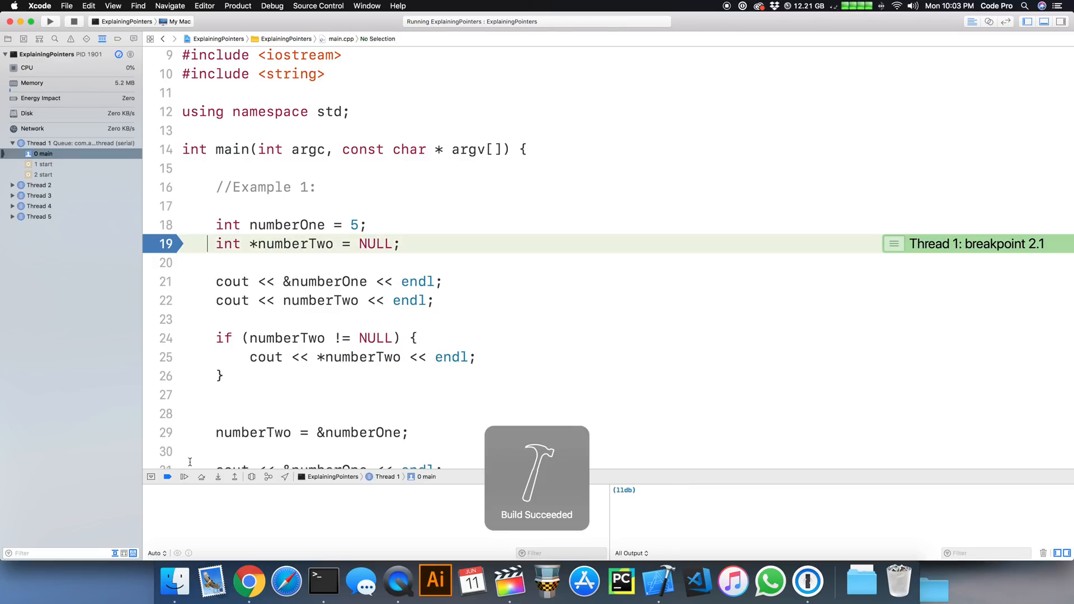
click(201, 477)
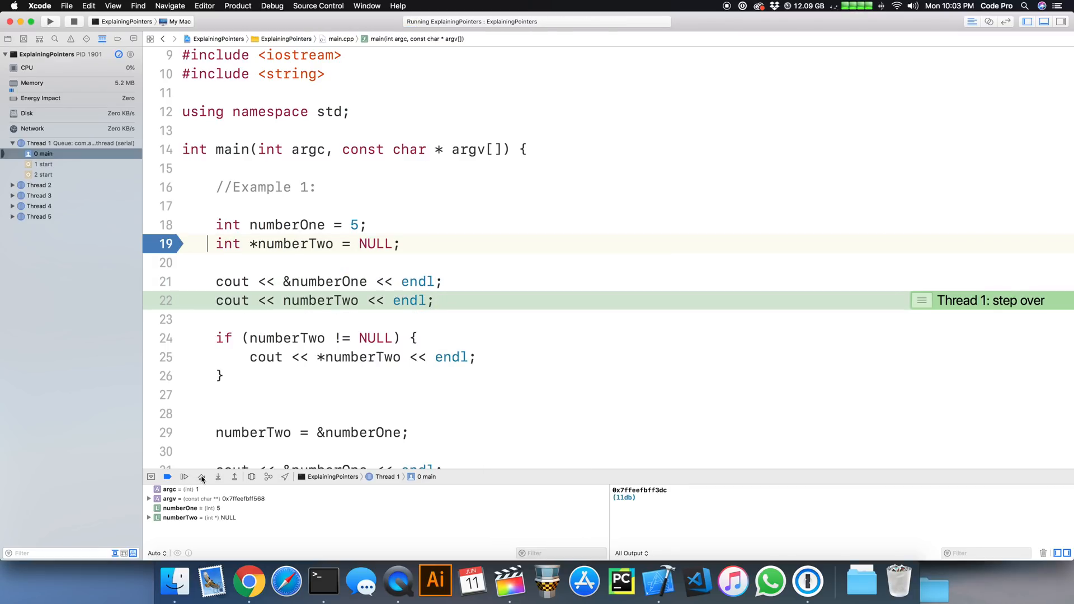
click(201, 476)
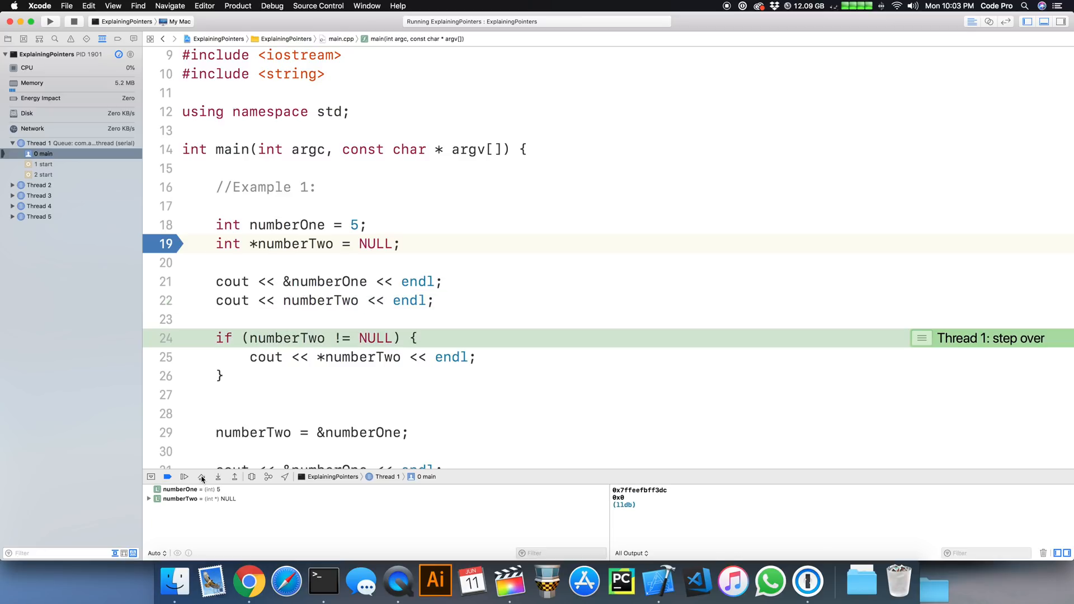
mouse_move(616, 499)
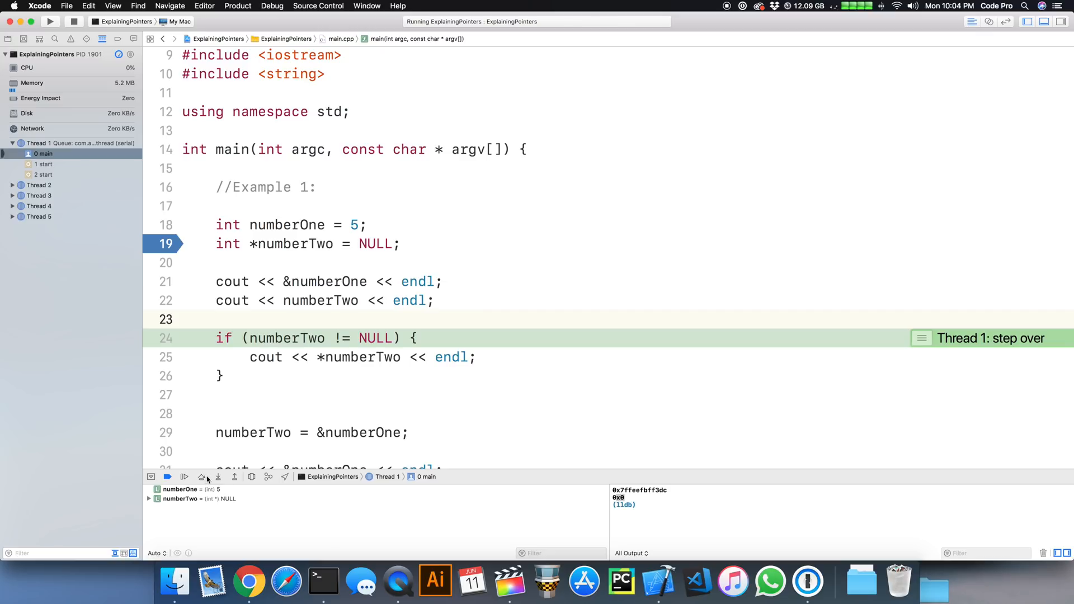
mouse_move(201, 476)
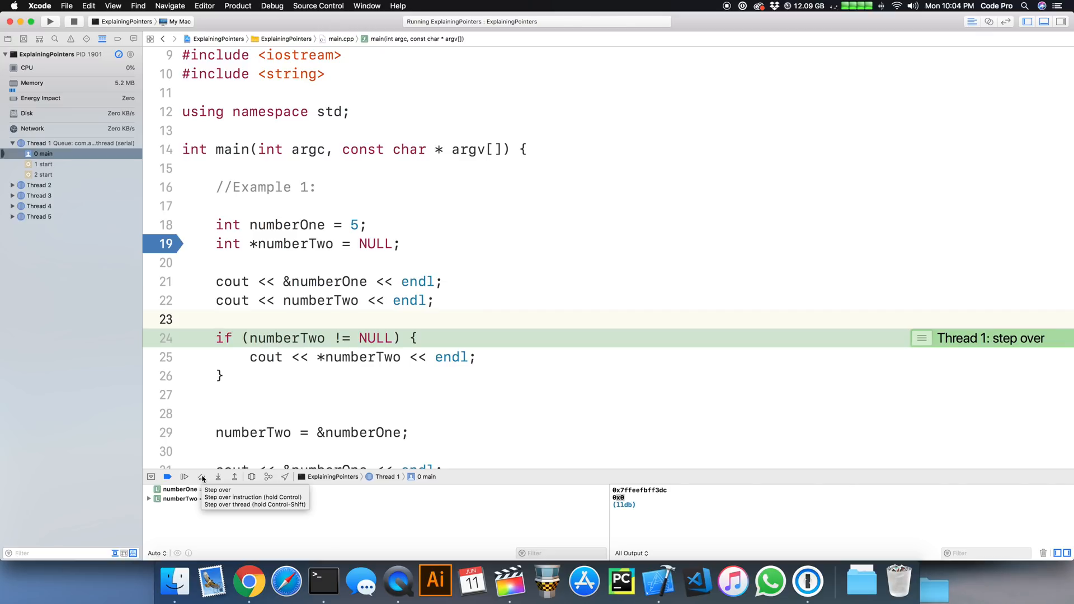
click(201, 476)
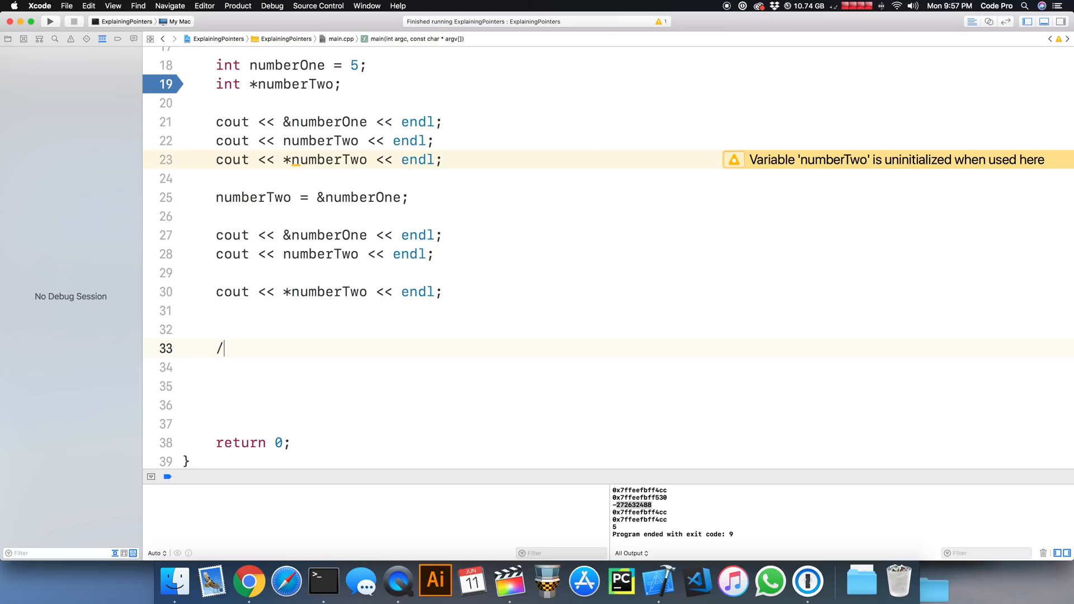
Add an //Example Two comment and a cout line printing three blank endl lines.
text(/Example Two)
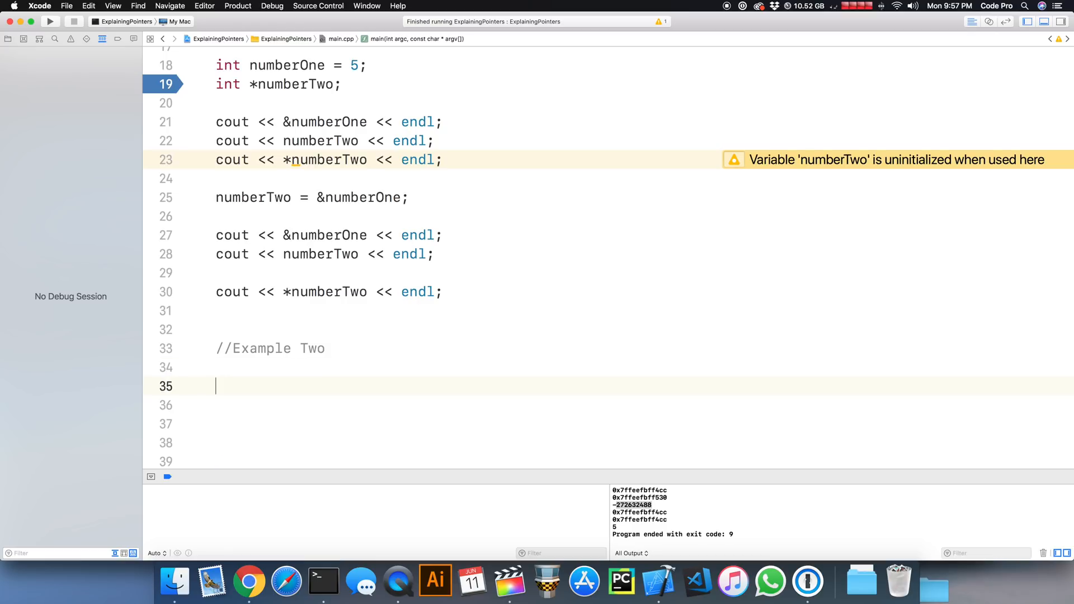
text(cout <<)
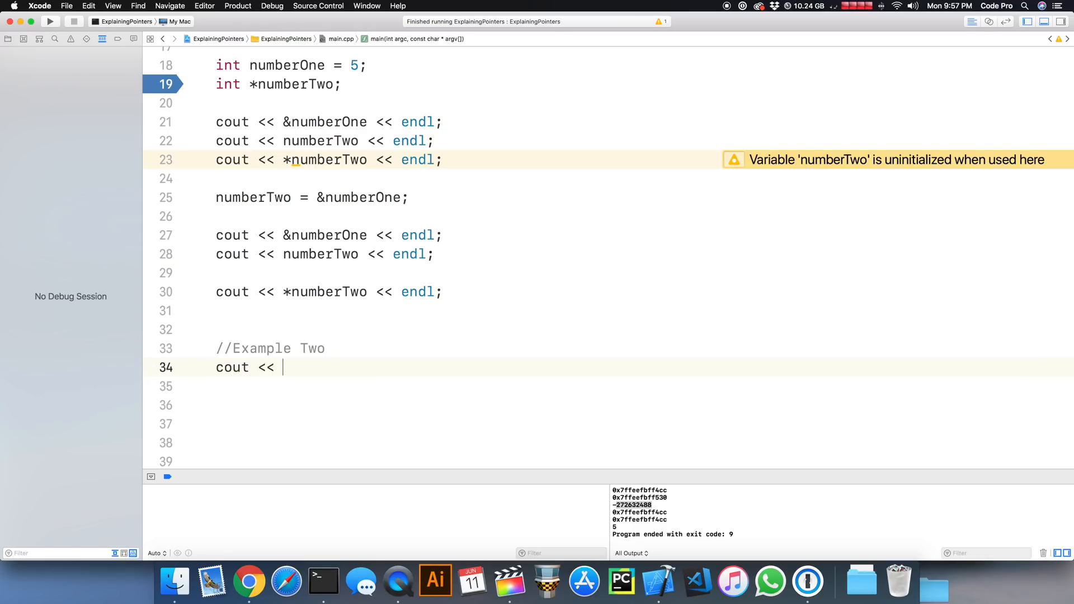
text(endl)
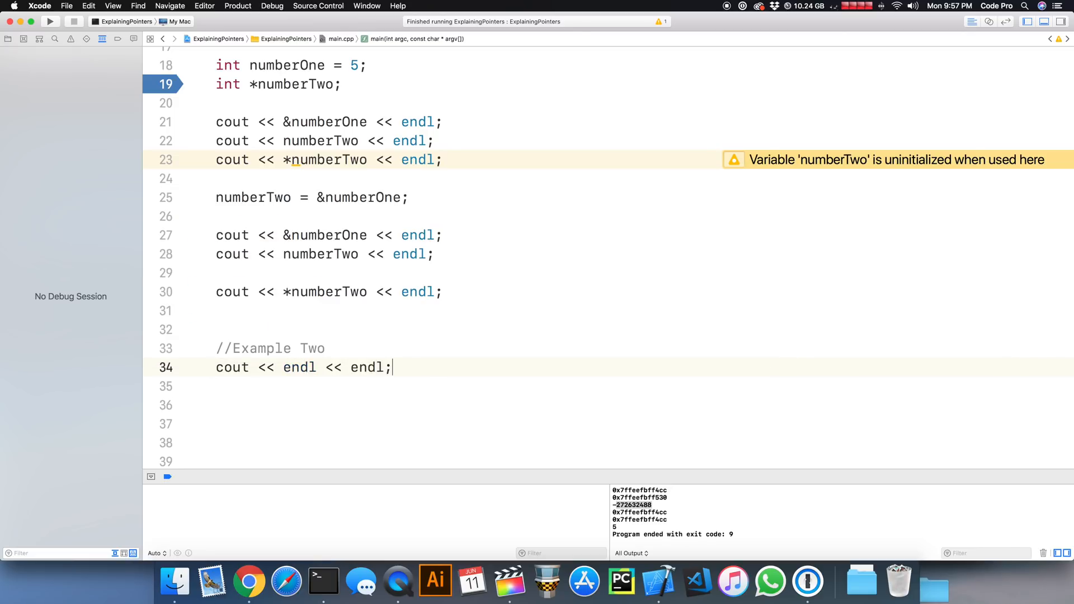
text(<< endl;)
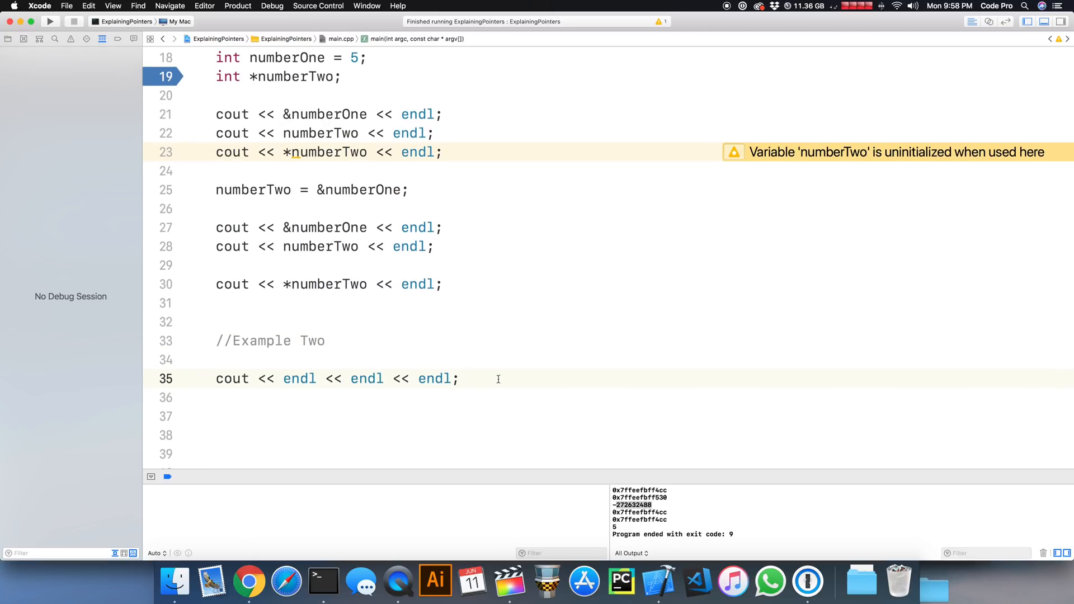
Declare strings youTubeGod = "PewDiePie" and myYouTubeChannel = "Code Pro".
text(string)
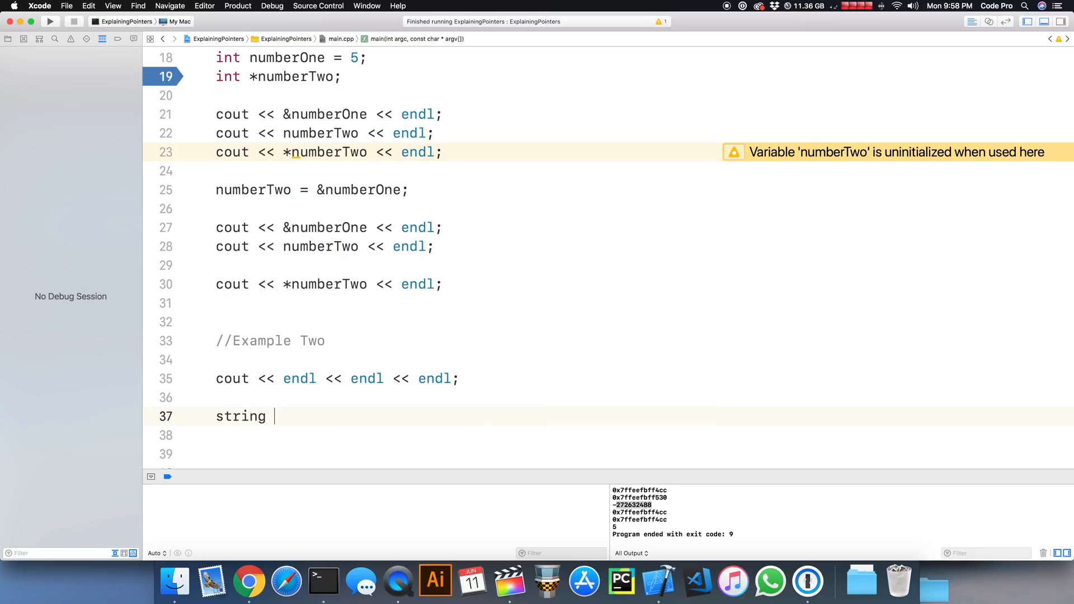
text(you)
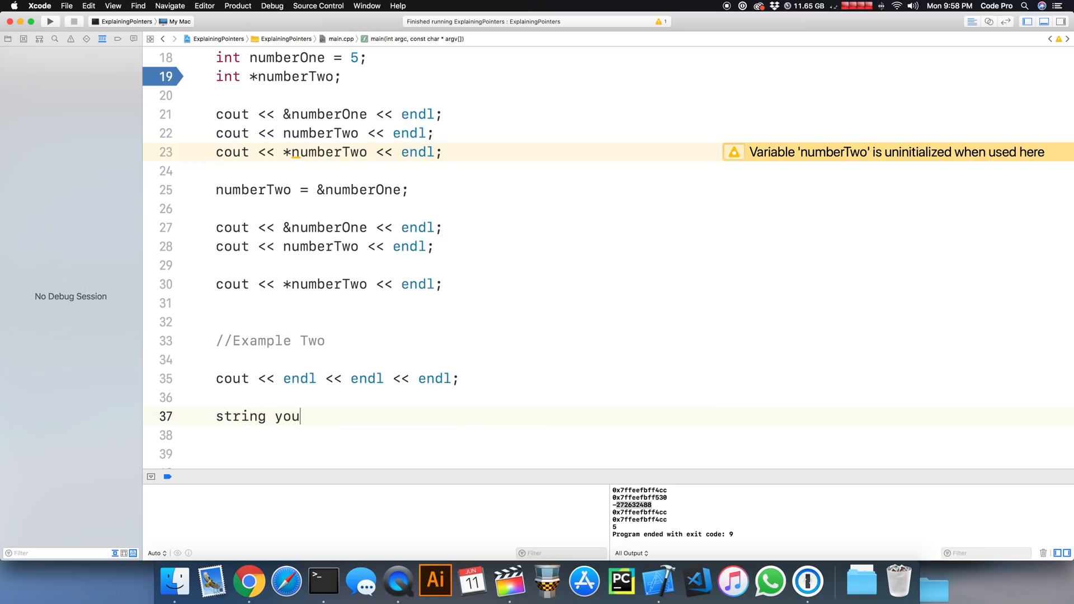
text(TubeGod)
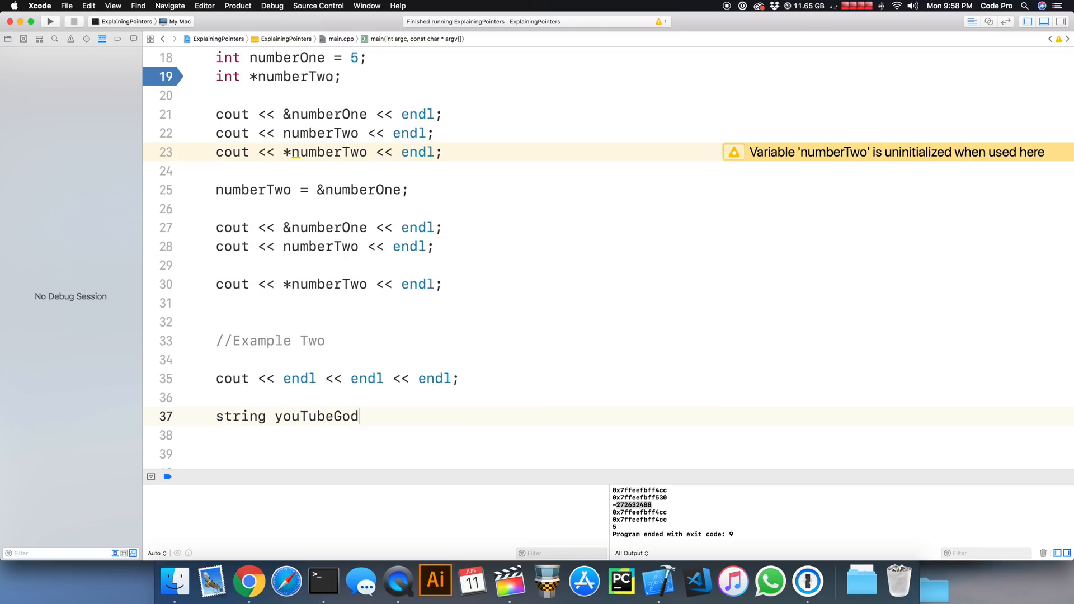
text(= "Pe")
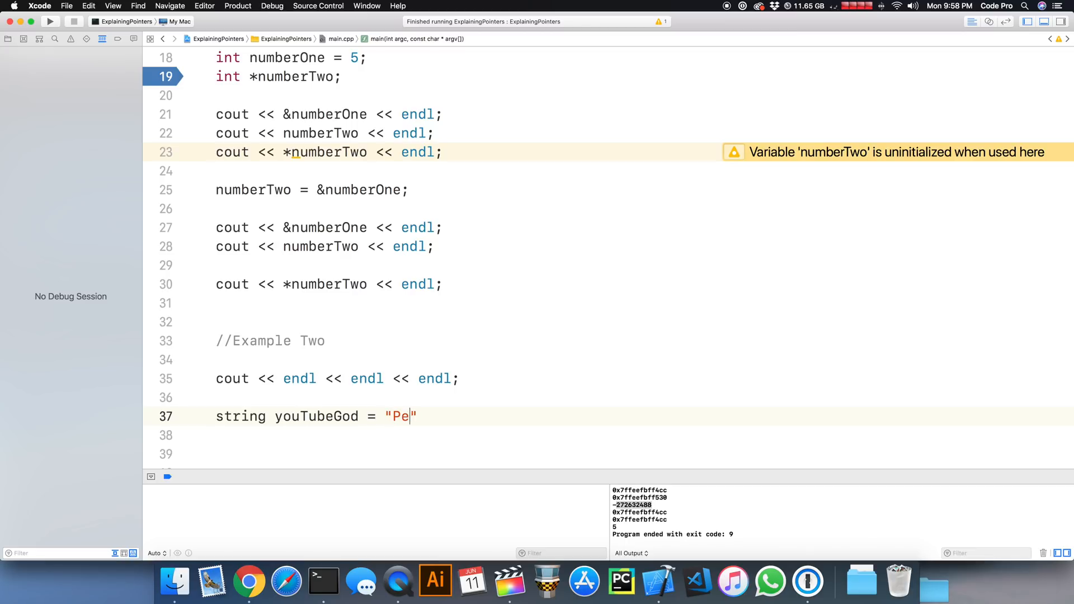
text(wDiePie)
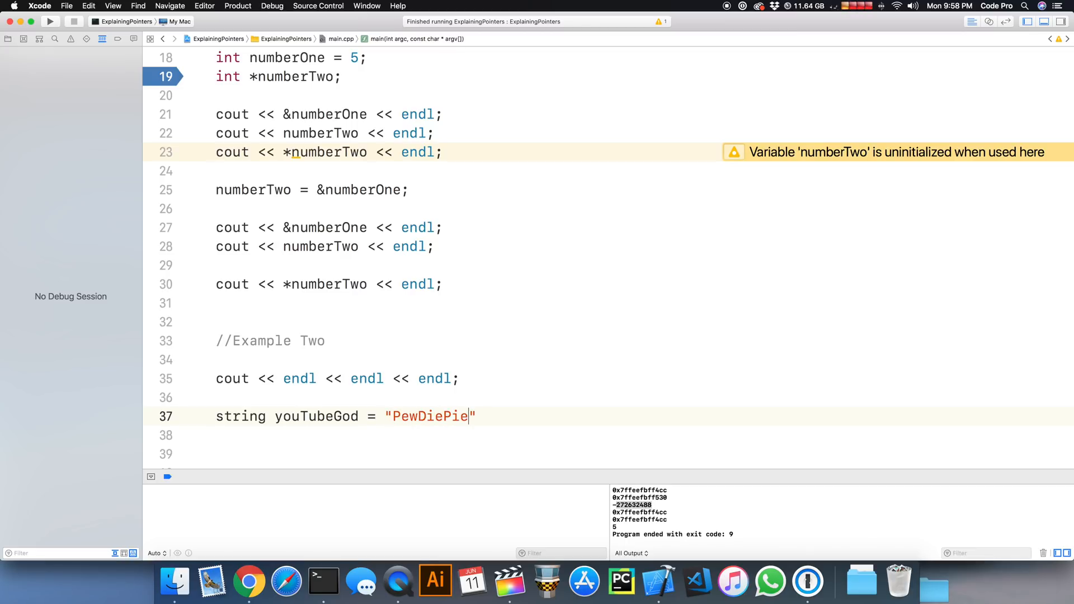
text(;)
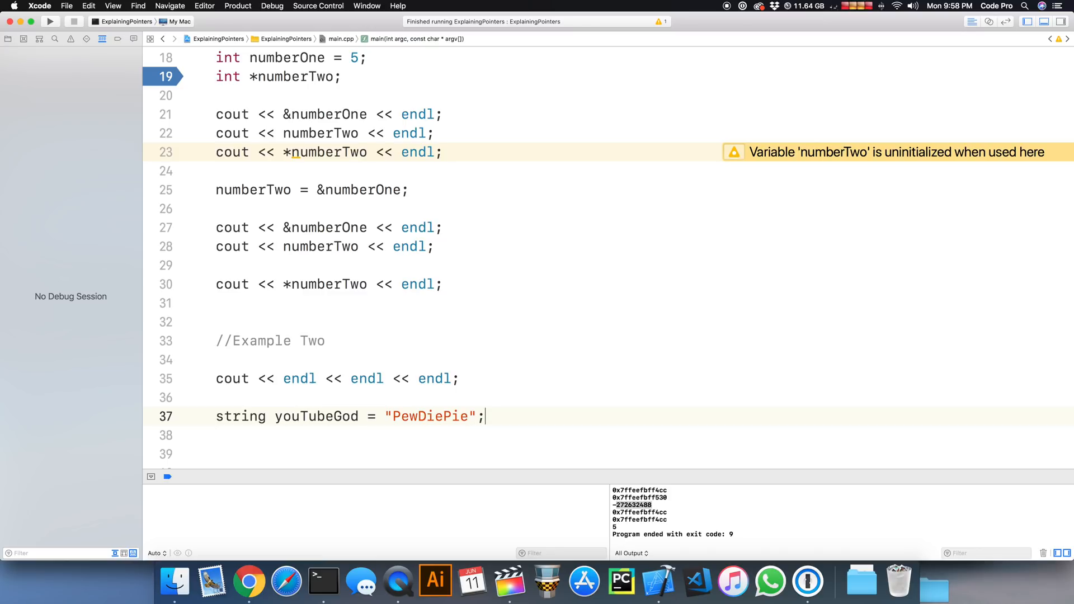
text(string my)
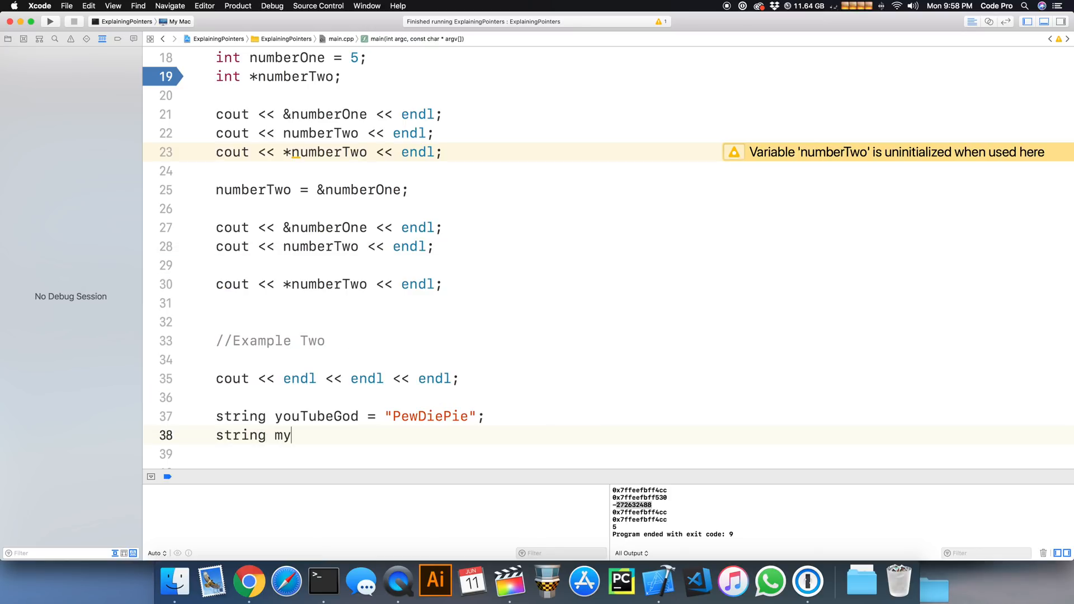
text(YouTubeC)
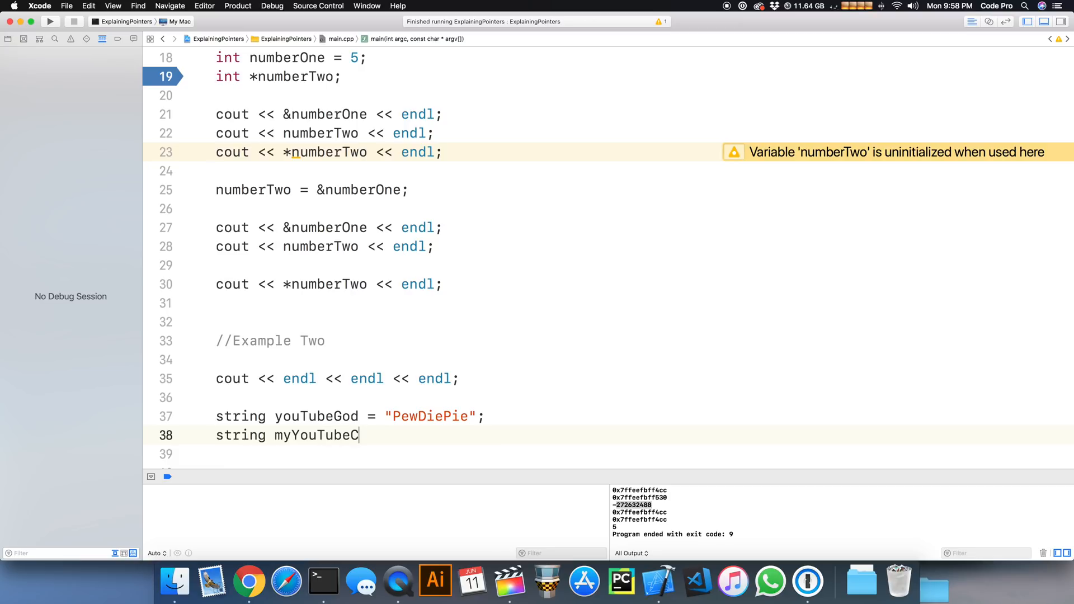
text(hannel = ")
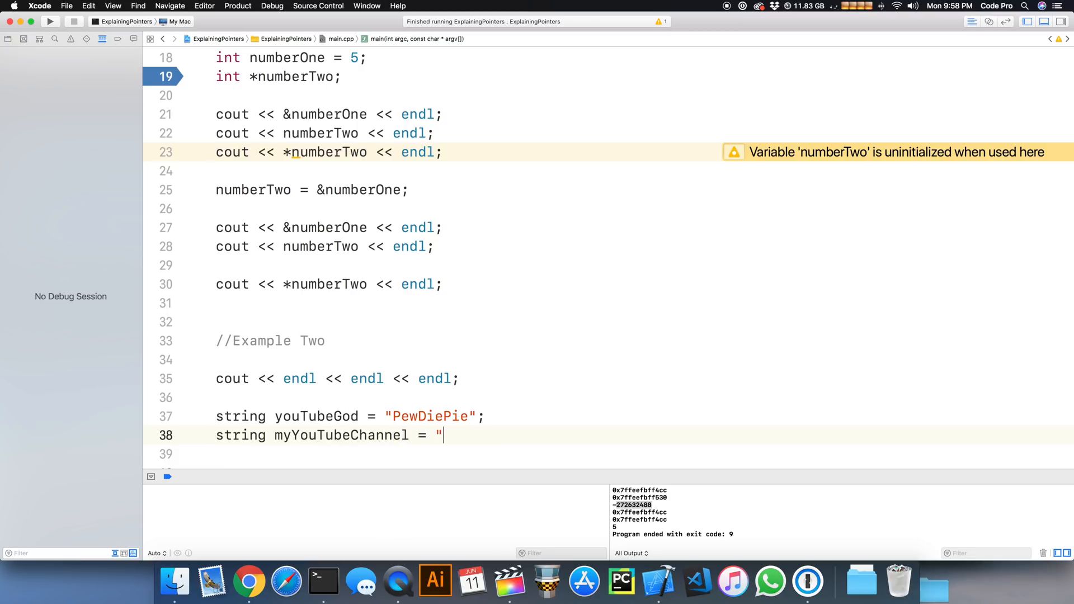
text(Code Pro")
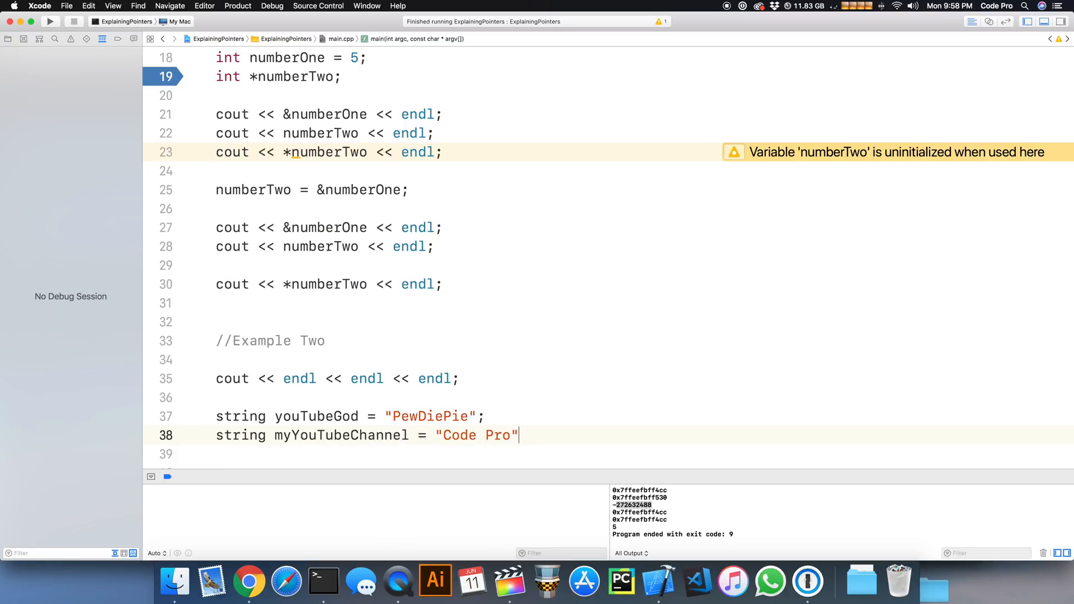
text(;)
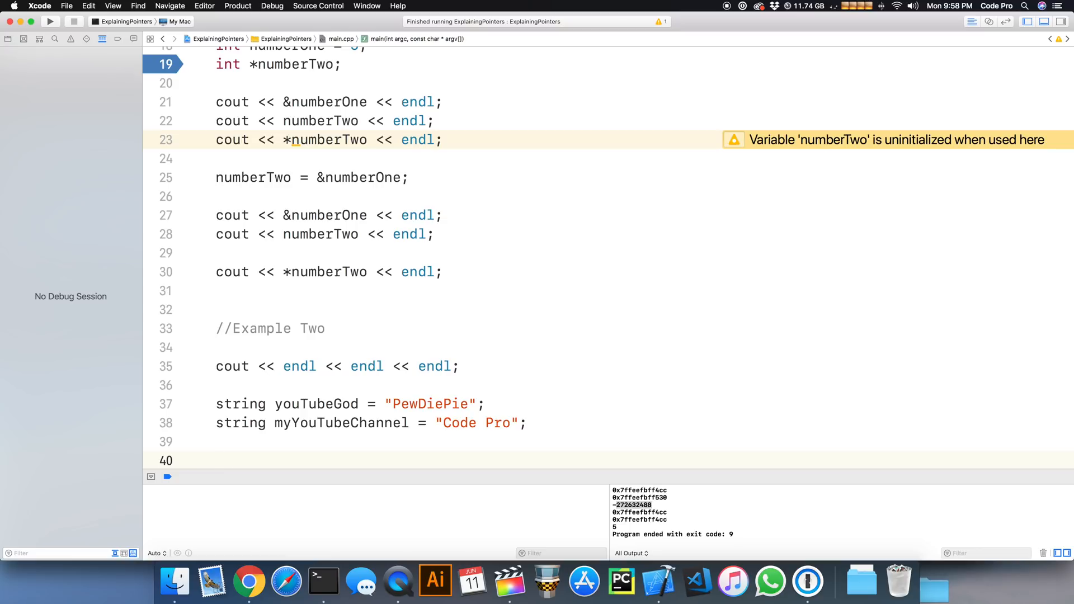
Declare a string pointer named channelHijackerPointer.
text(string)
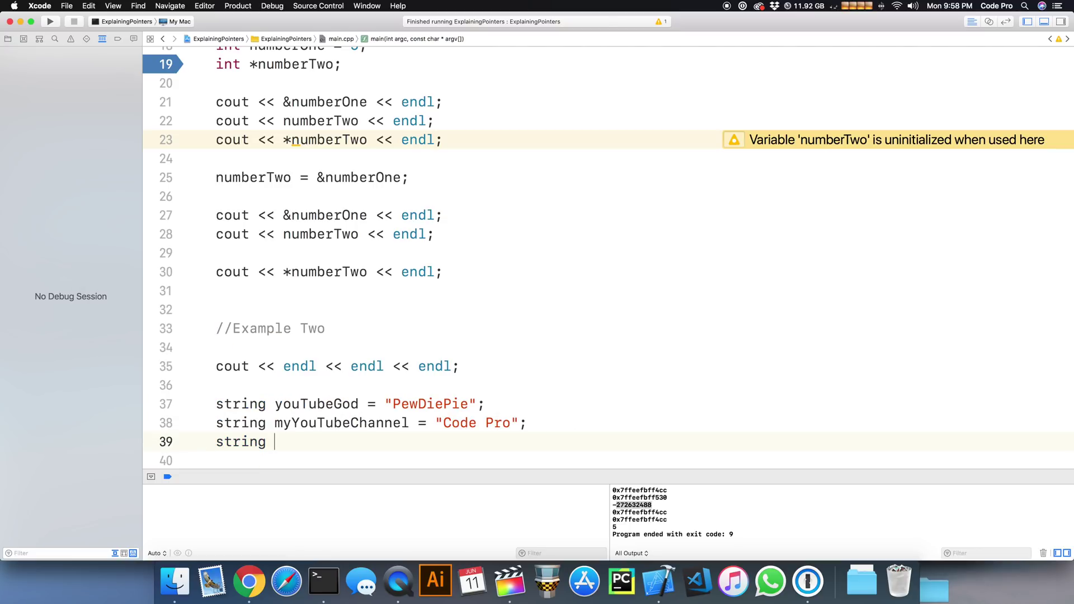
text(*channelH)
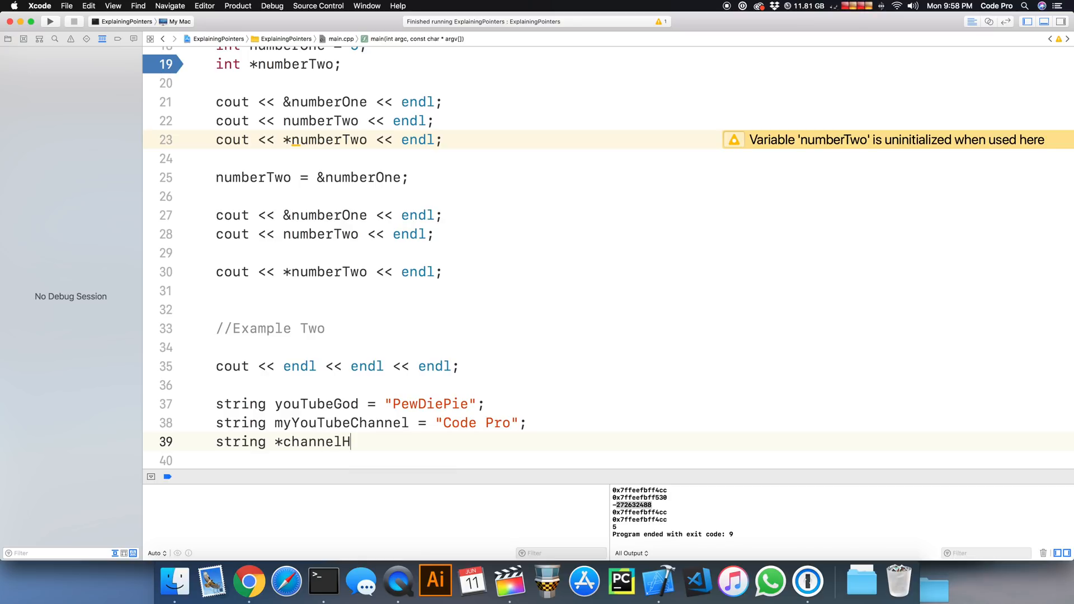
text(ijackerP)
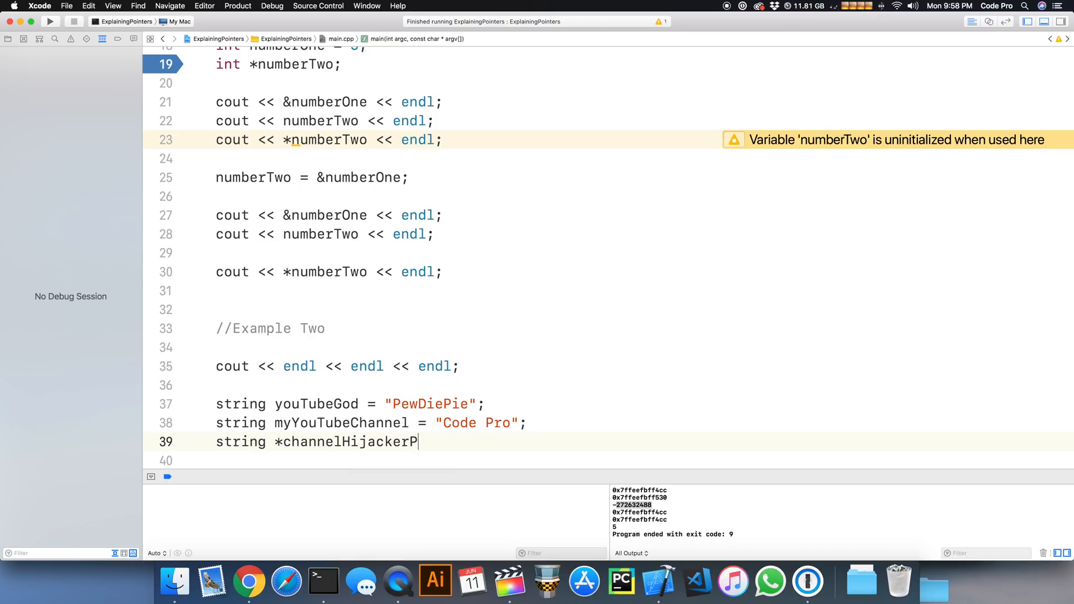
text(ointer;)
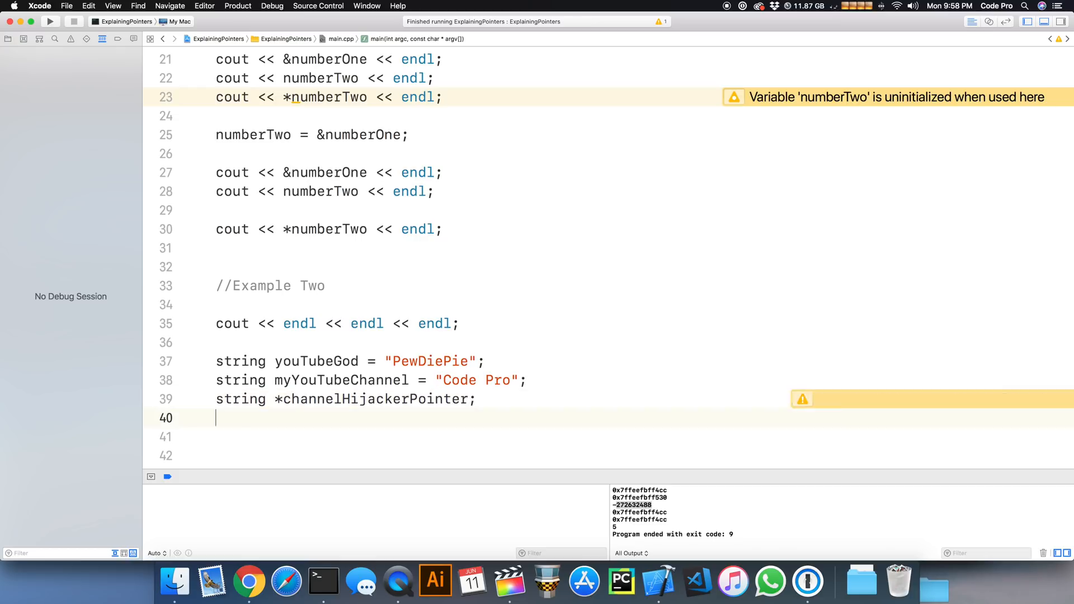
Print "My channel name is:" with myYouTubeChannel and its address via &.
text(cout)
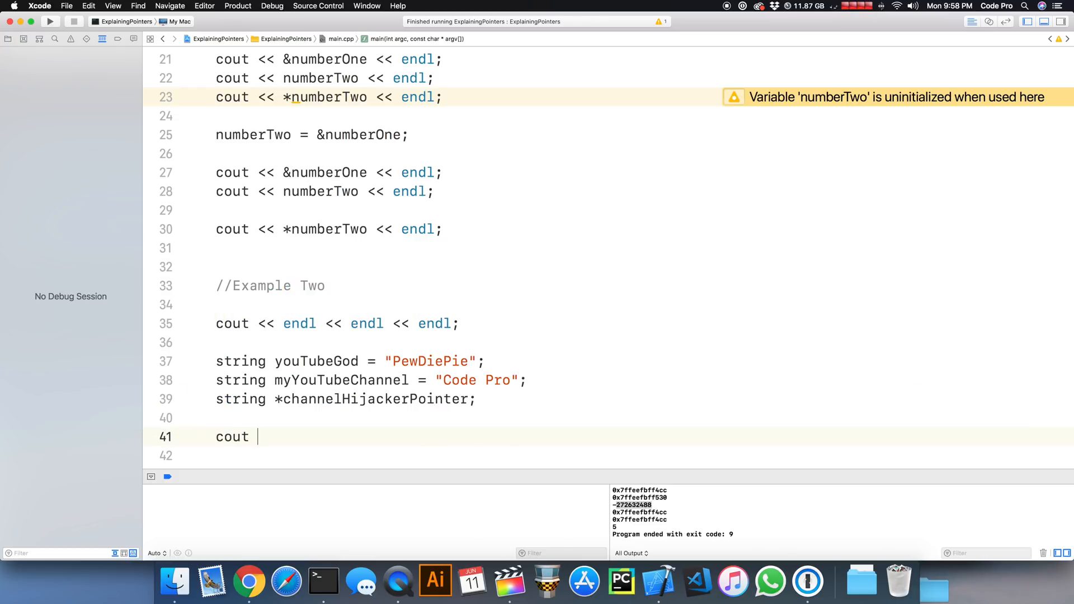
text(<< "M")
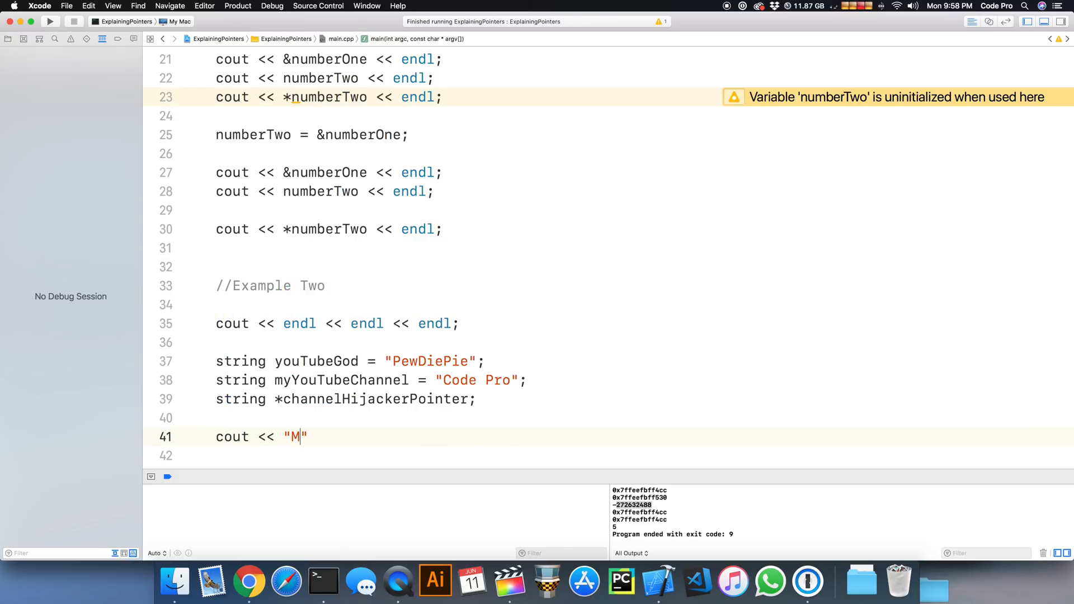
text(y channe)
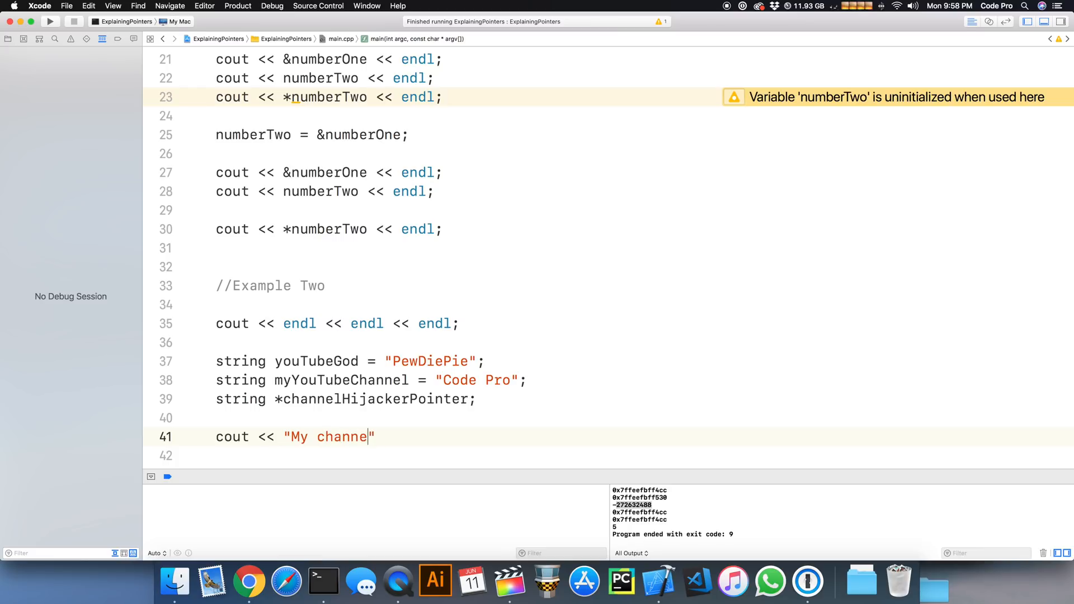
text(name is:)
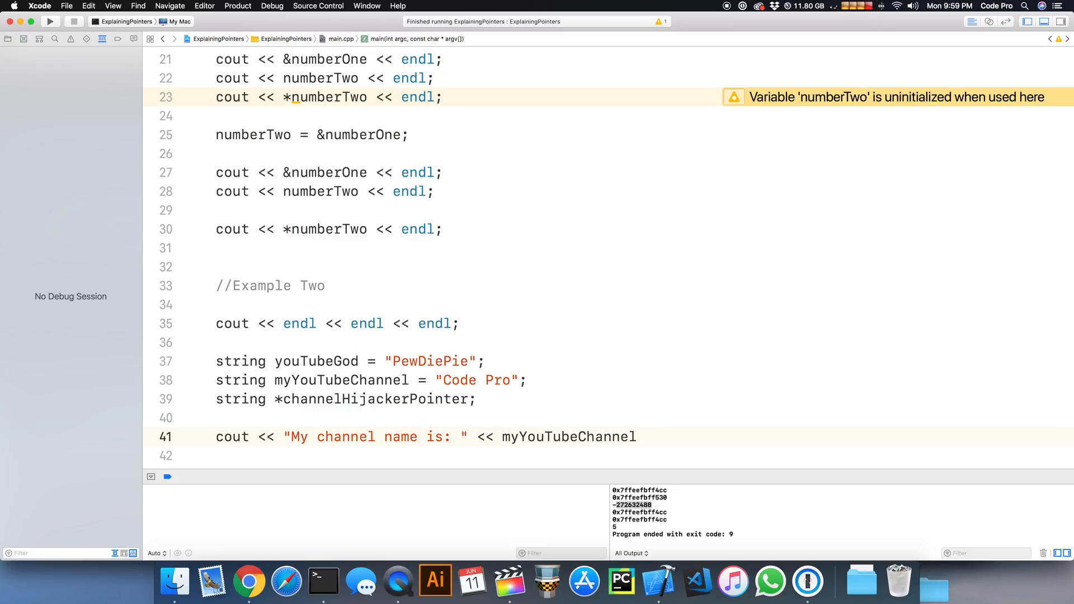
text(<< " located at address: " << &)
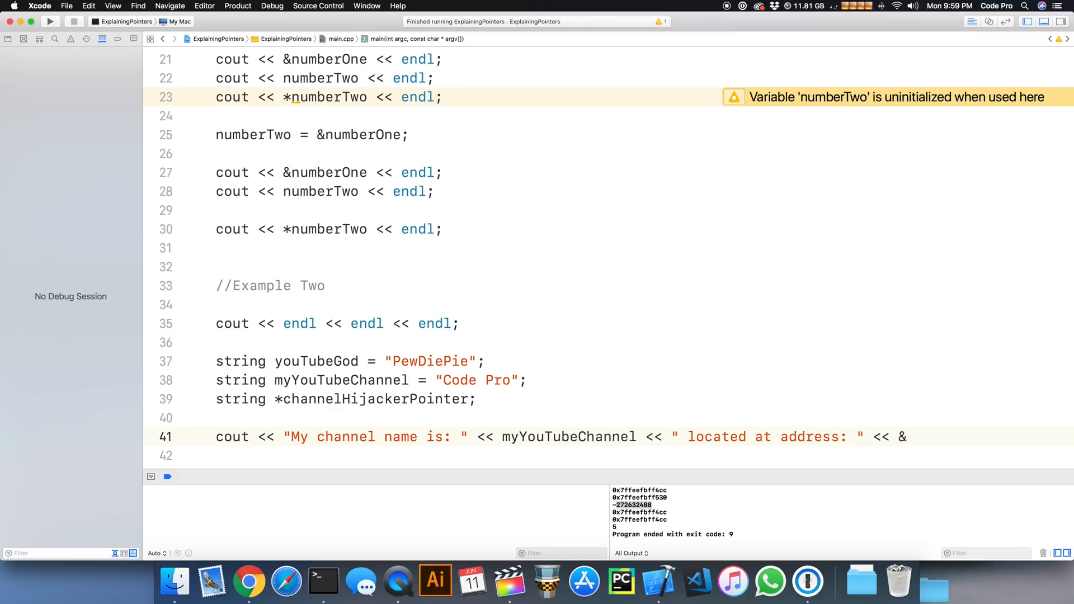
text(my)
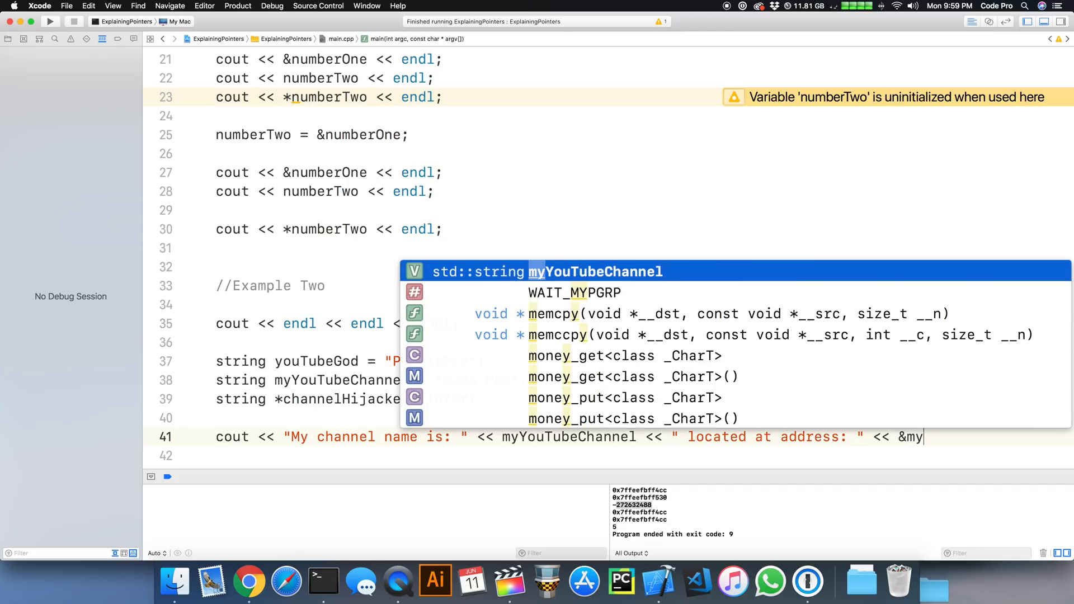
text(endl;)
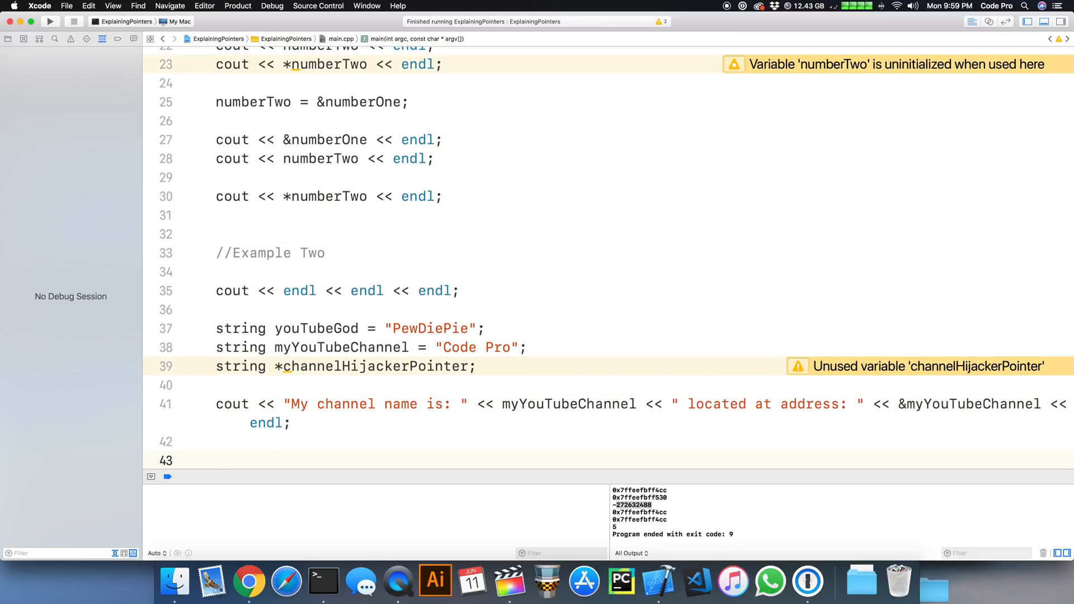
Print the PewDiePie channel line with youTubeGod and its address via &youTubeGod.
text(cout <<)
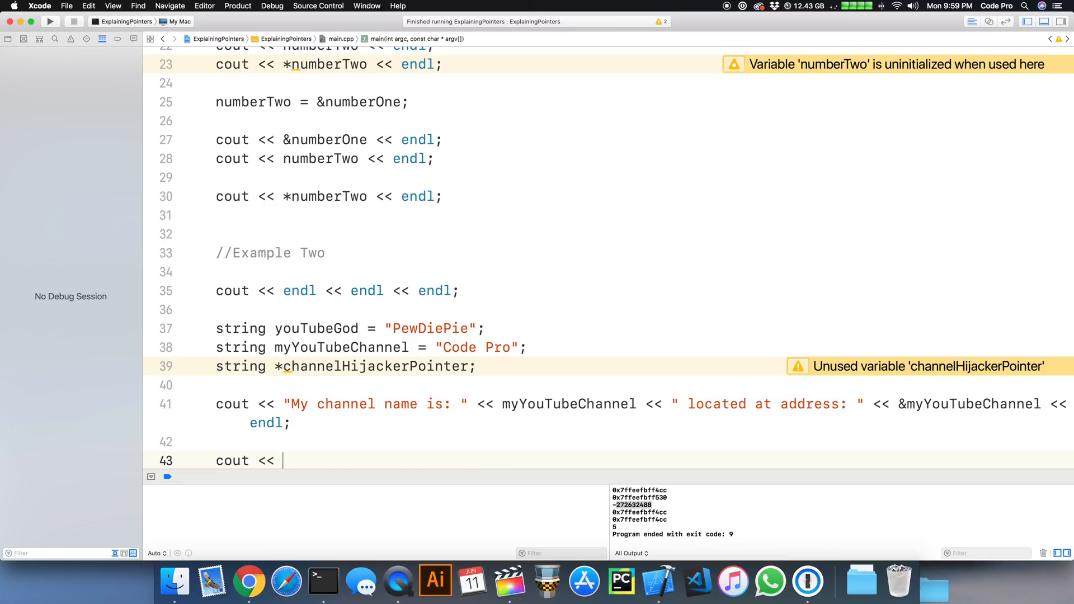
text("Pewdie")
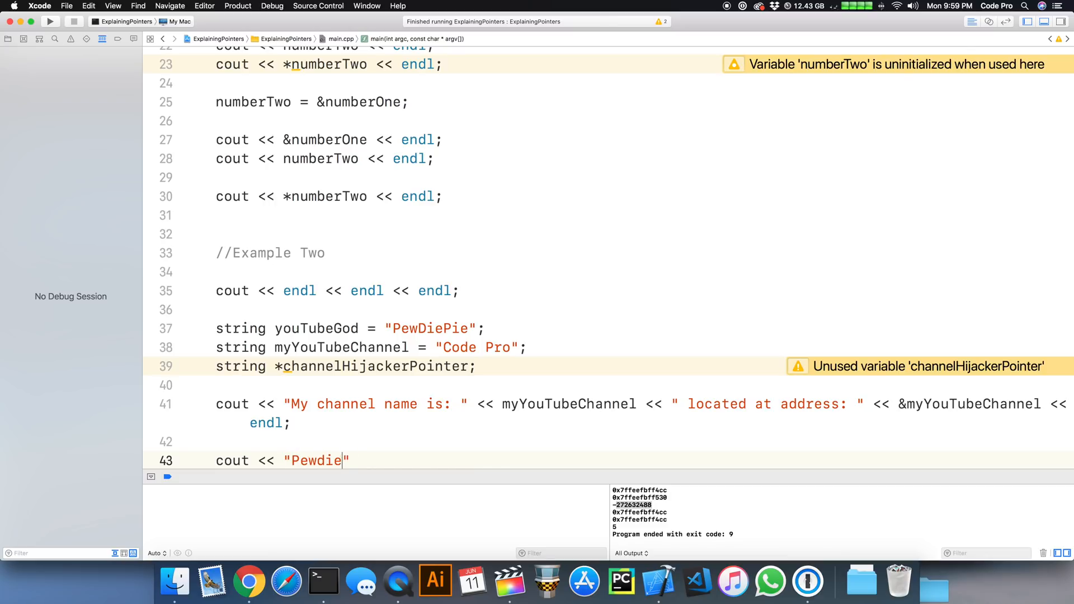
text(DiePie)
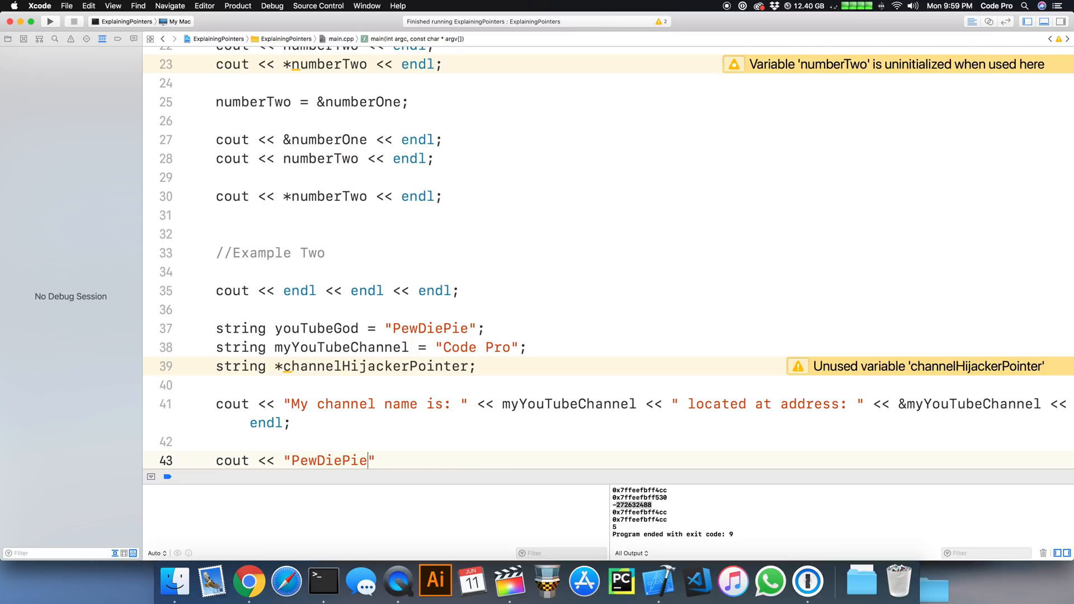
text(channel is:)
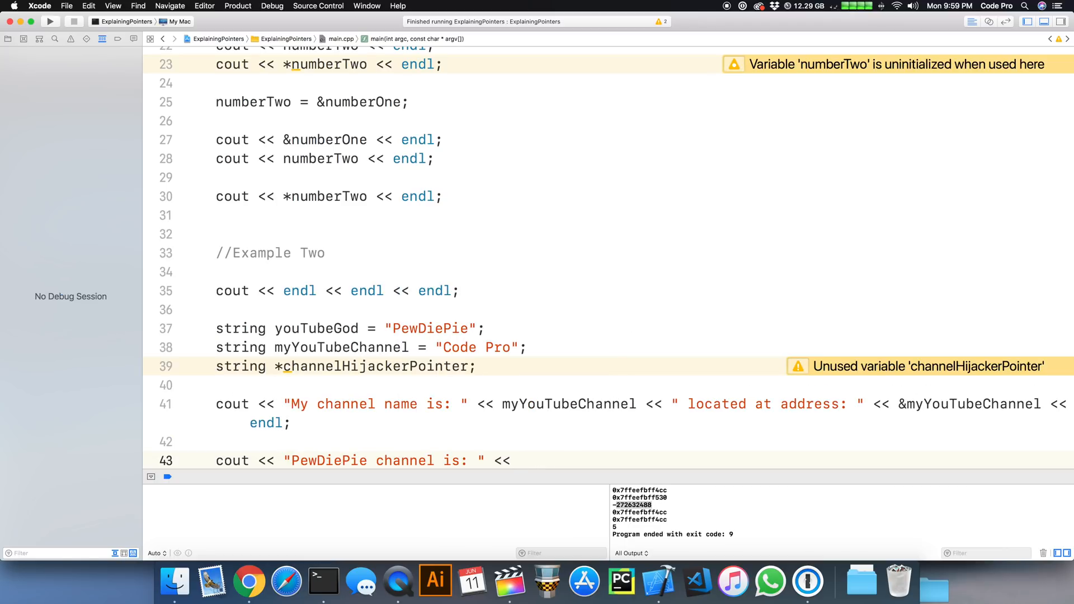
text(youTubeGod << " locaated at ")
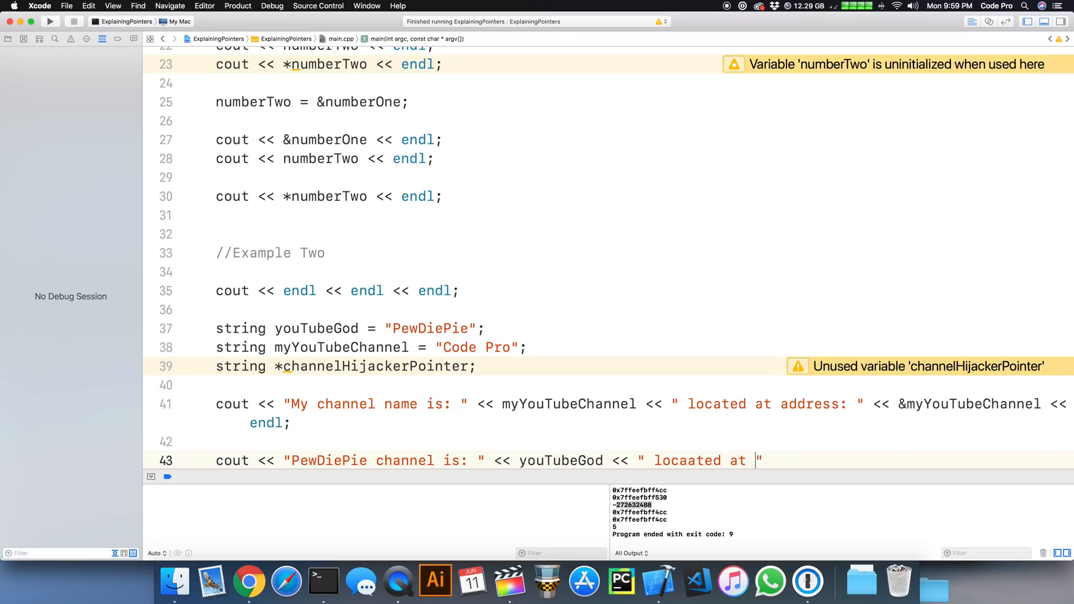
text(address:)
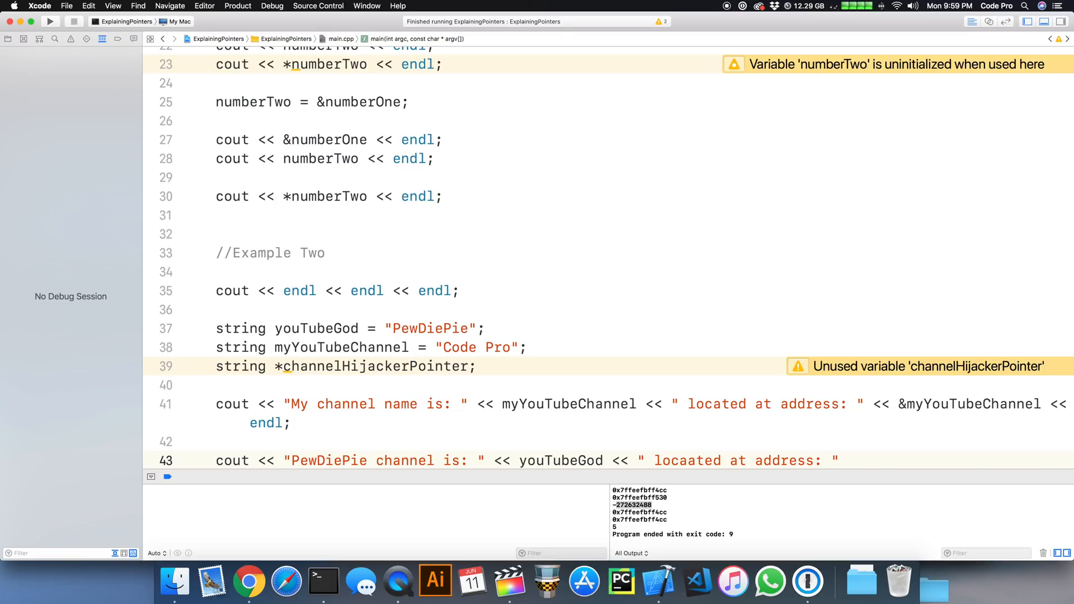
text(<)
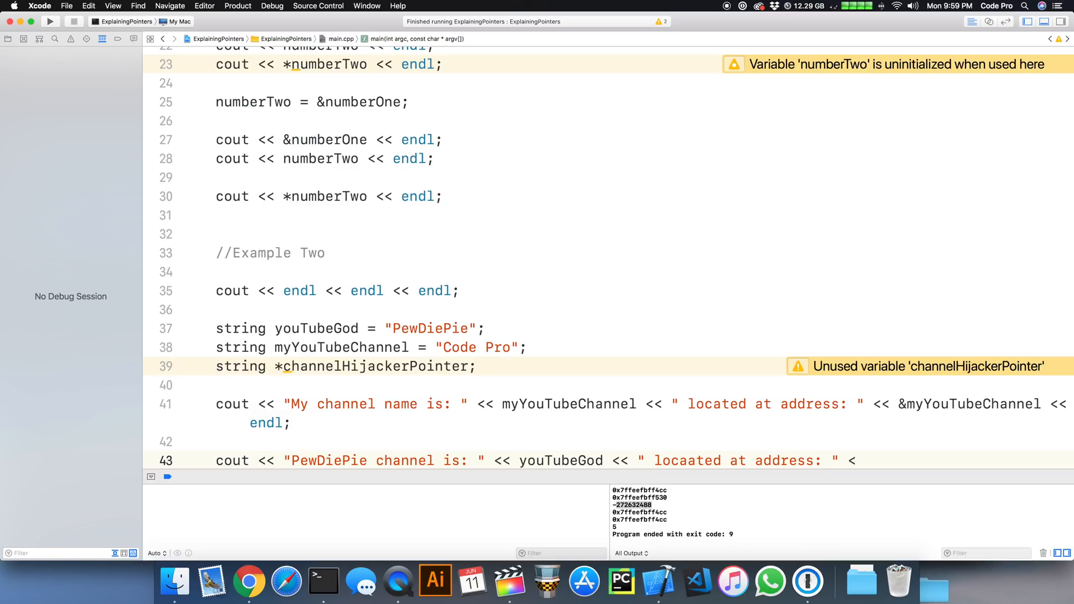
text(&you)
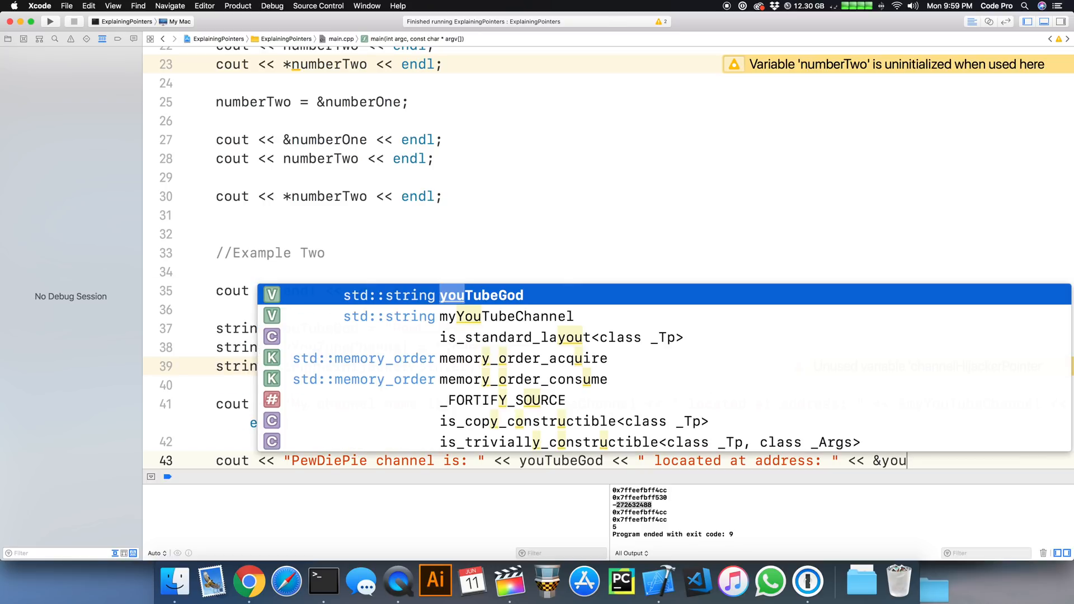
text(endl;)
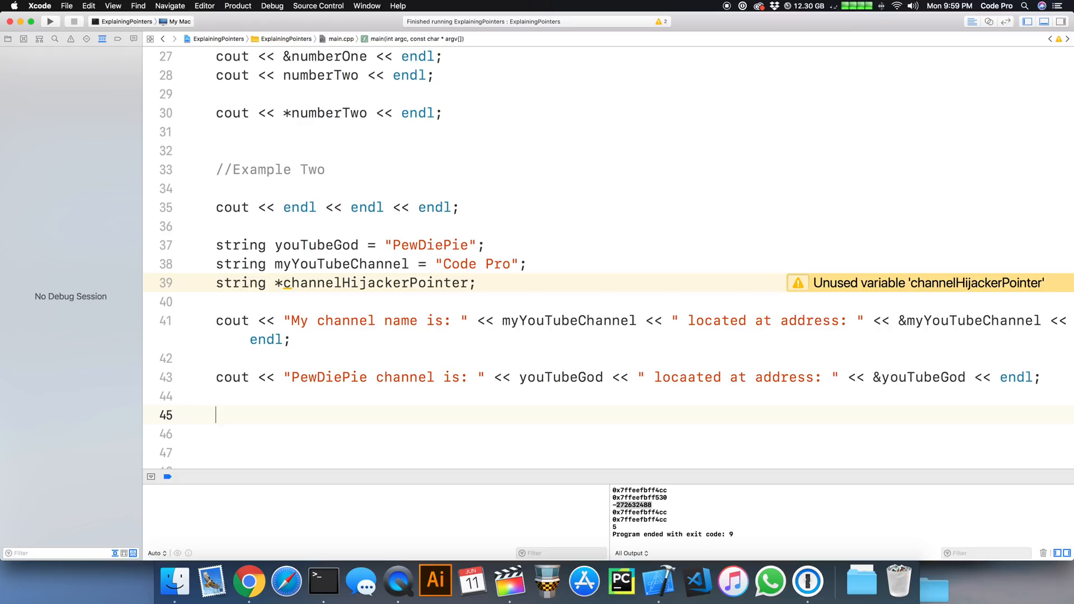
Assign channelHijackerPointer = &youTubeGod, accepting the completion.
text(channelHijacker)
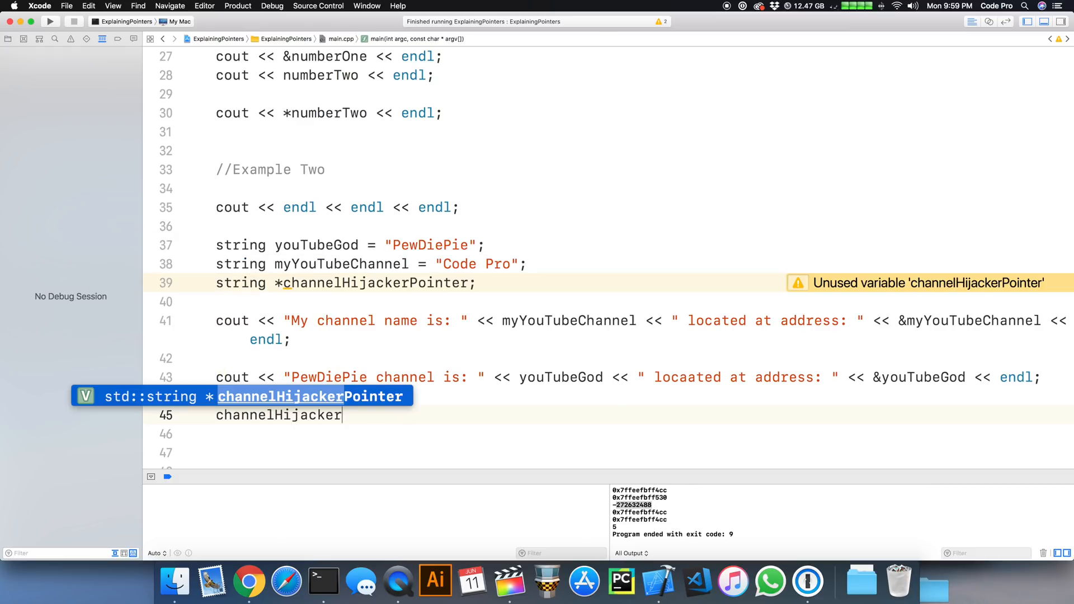
text(Pointer =)
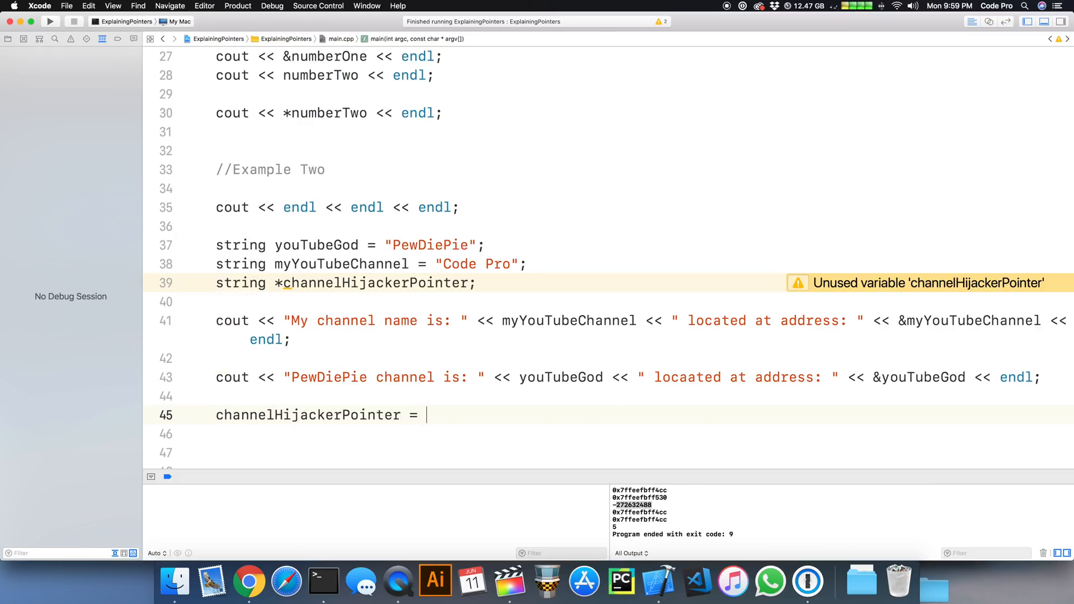
text(&yo)
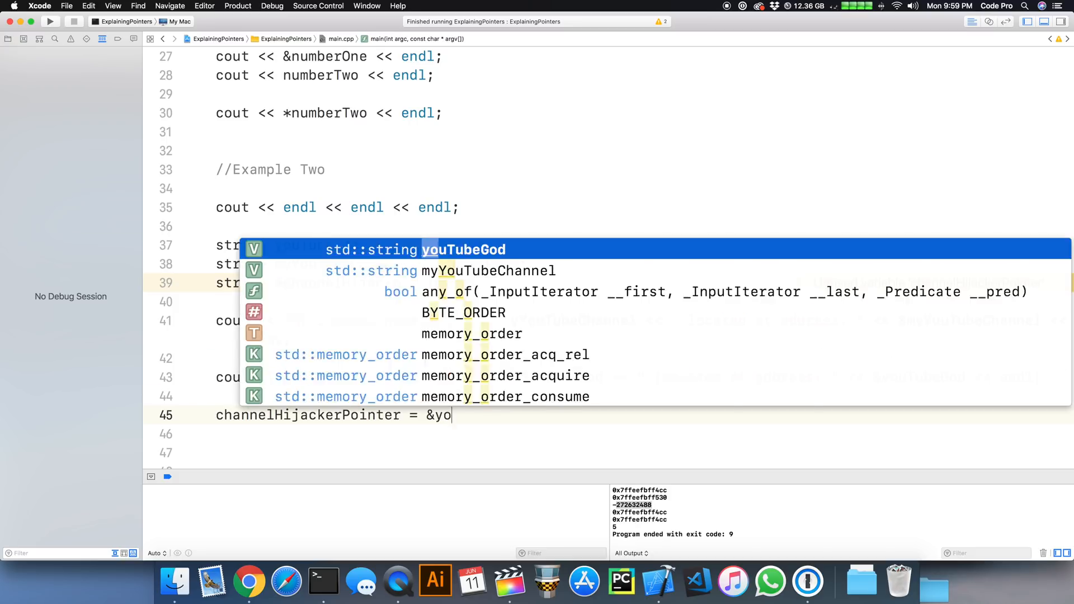
key(Tab)
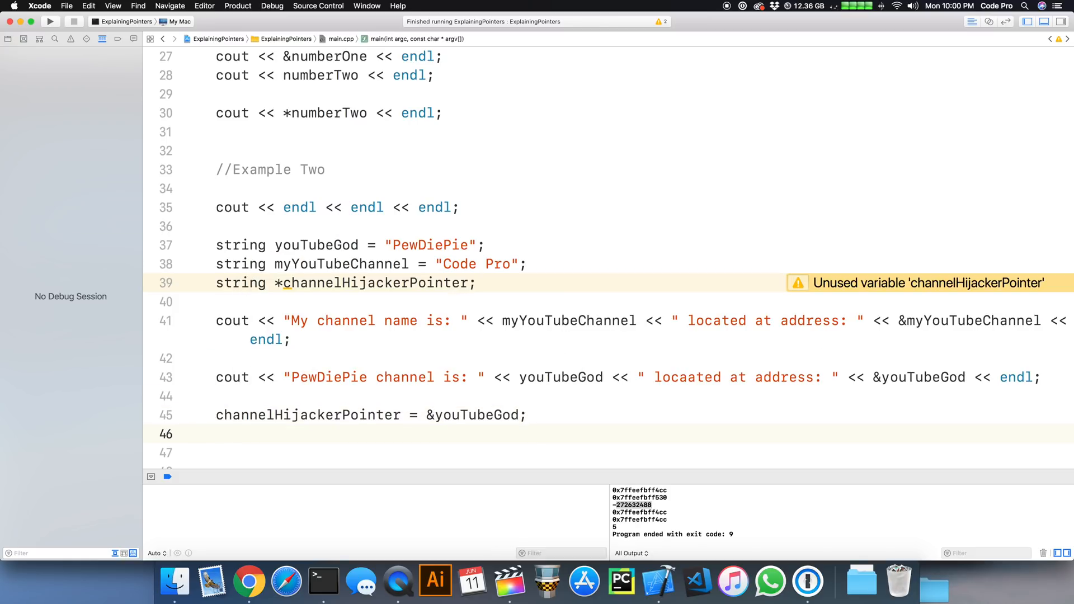
Set myYouTubeChannel = *channelHijackerPointer and reprint my channel's name and address.
text(myYouTubeChannel)
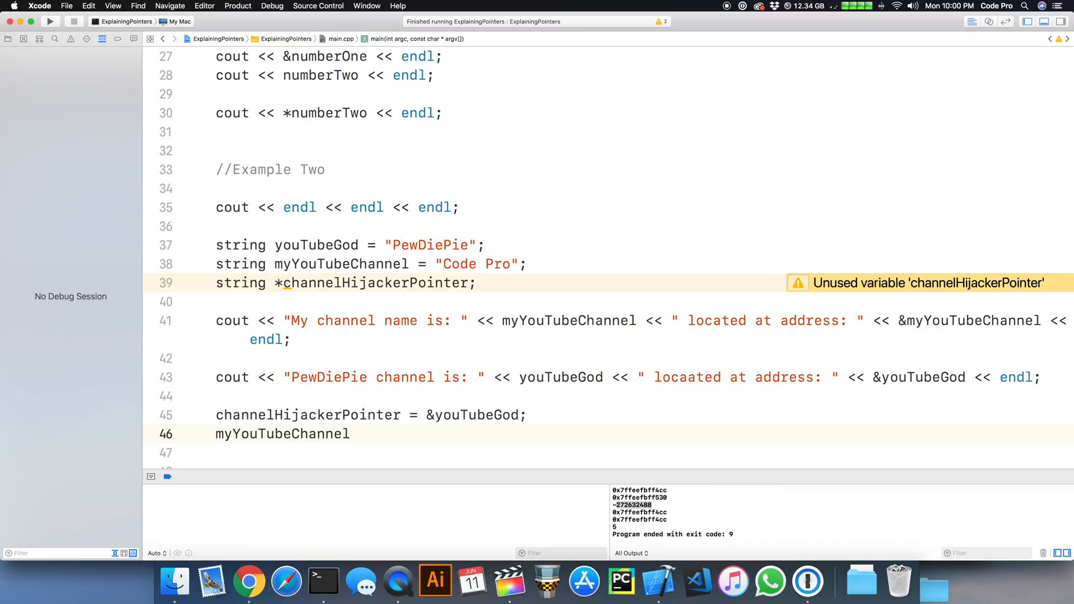
text(=)
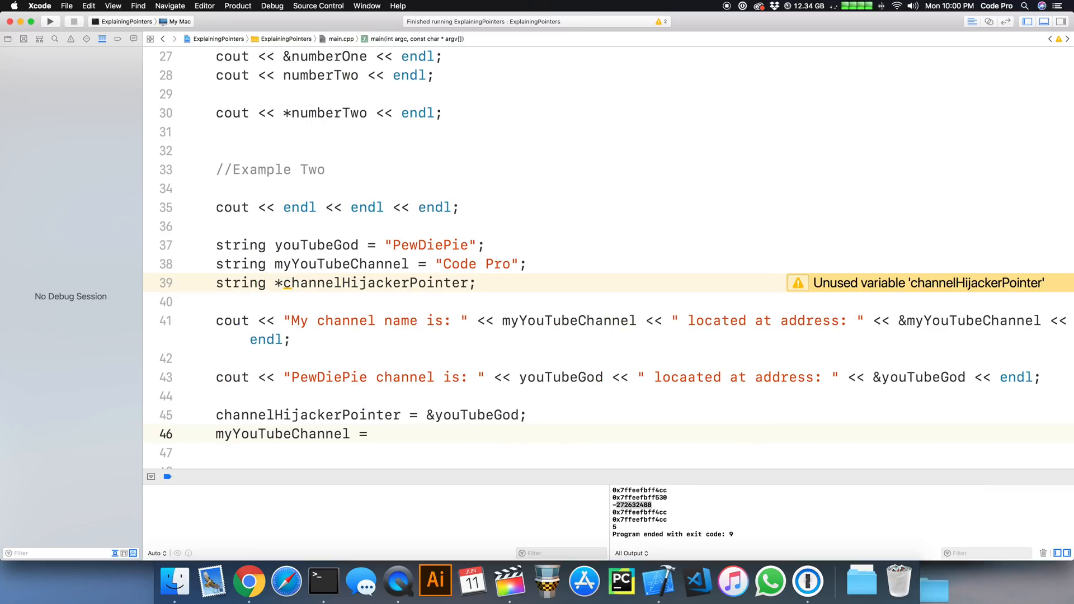
text(*)
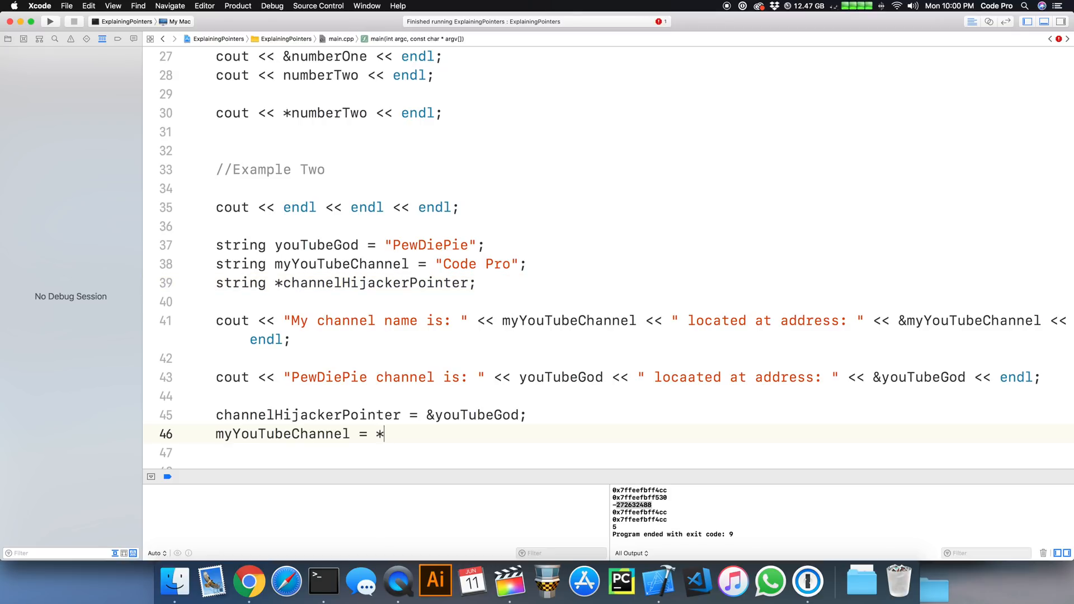
text(channelHijackerPointer;)
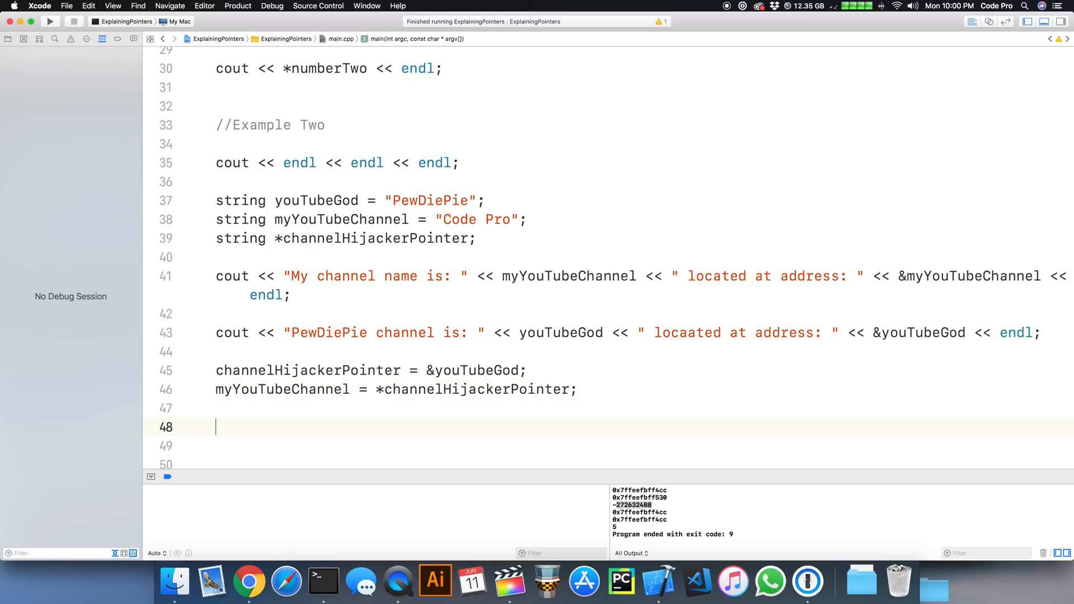
text(cout << "My channel name is: " << myYouTubeChannel << " located at address: " << &myYouTubeChannel << endl;)
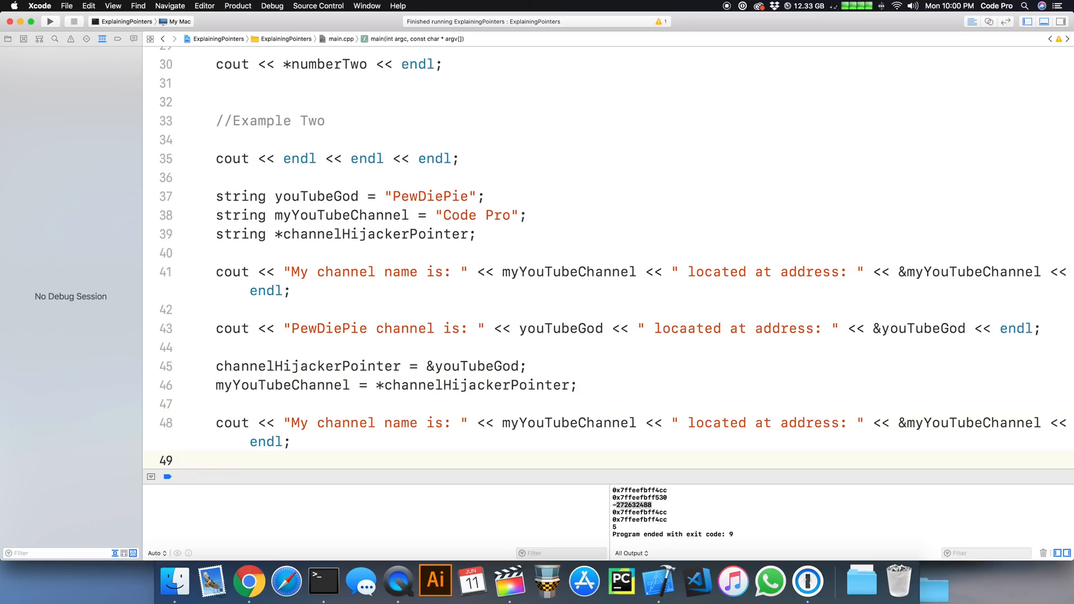
scroll(down, 3)
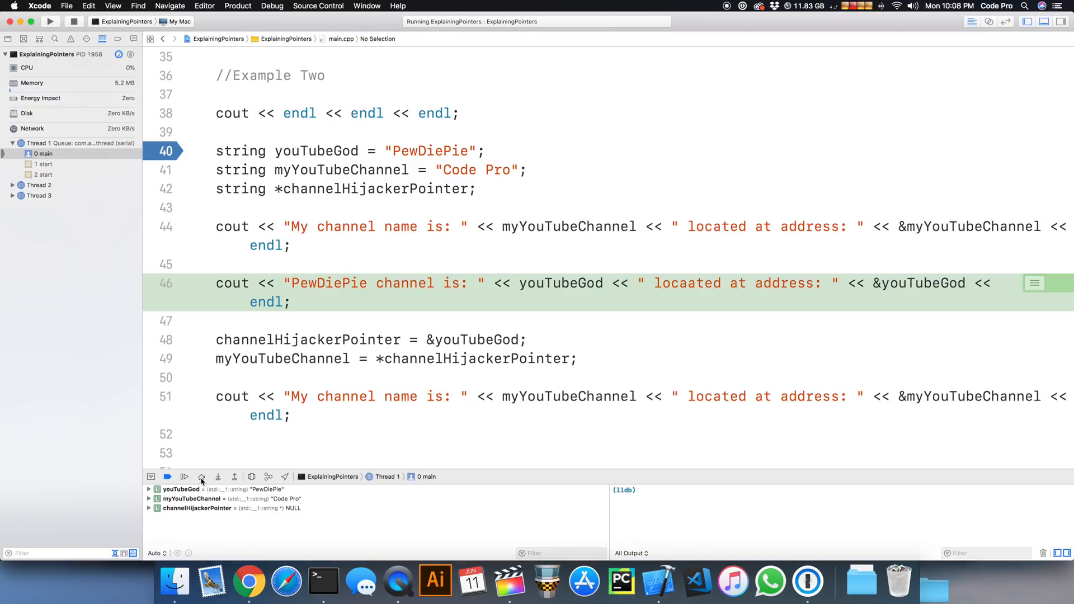
Step over the lines printing both channels and past the pointer assignment.
click(201, 477)
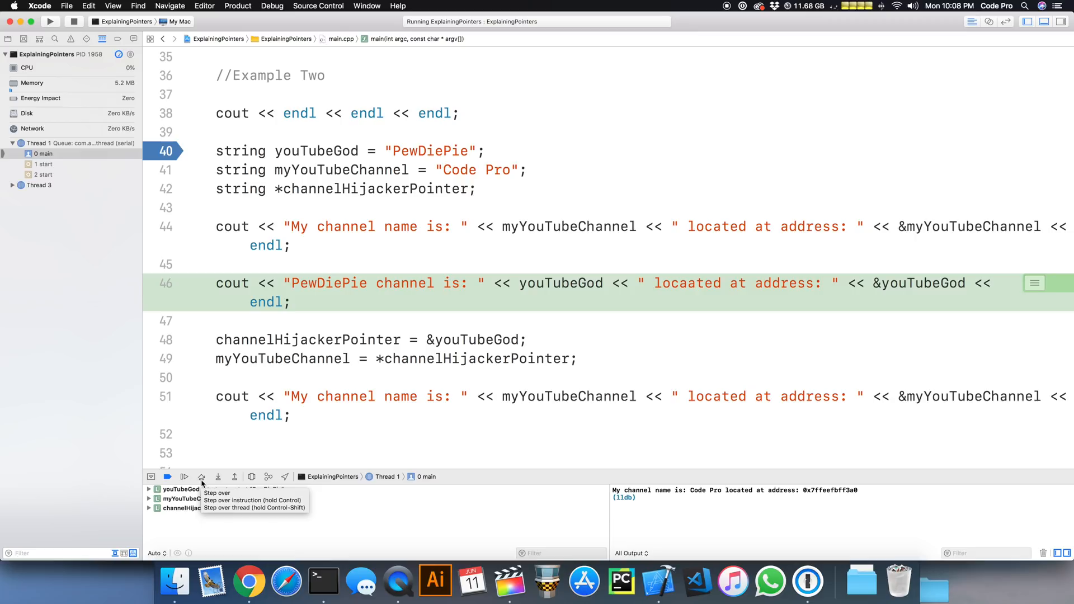
click(201, 477)
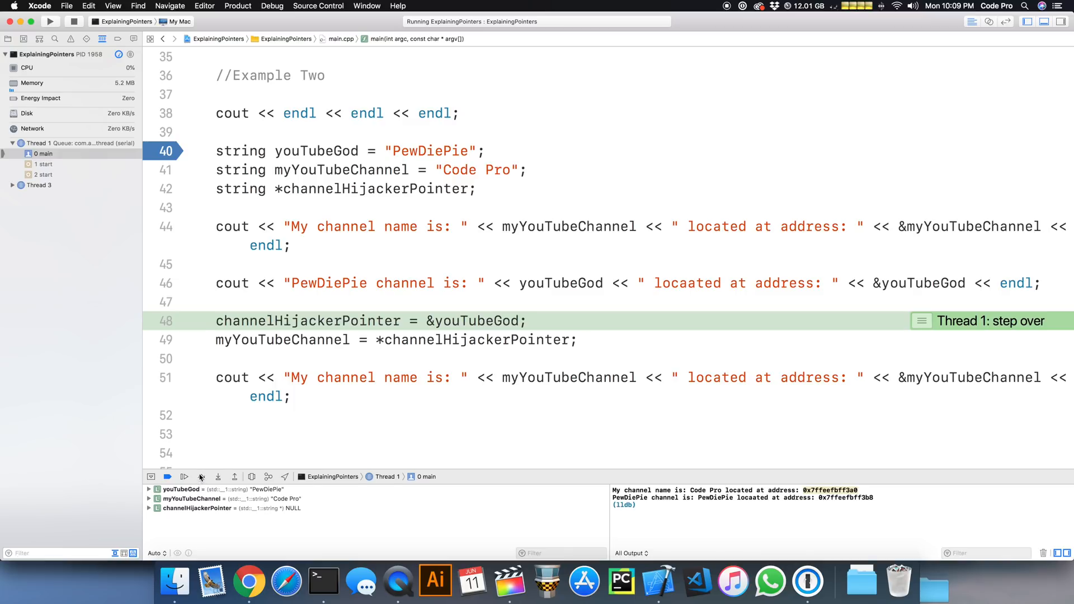
mouse_move(201, 476)
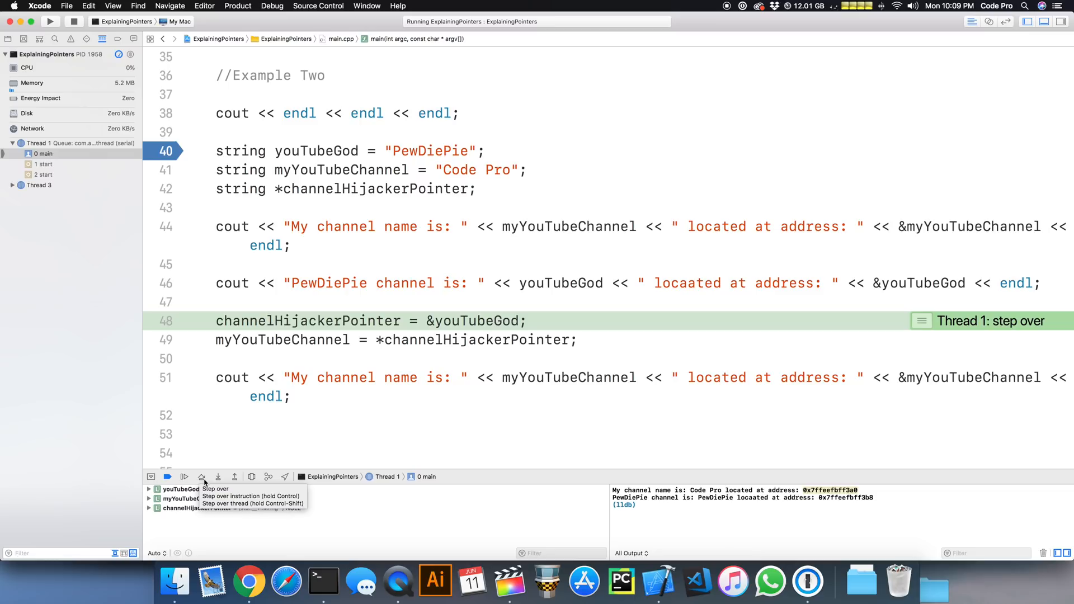
click(201, 477)
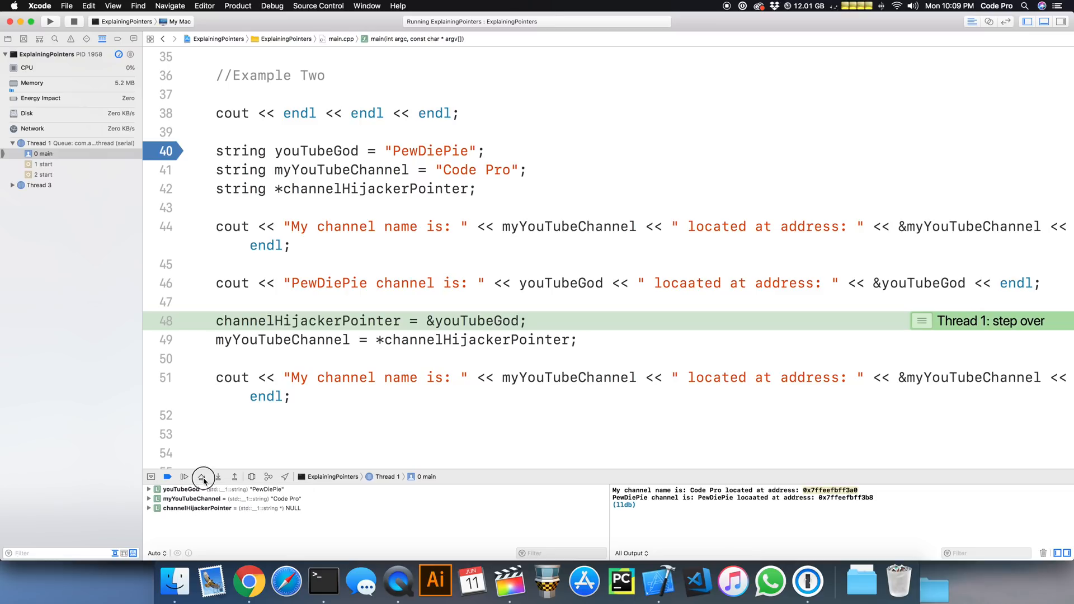
click(201, 477)
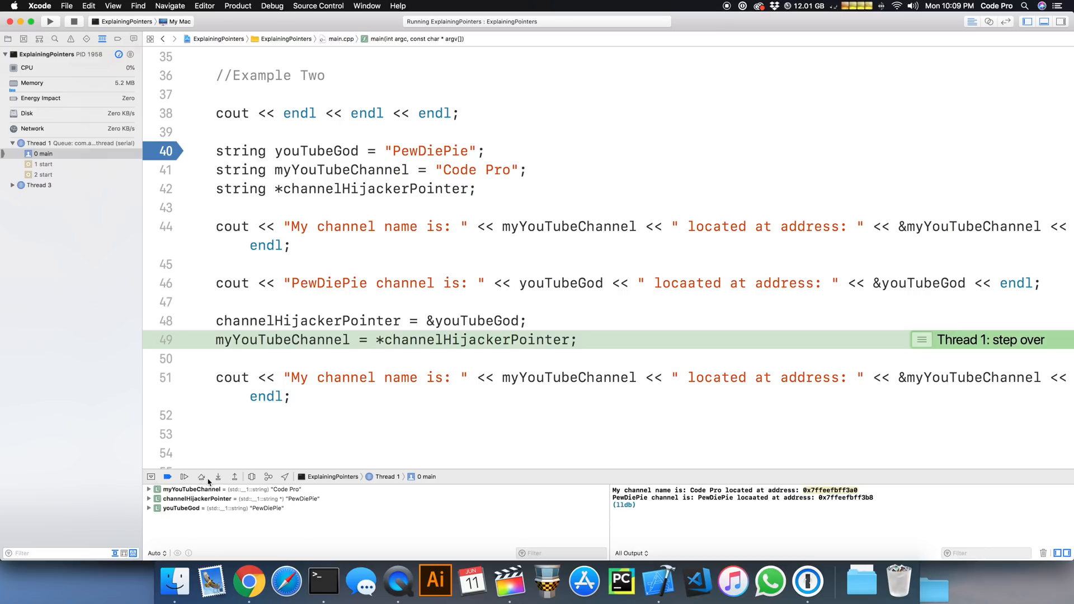
Execute the copy through the pointer and reprint, highlighting PewDiePie and the reassignment line.
click(201, 477)
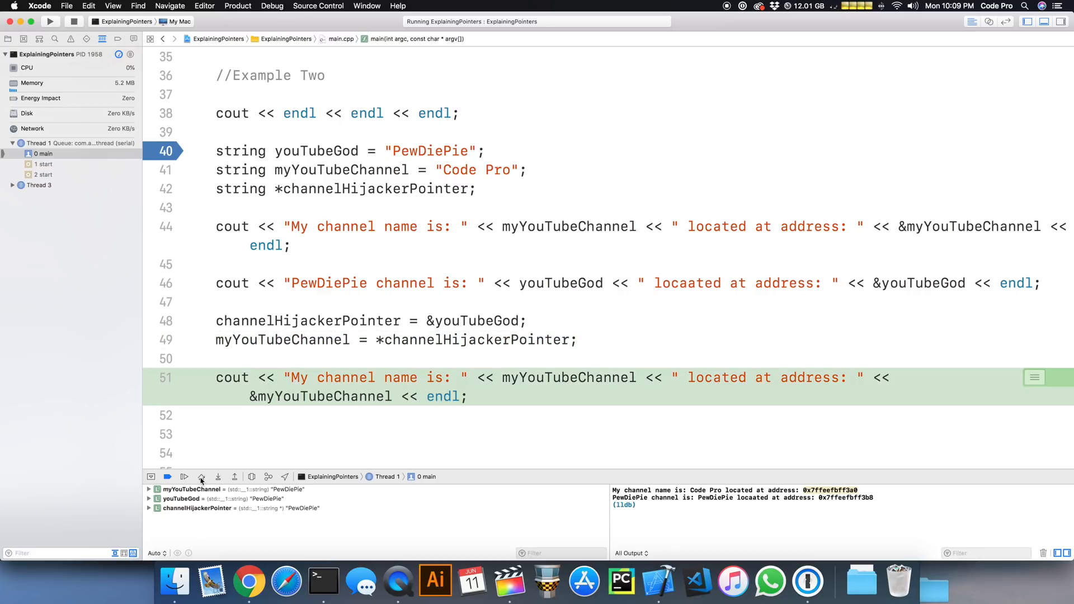
click(201, 477)
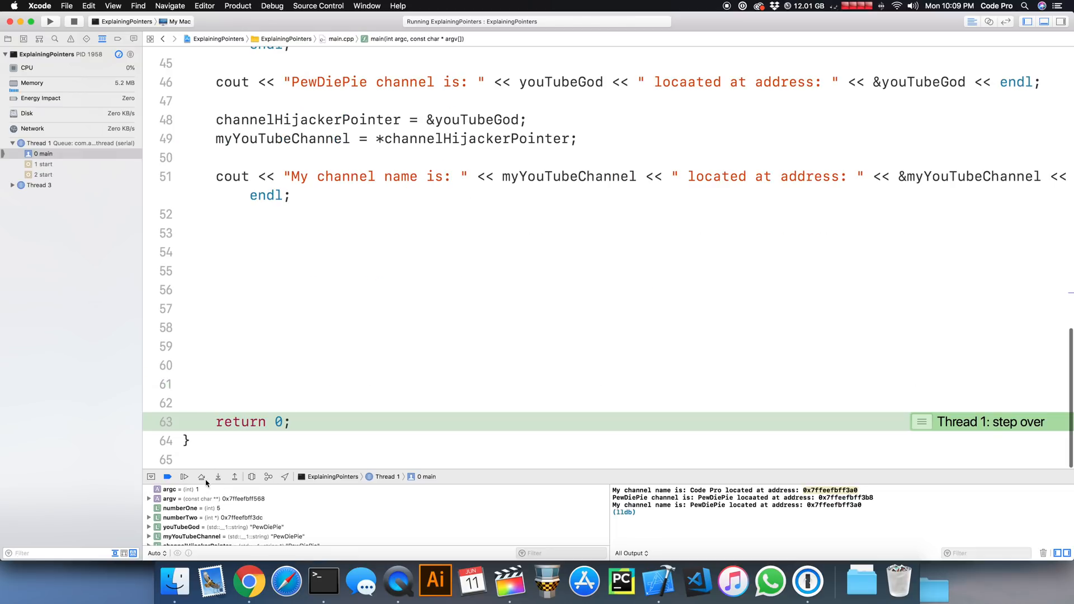
mouse_move(658, 504)
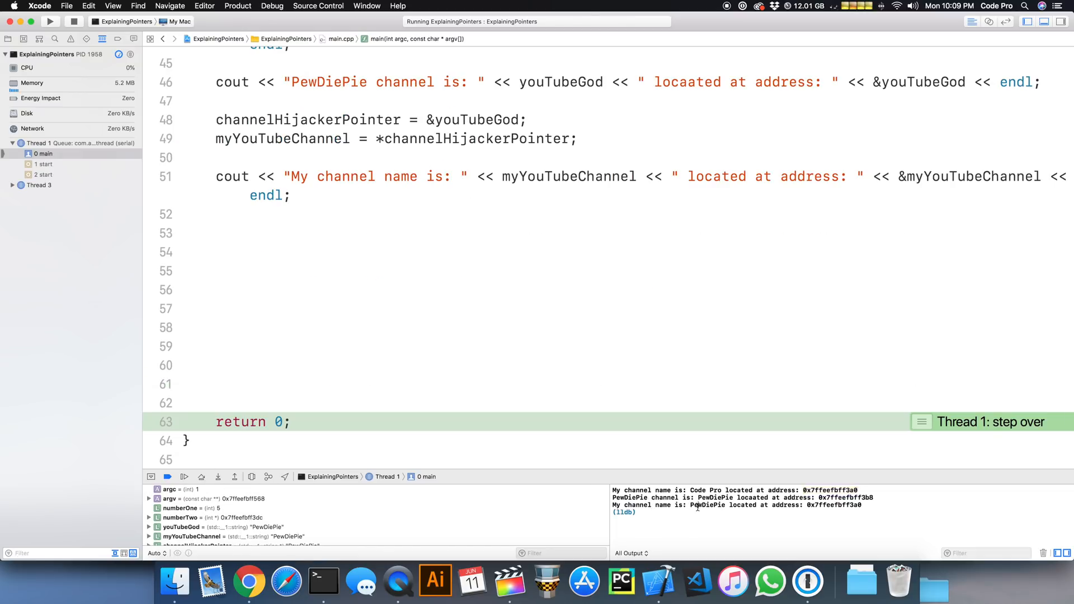
double_click(707, 504)
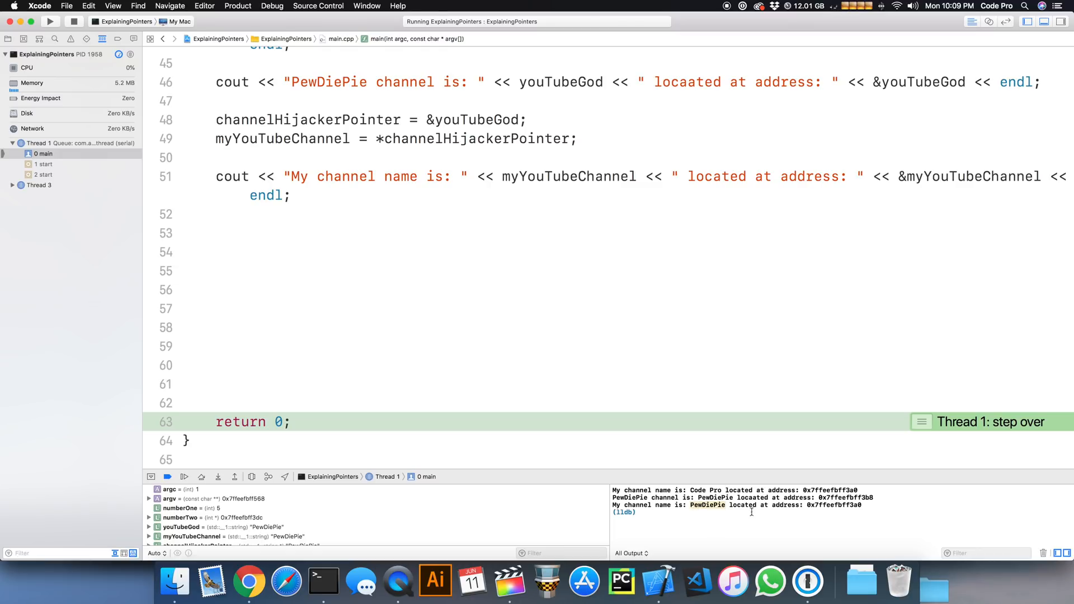
mouse_move(842, 508)
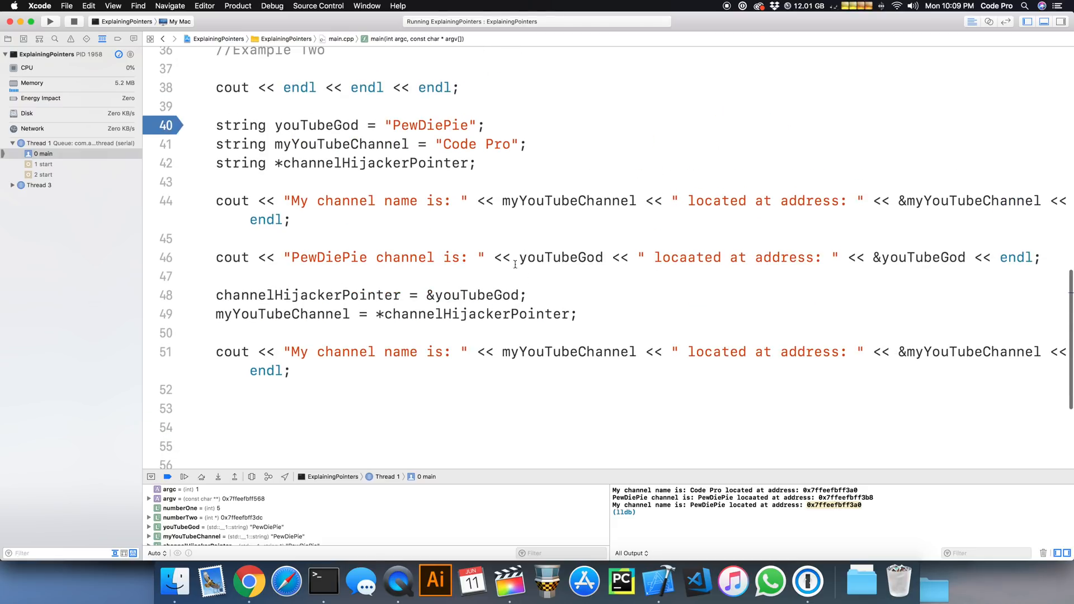
double_click(478, 313)
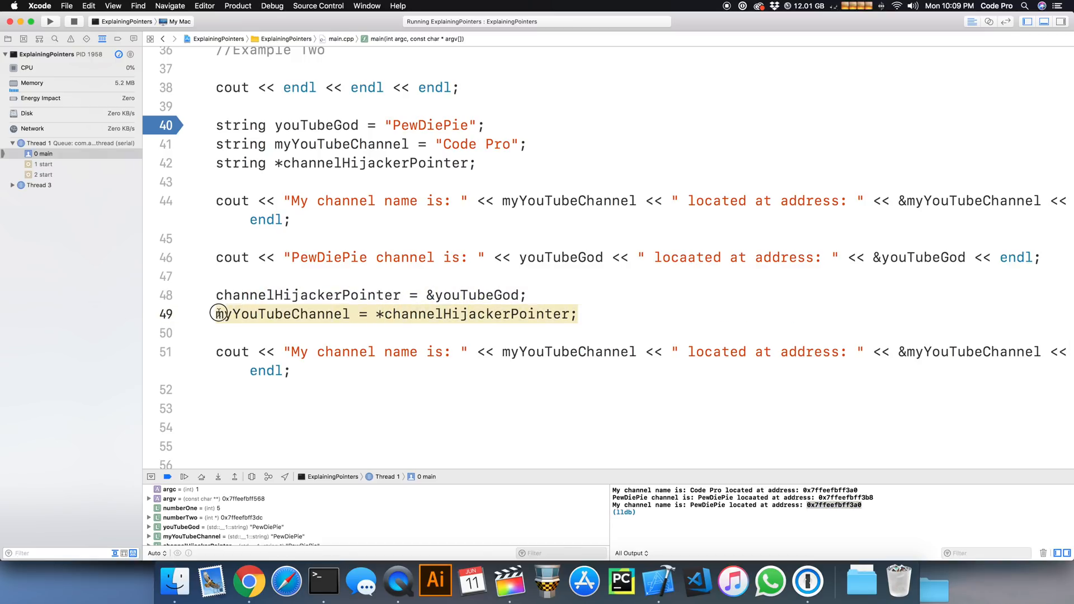
mouse_move(218, 313)
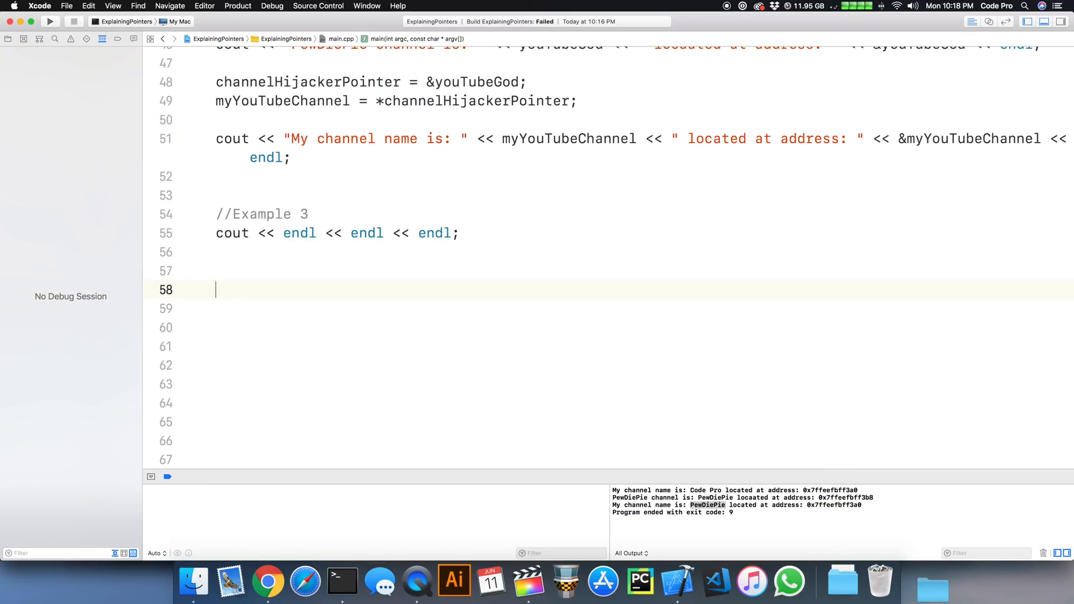
Declare string myComputer = "iMac".
text(stri)
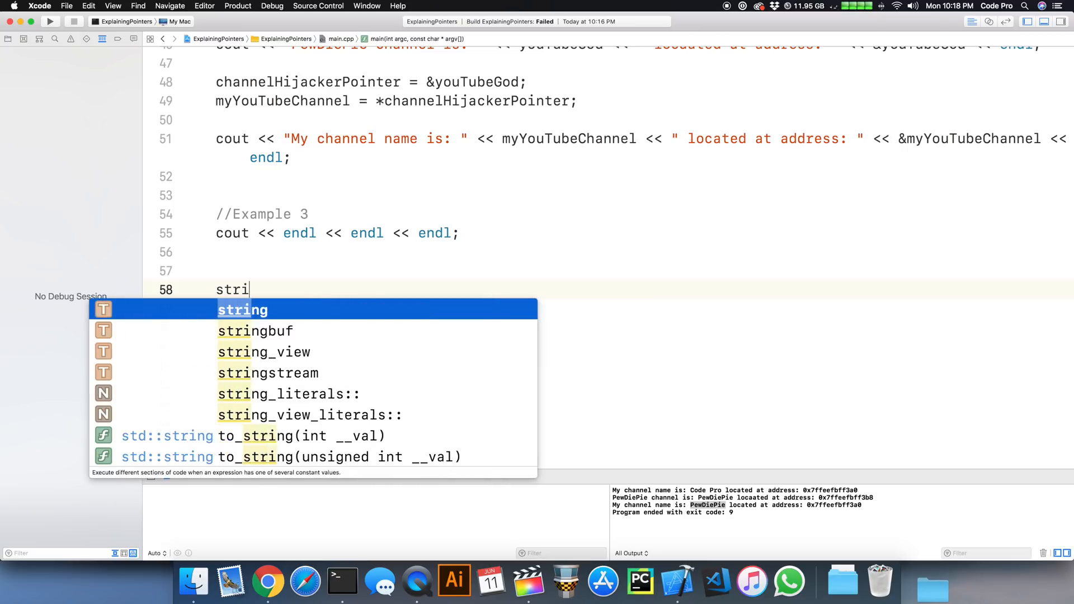
text(ng myC)
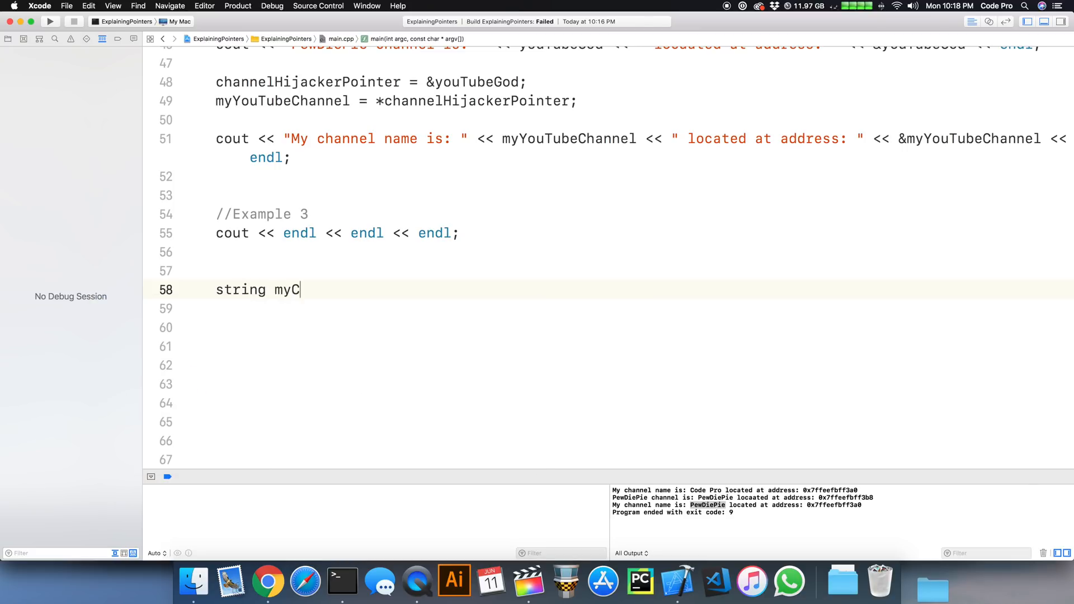
text(omputer = ")
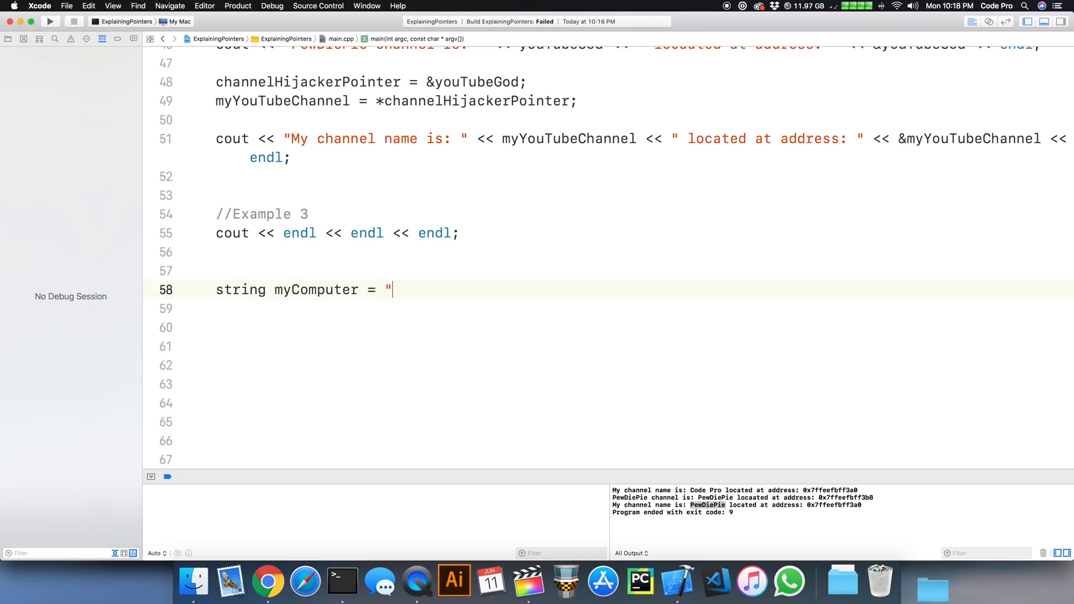
text(iMac)
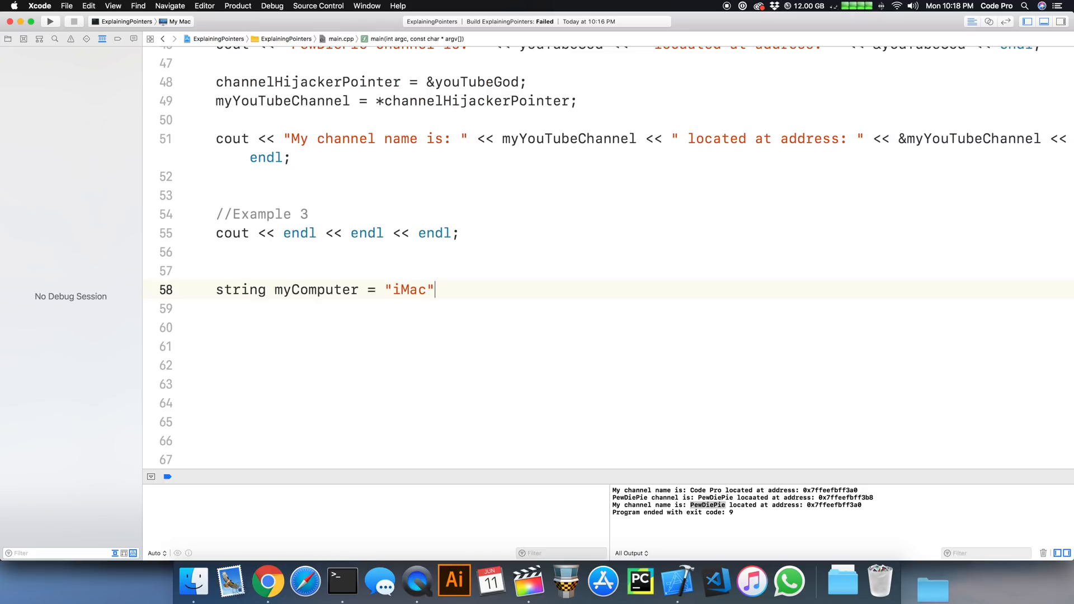
text(;)
click(609, 309)
text(string)
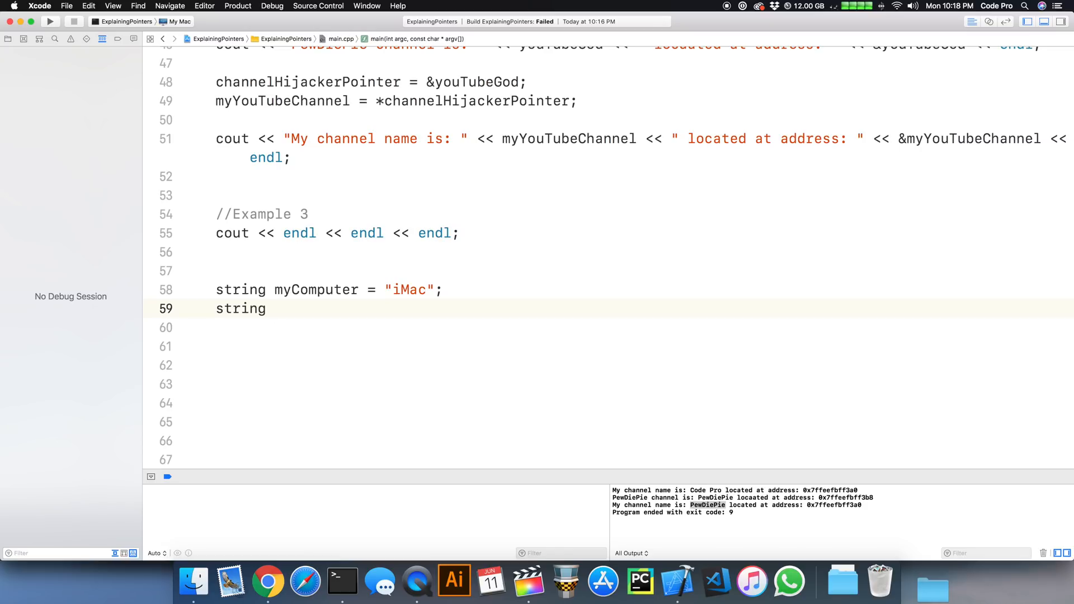
Point myWishlistPointer at &myComputer, accepting the completion.
text(*m)
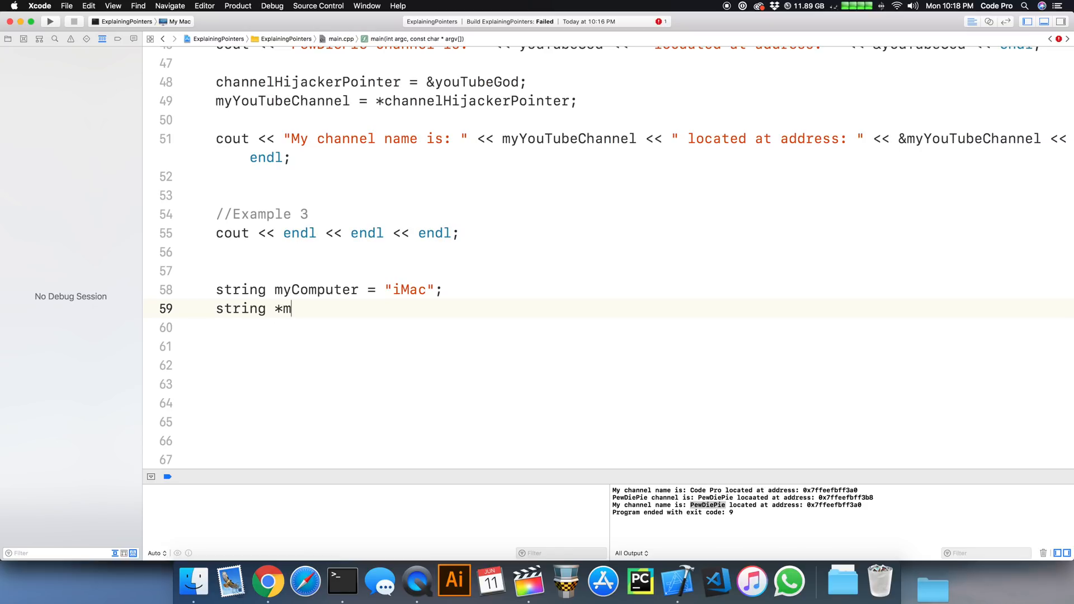
text(yWishlis)
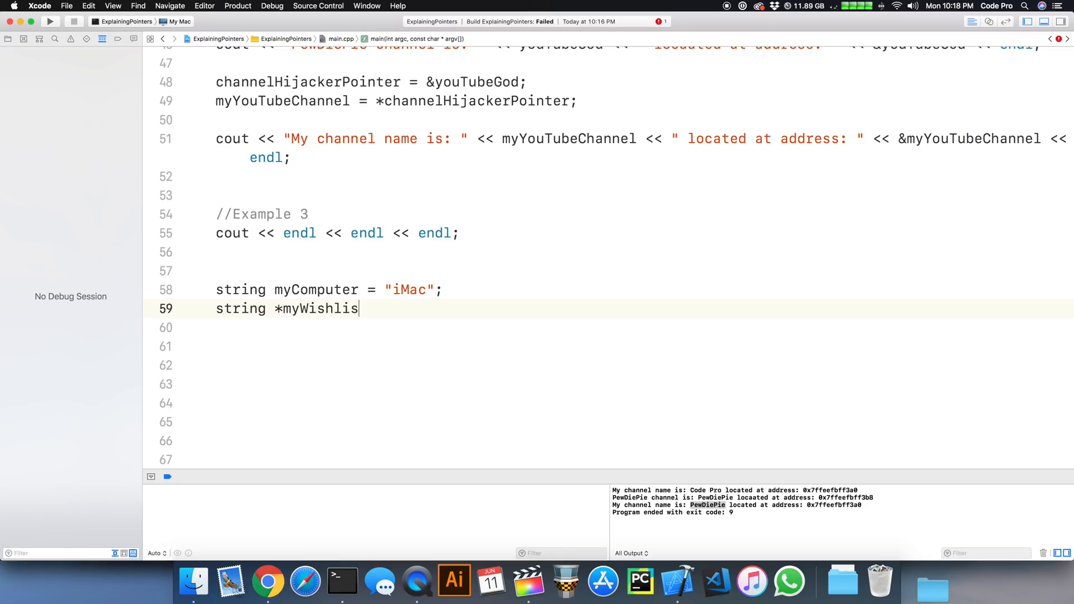
text(tPointer =)
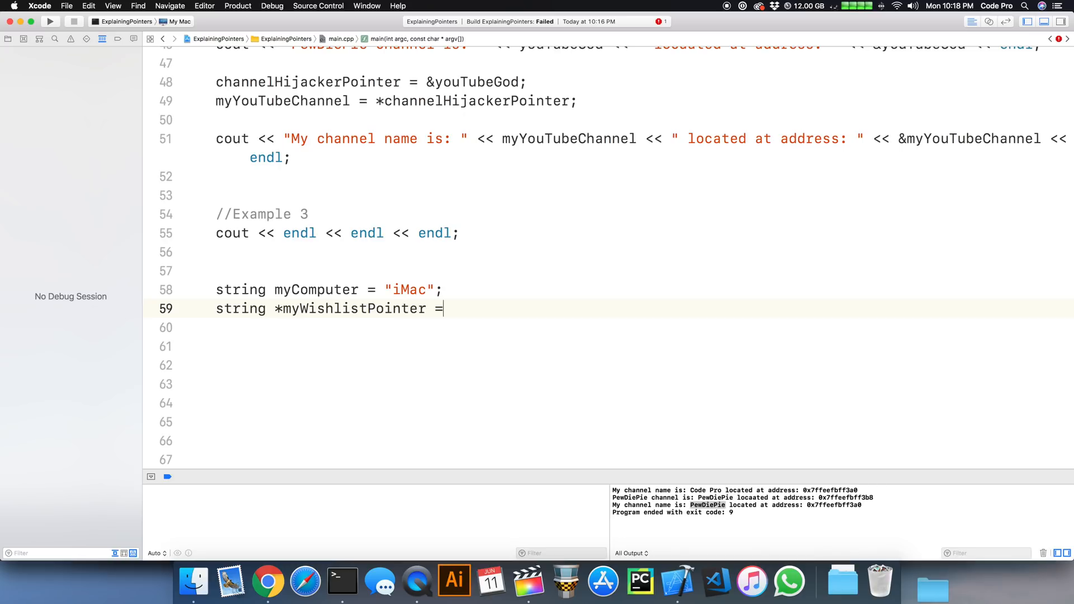
text(&)
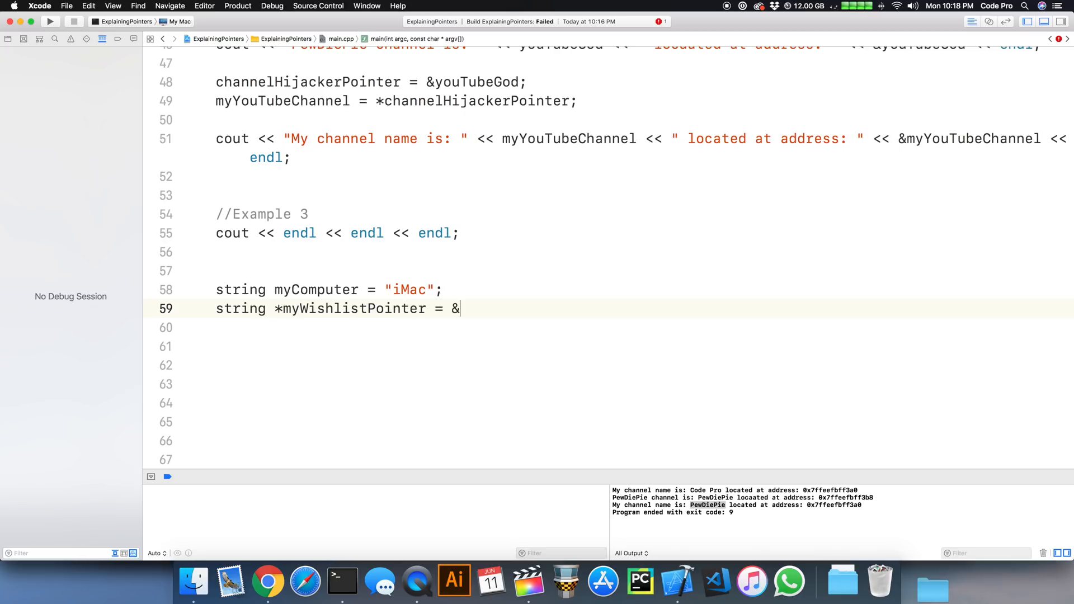
text(my)
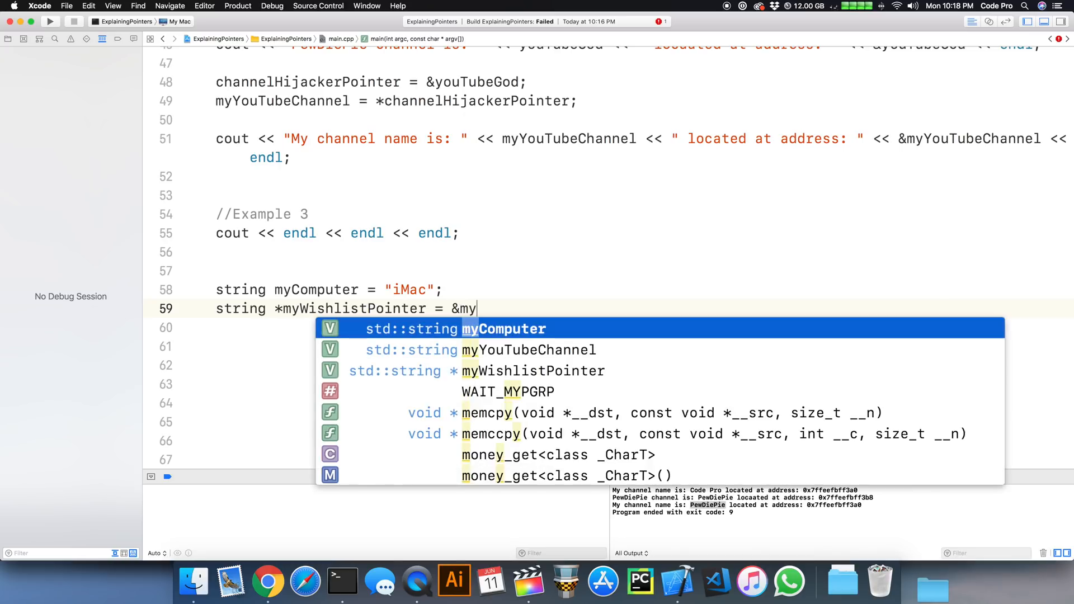
key(Return)
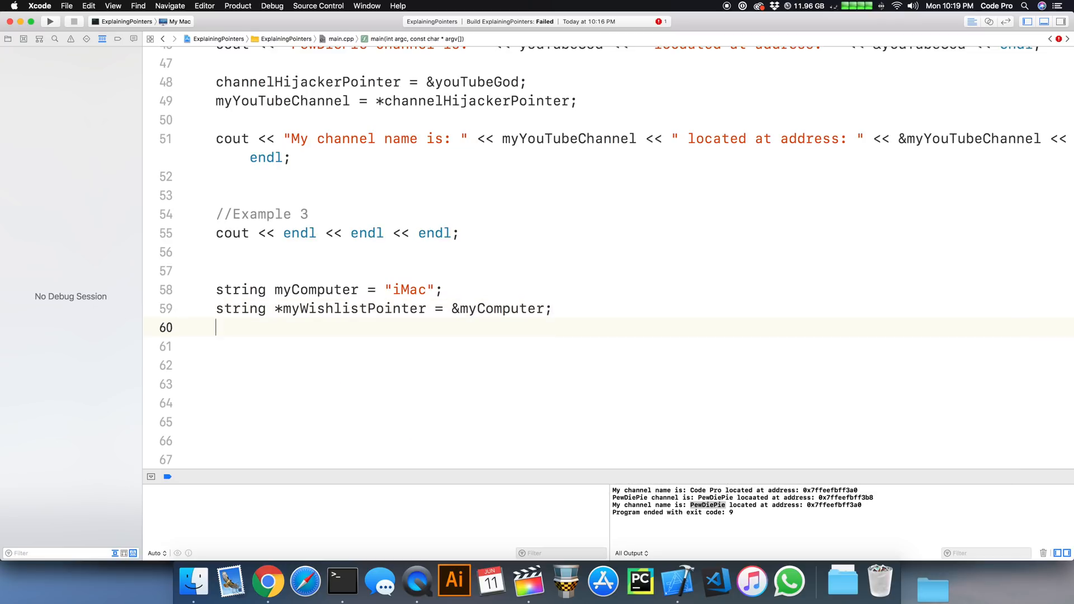
Print *myWishlistPointer followed by endl.
text(cout <<)
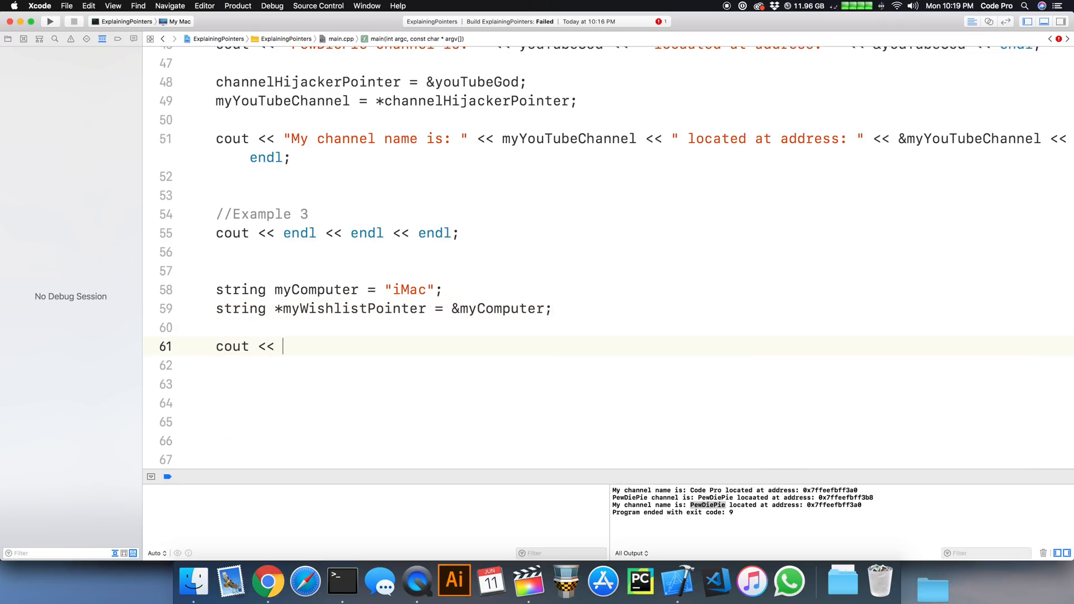
text(*myWishlistPointer)
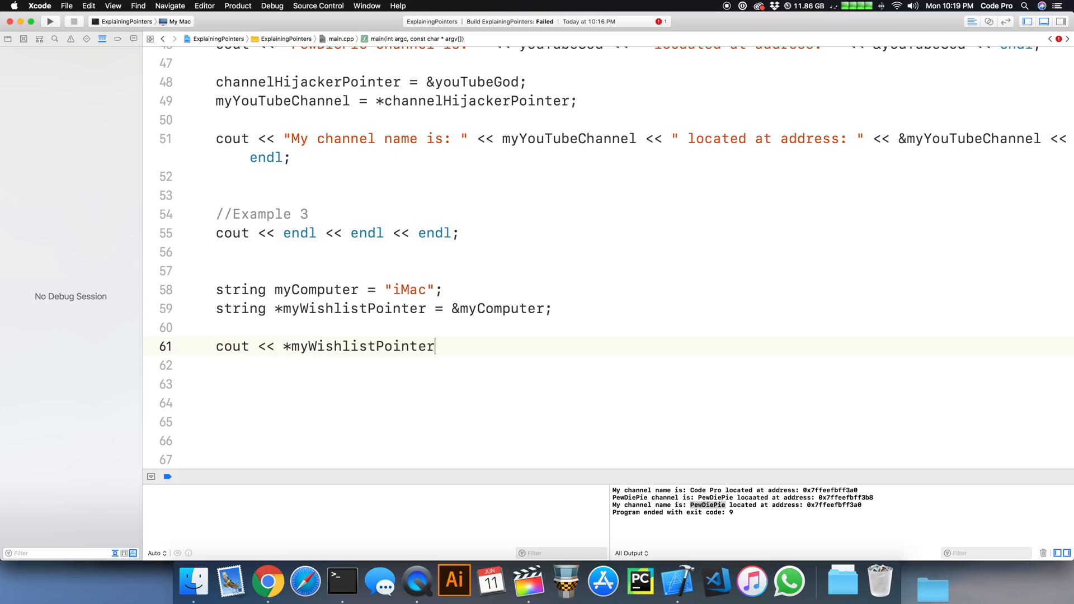
text(<< endl;)
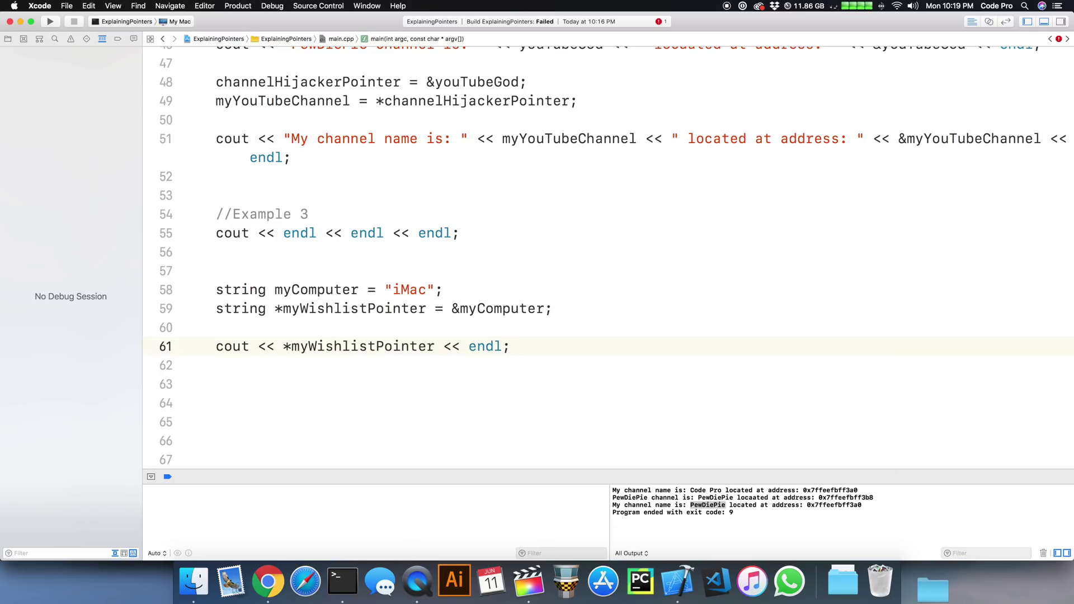
click(525, 347)
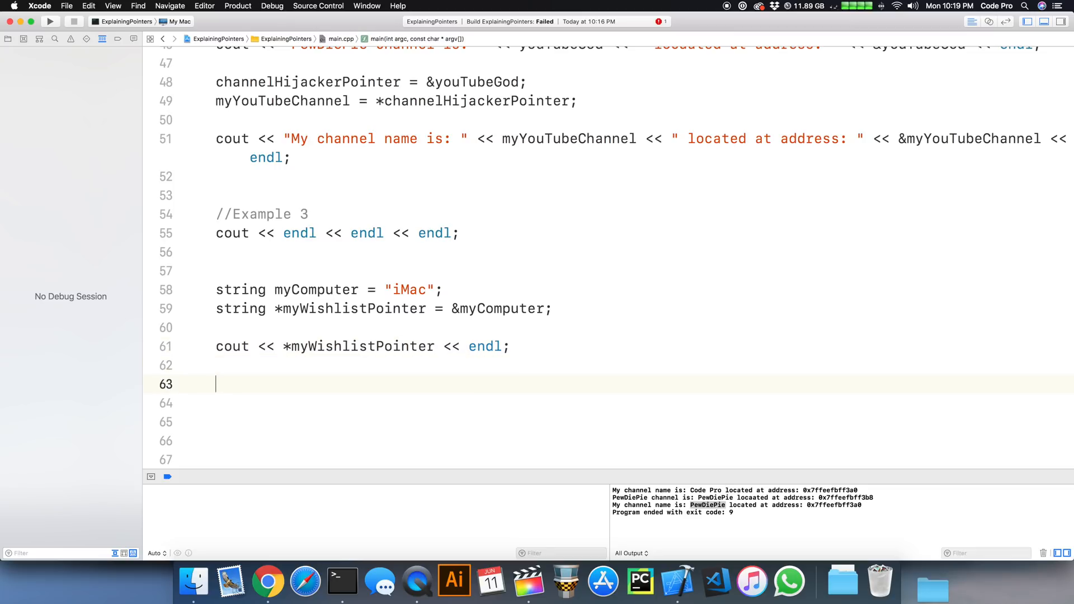
text(*)
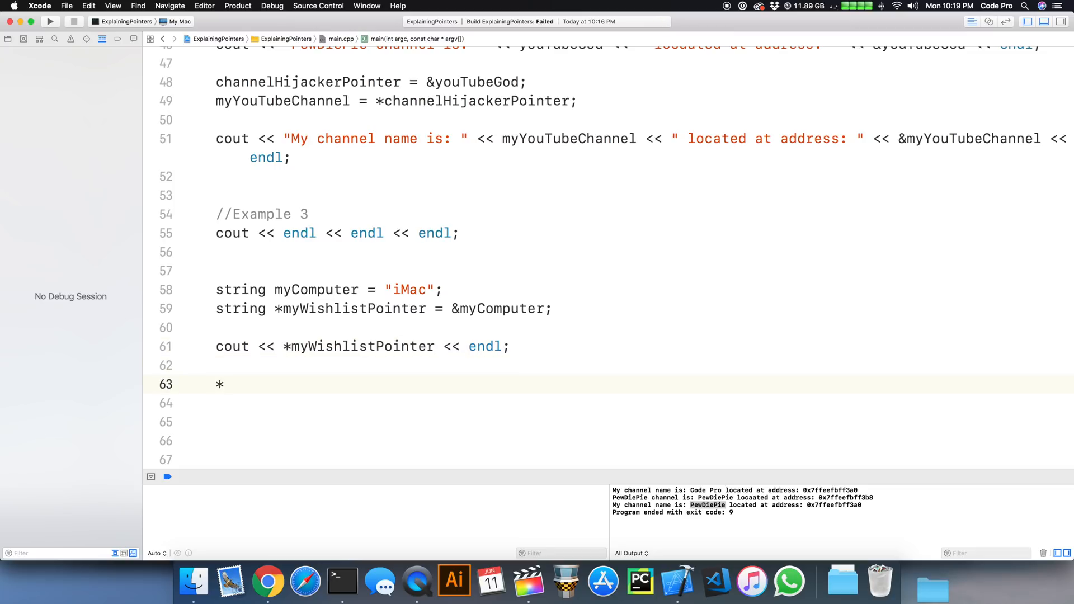
text(myWishlistPointer)
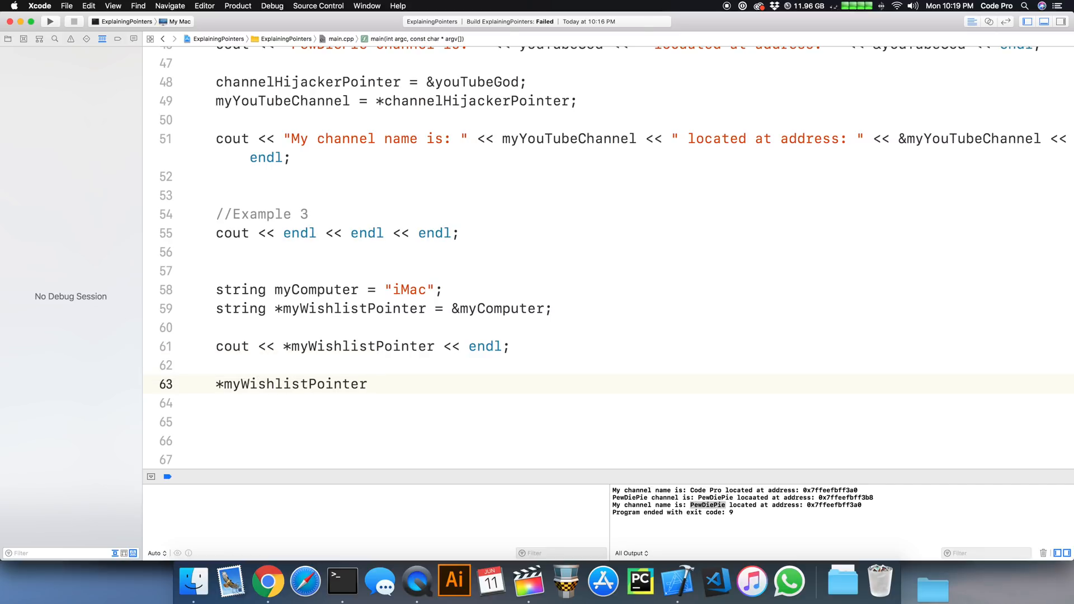
text(= ")
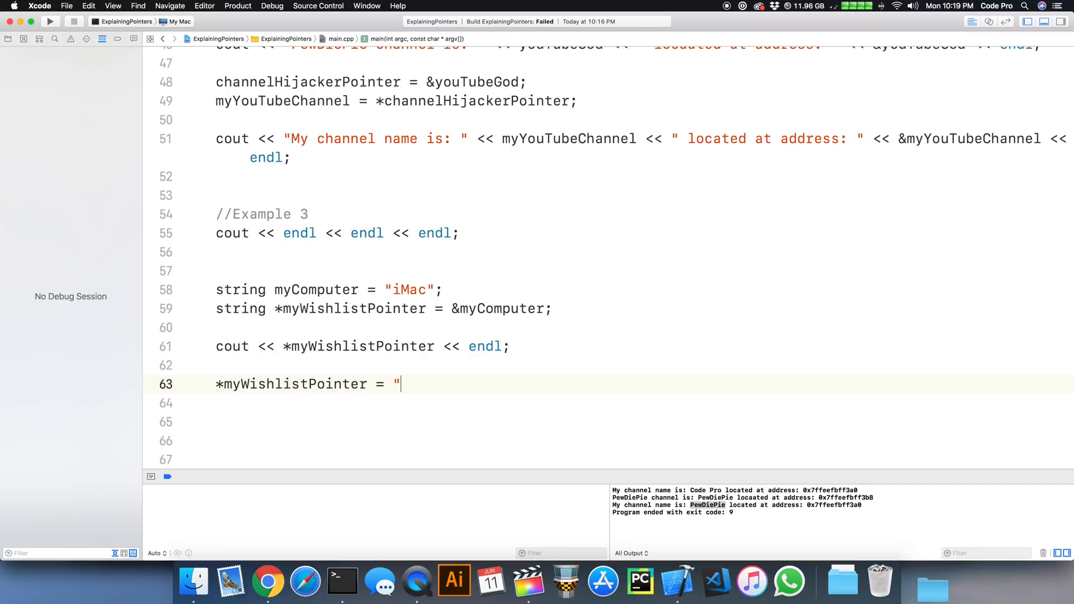
text(iMac)
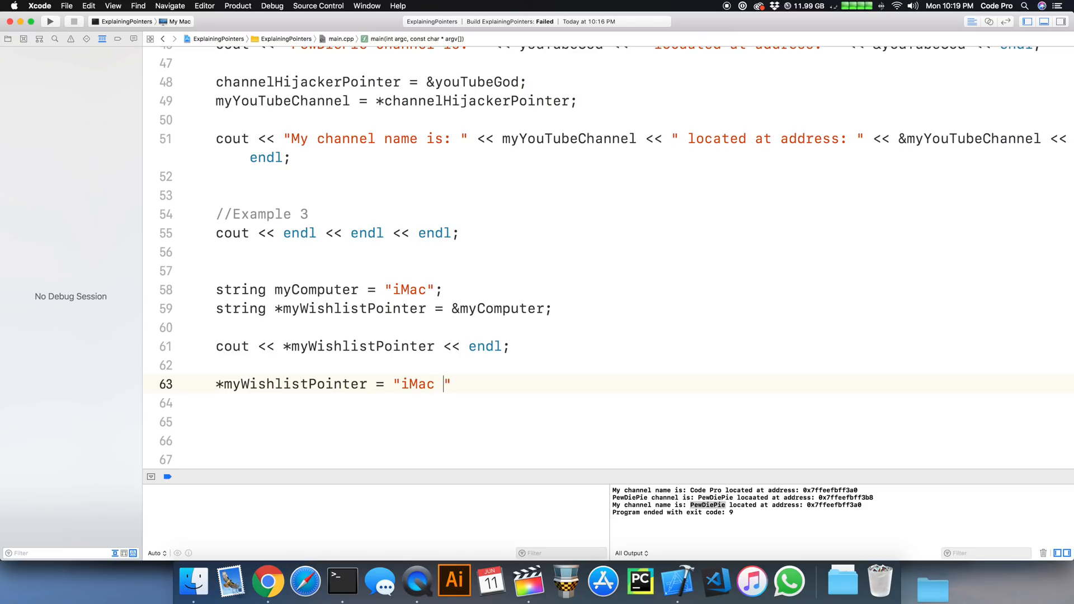
text(Pro 1)
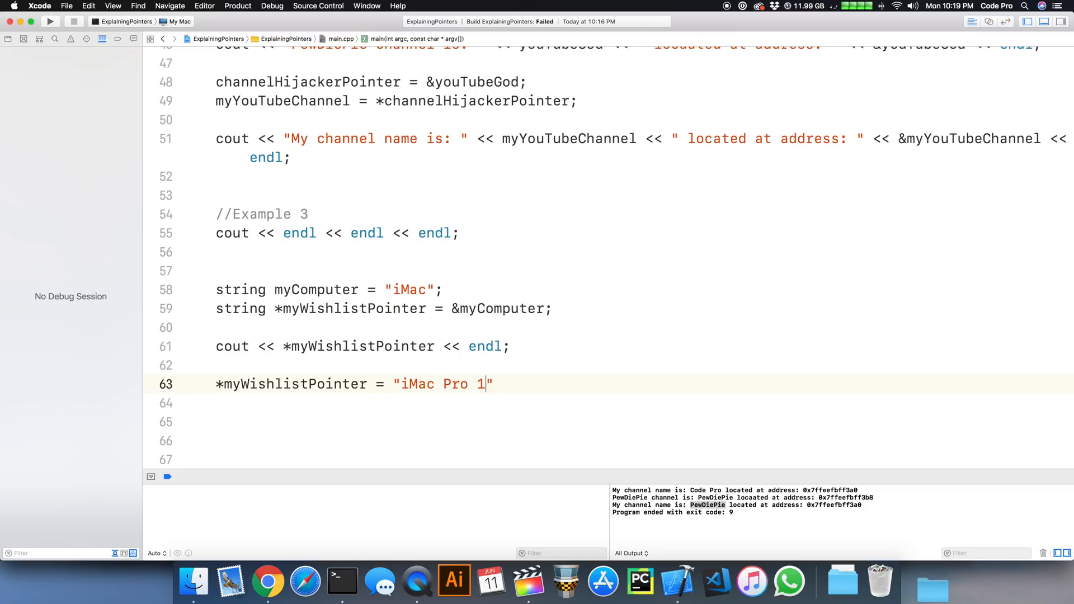
text(300000000)
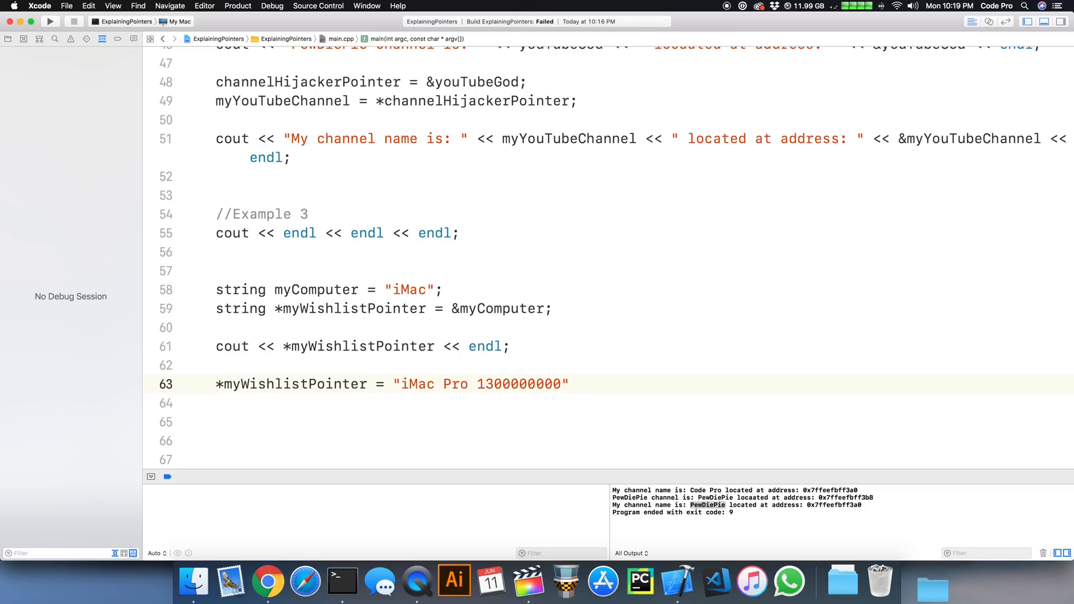
text(edition)
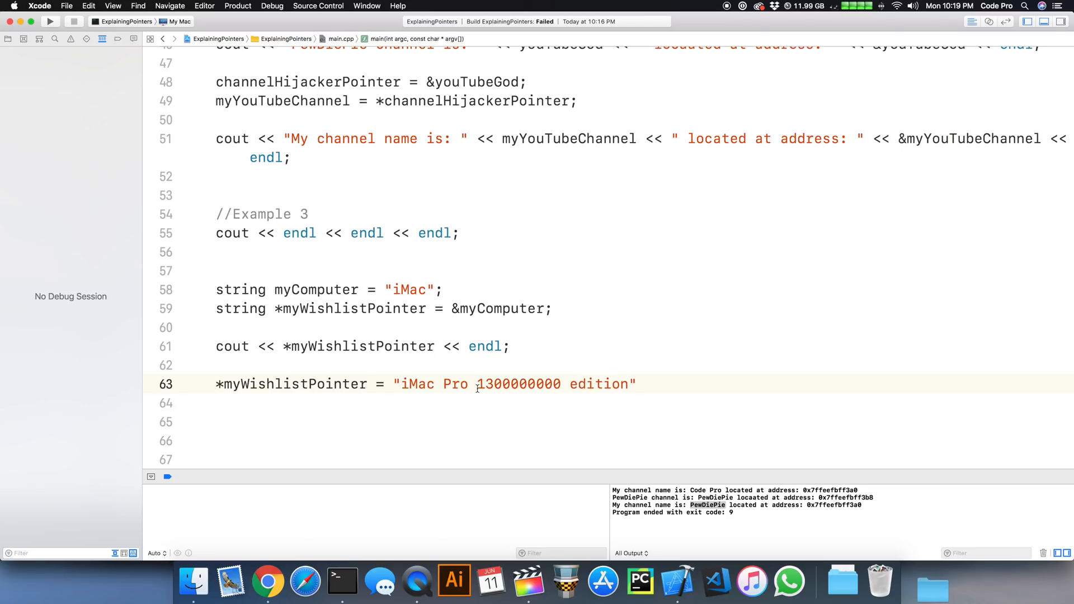
text($)
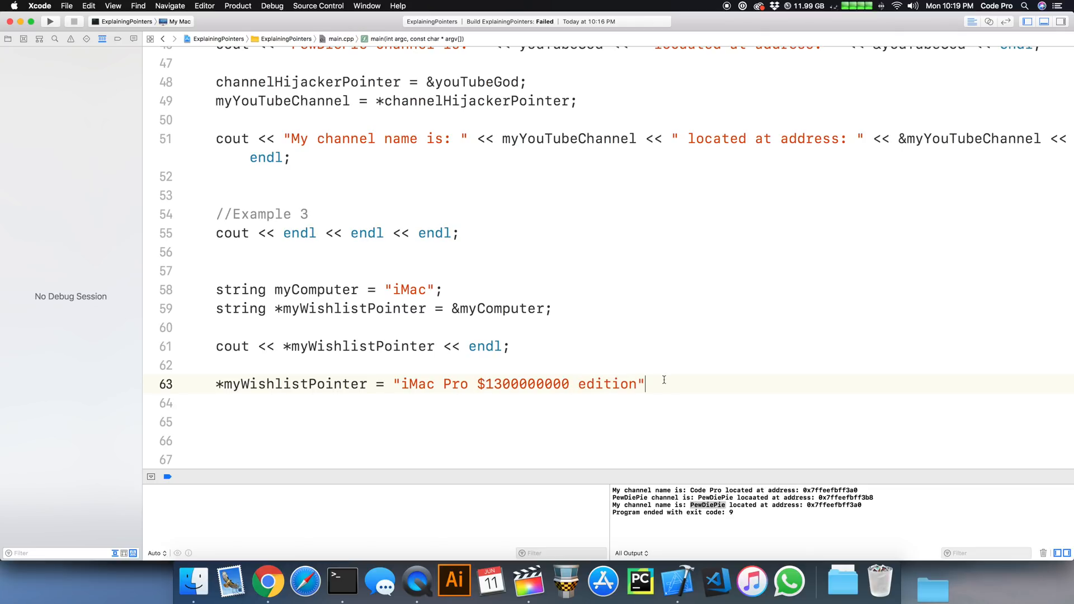
text(;)
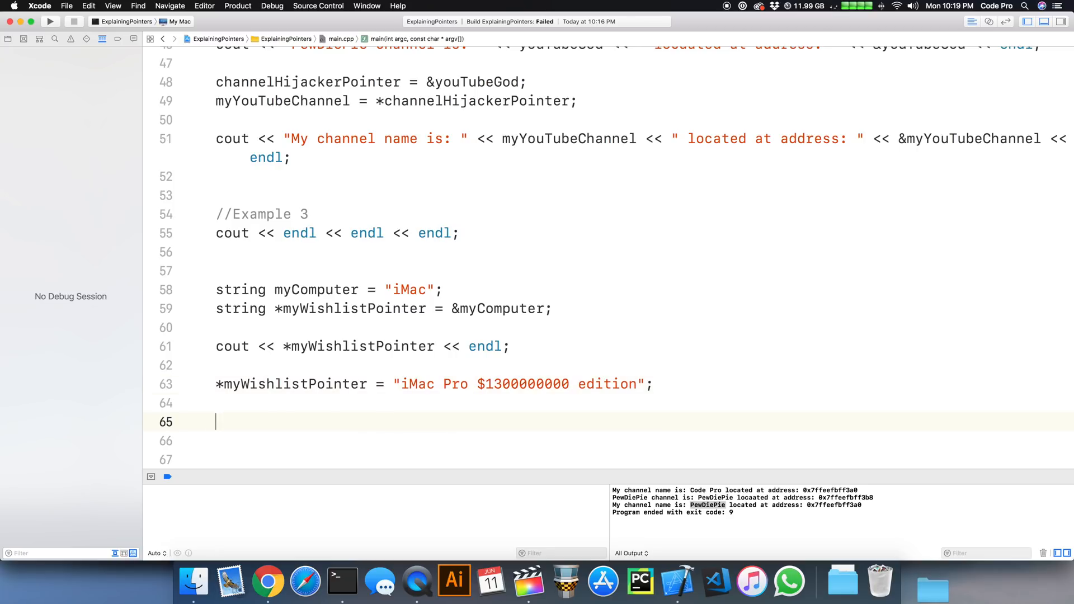
Begin a cout statement printing myComputer.
text(cou)
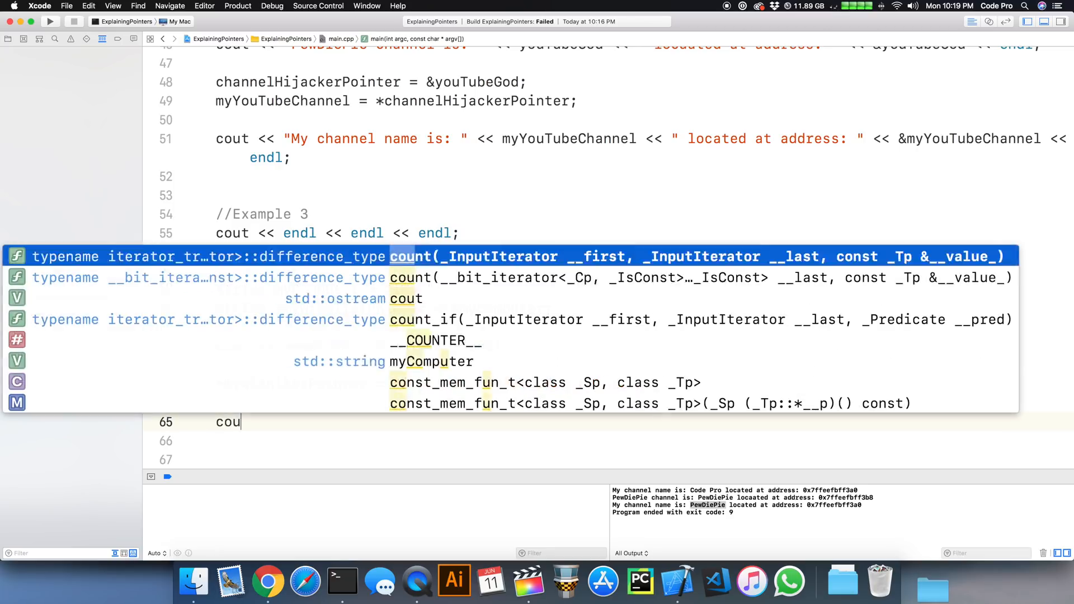
text(myComputer)
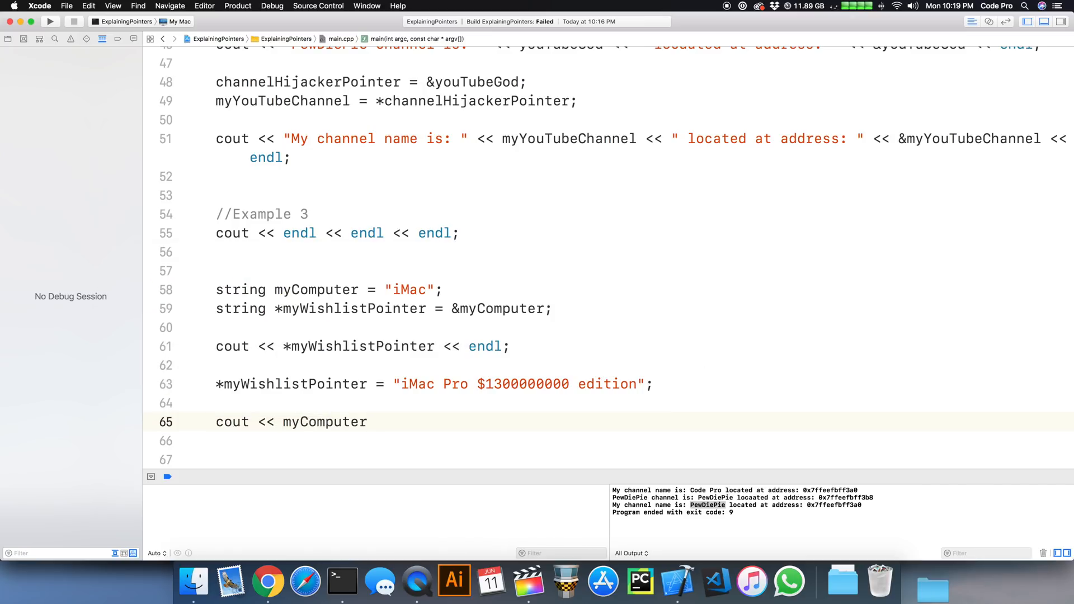
text(;)
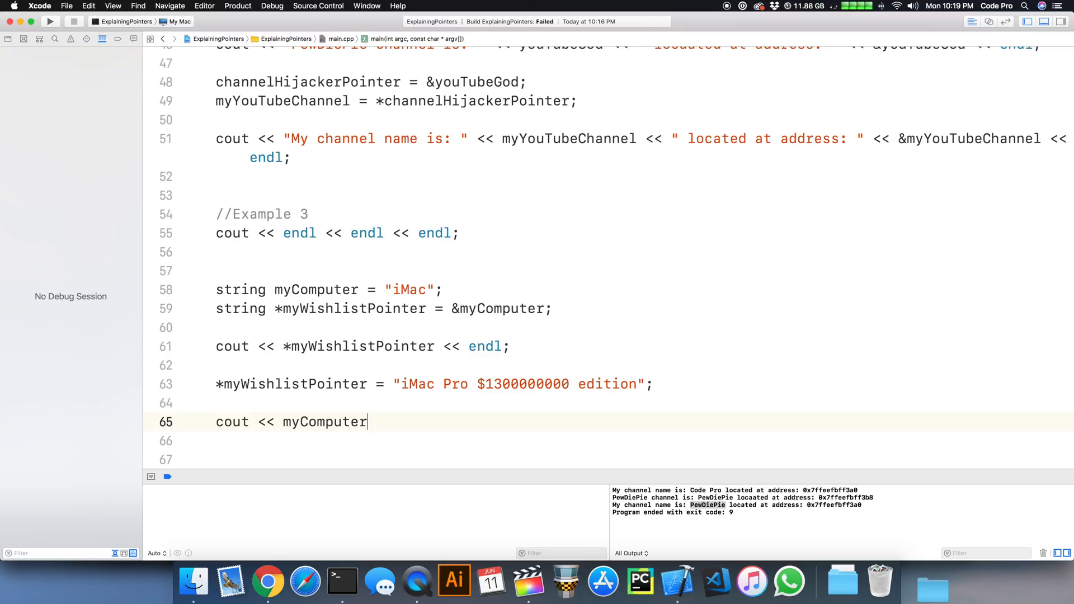
Finish the << endl; then run and step over until iMac and the new edition print.
text(<< e)
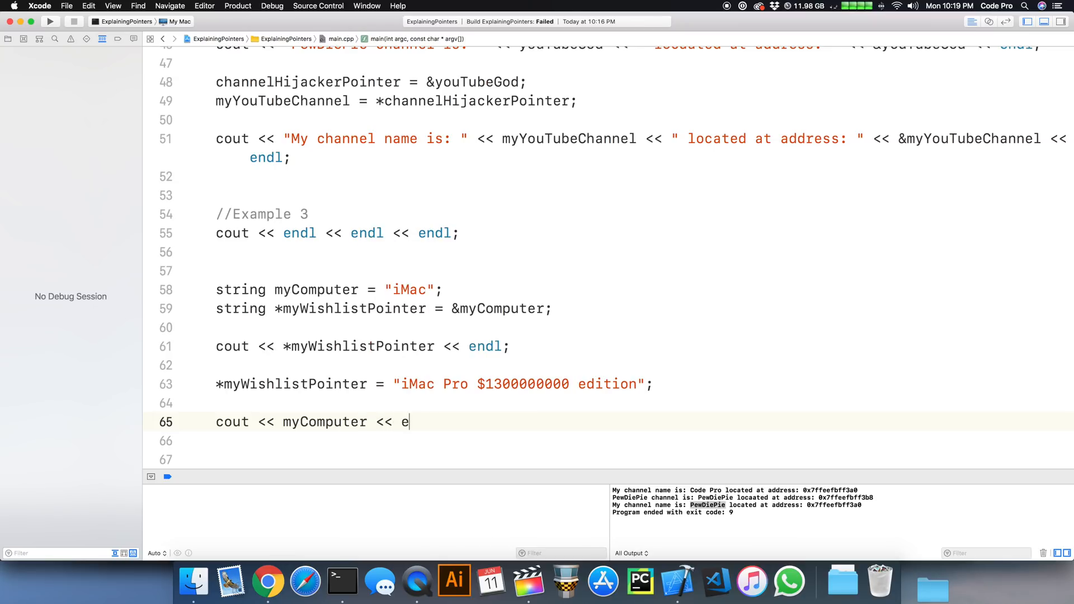
text(ndl;)
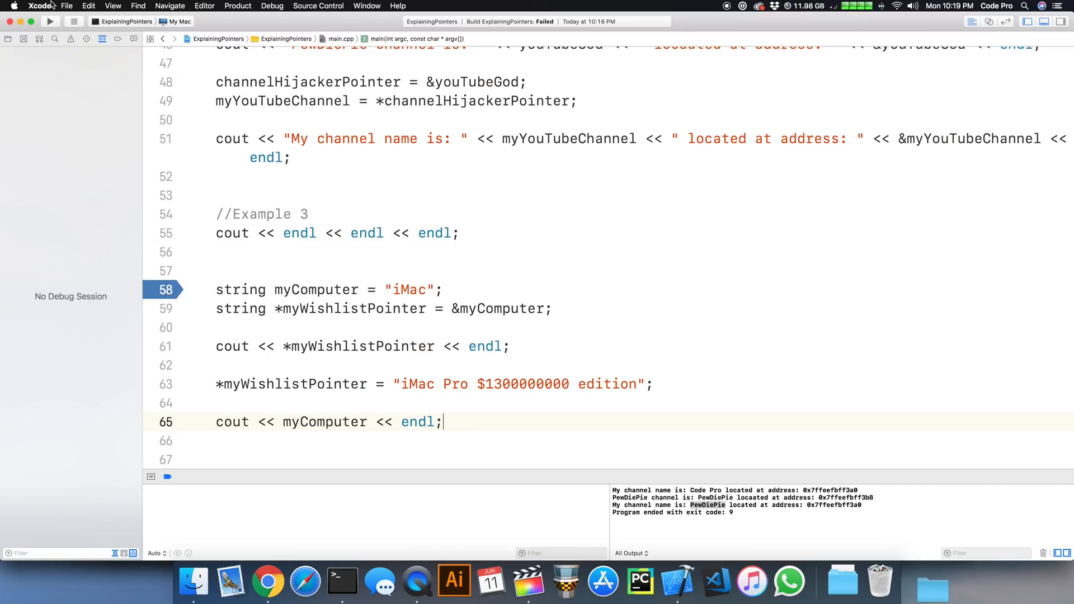
click(51, 21)
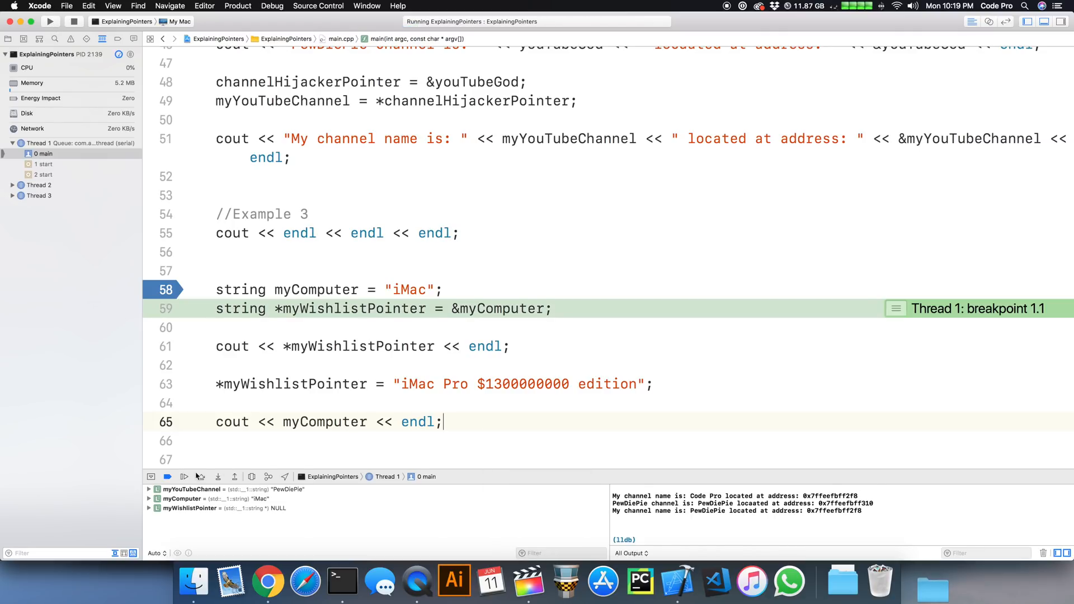
click(201, 477)
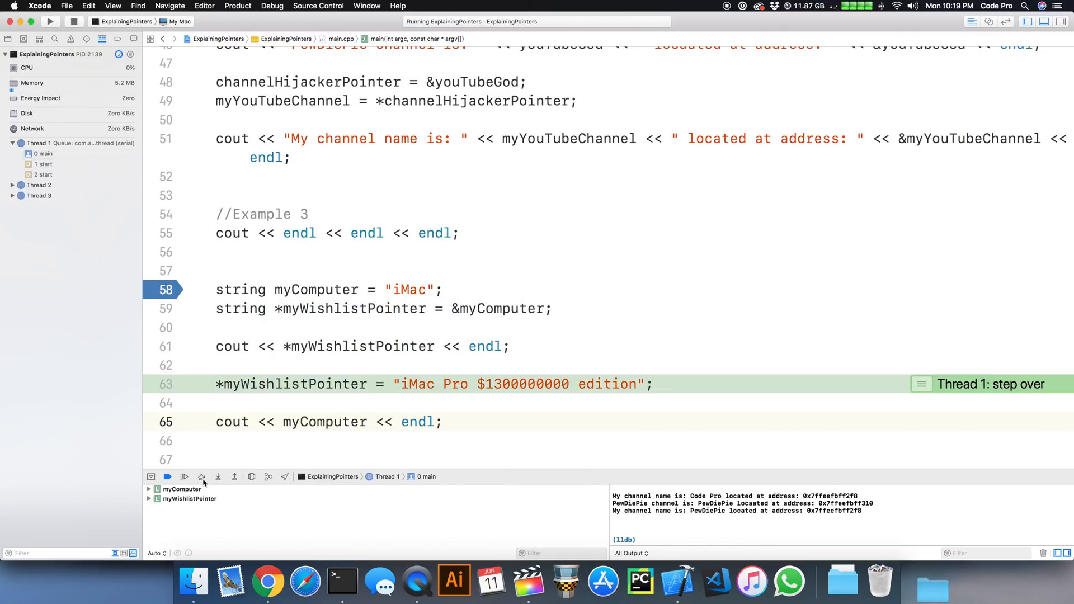
click(202, 476)
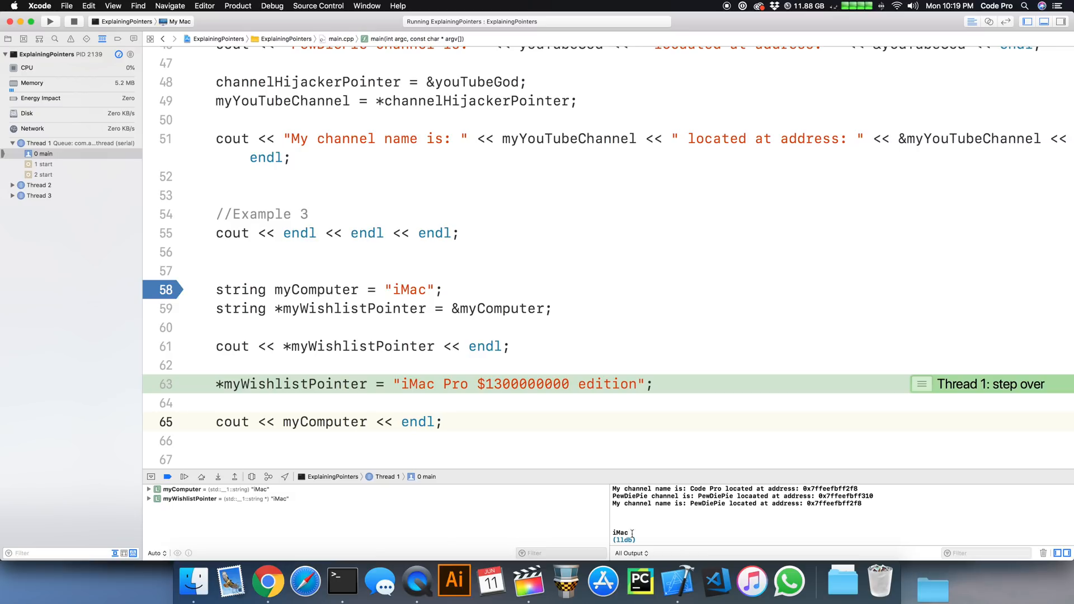
mouse_move(339, 440)
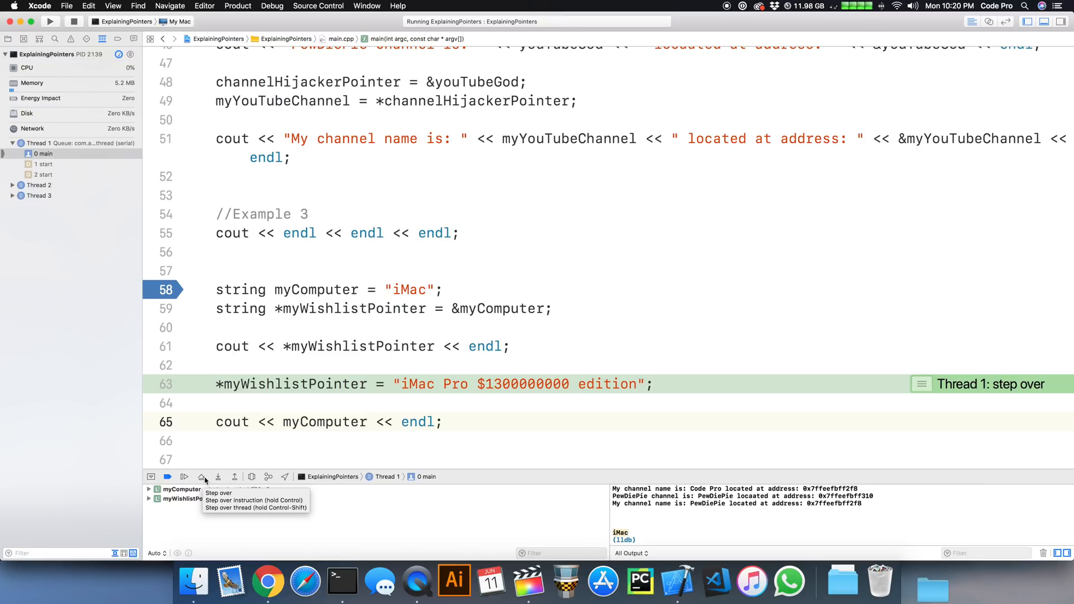
click(201, 476)
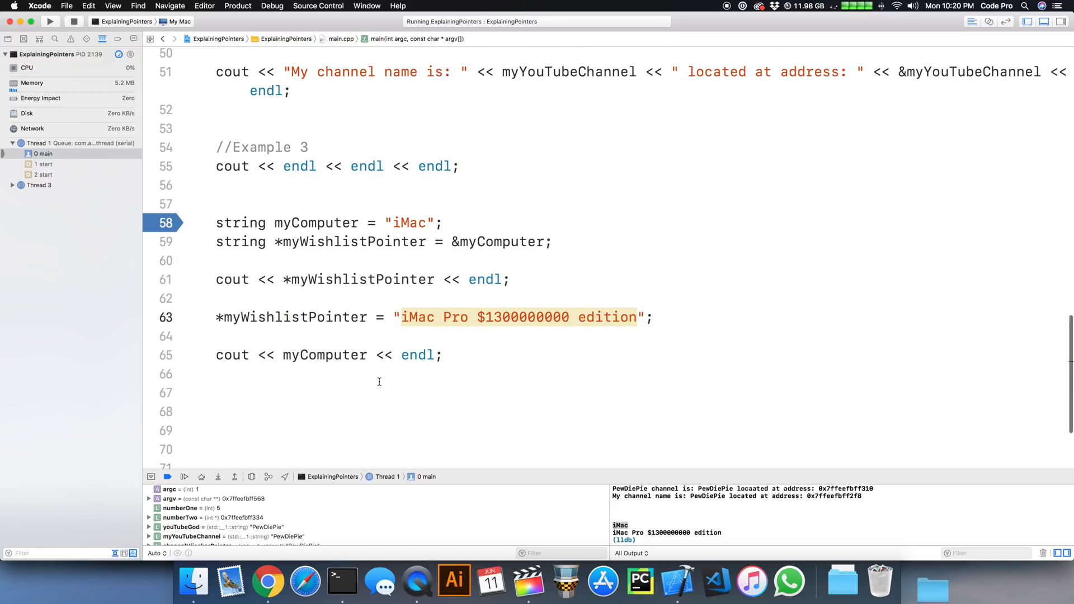
Scroll the editor down to review the paused Example 3 output.
scroll(down, 3)
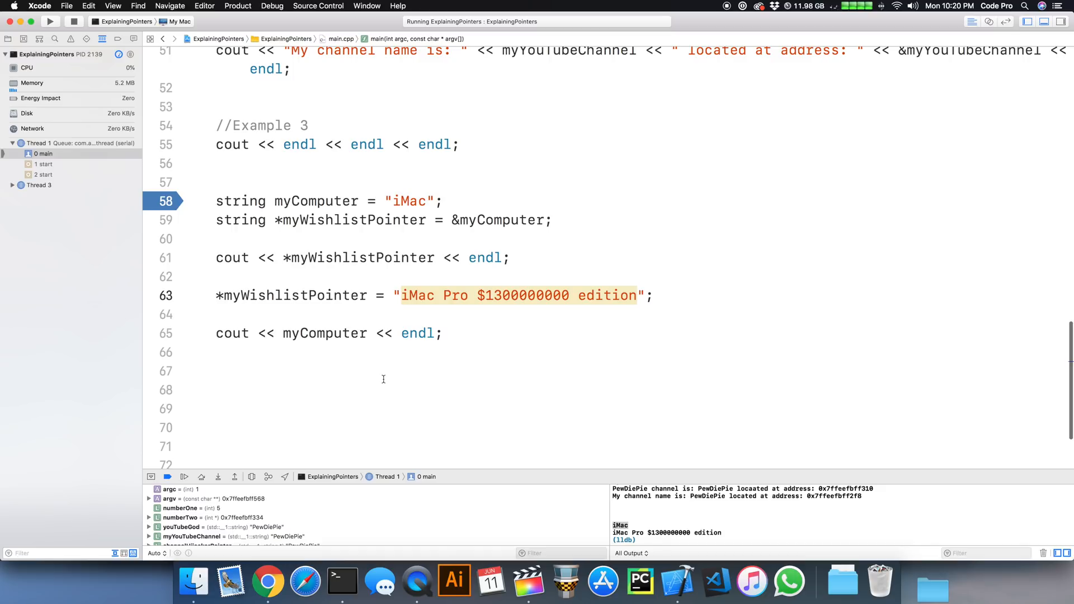
mouse_move(374, 378)
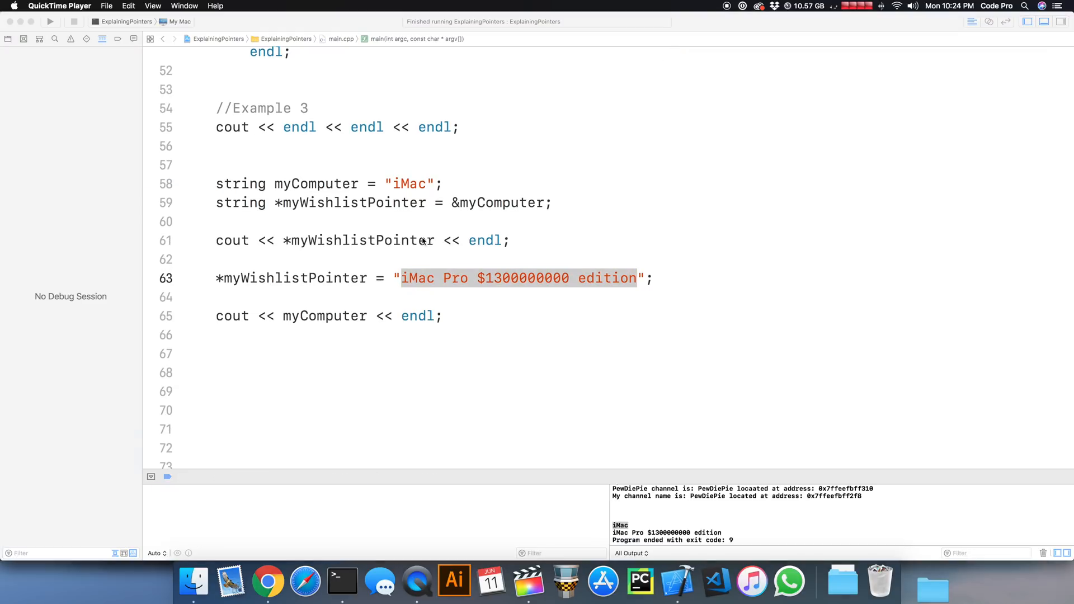
mouse_move(416, 231)
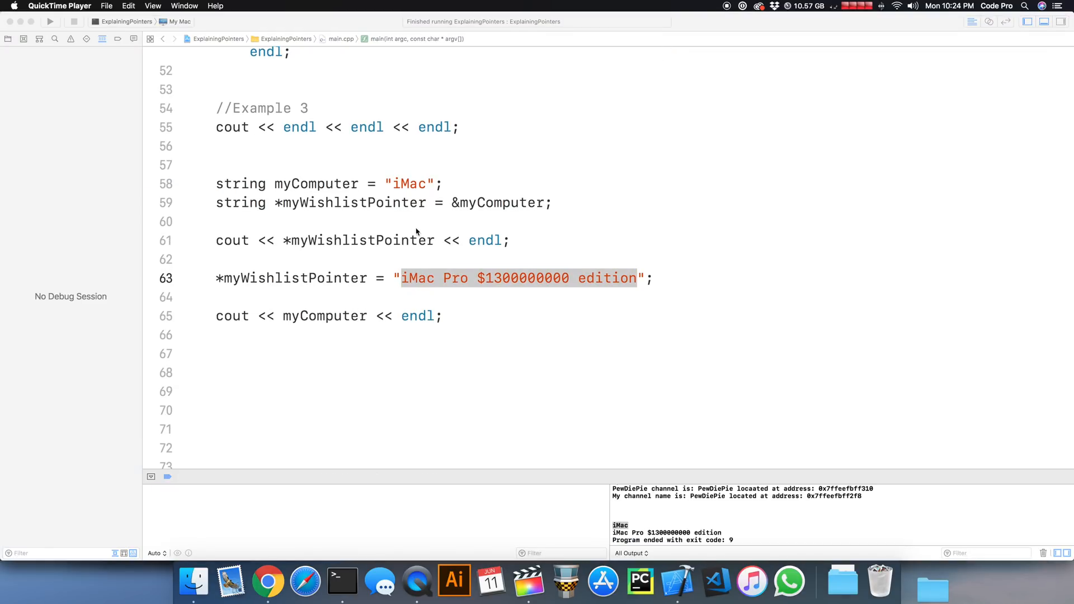
mouse_move(425, 239)
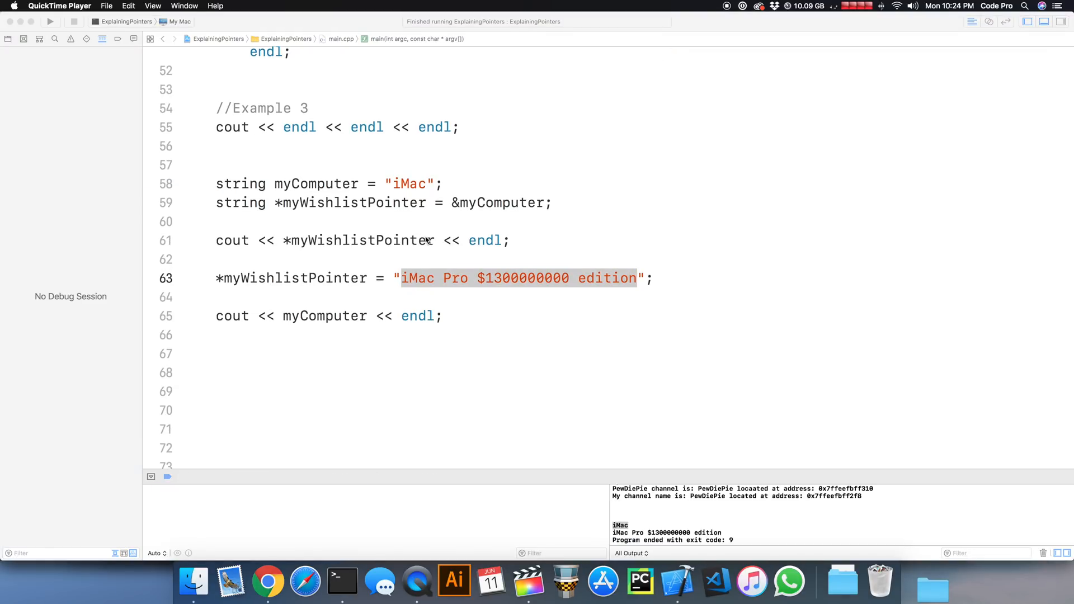
mouse_move(430, 241)
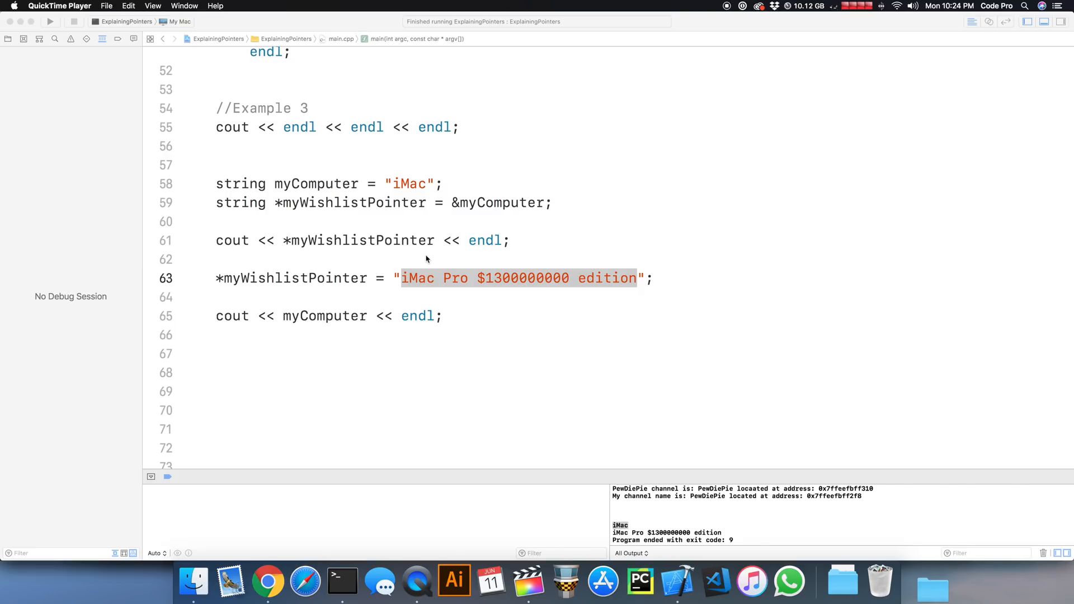
mouse_move(434, 254)
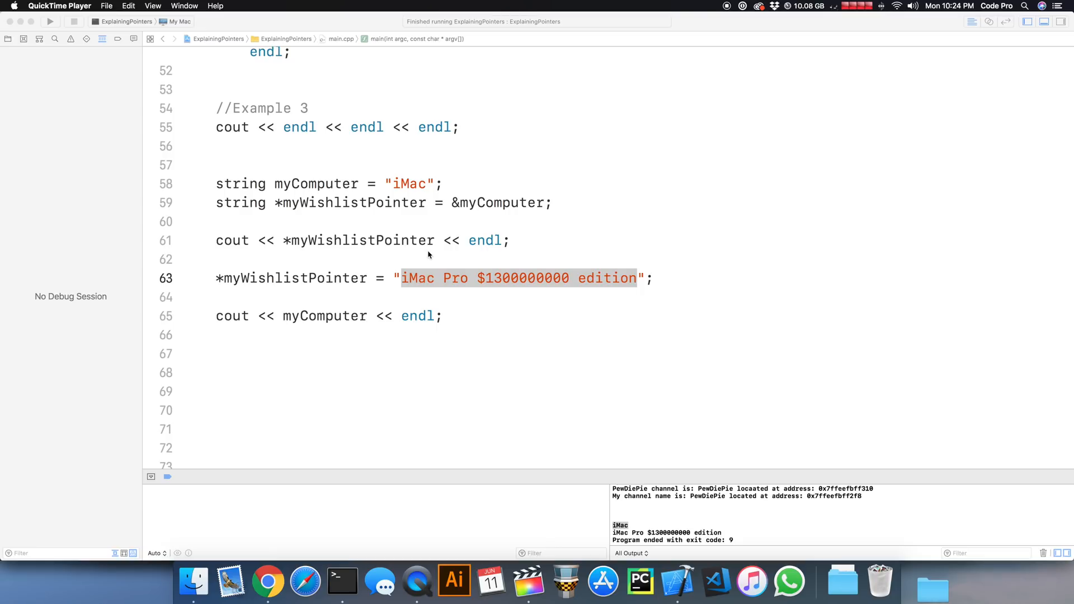
mouse_move(412, 271)
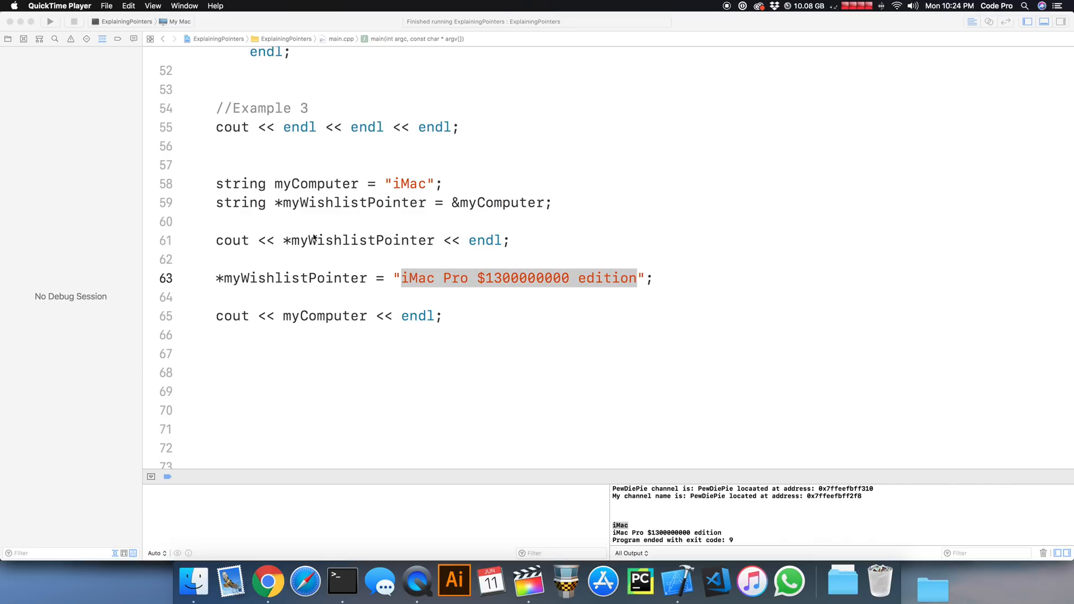
mouse_move(344, 257)
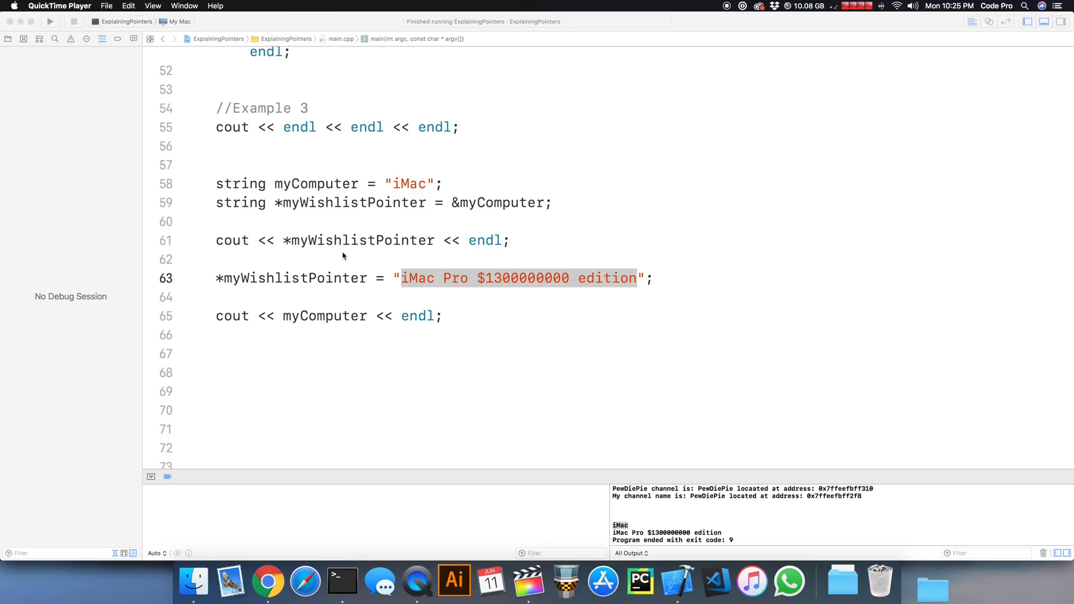
mouse_move(347, 251)
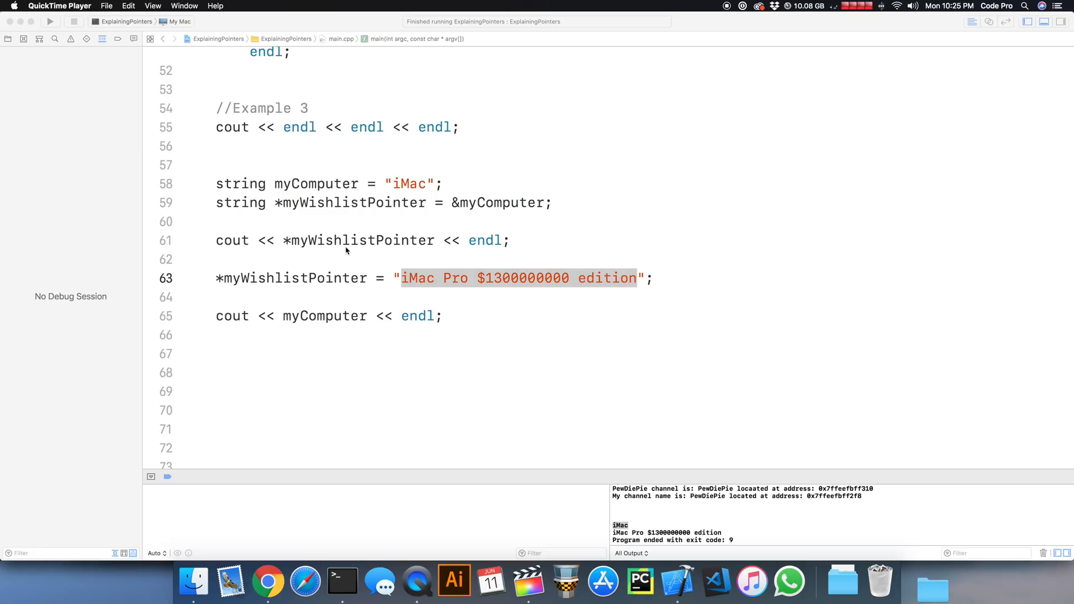
mouse_move(492, 203)
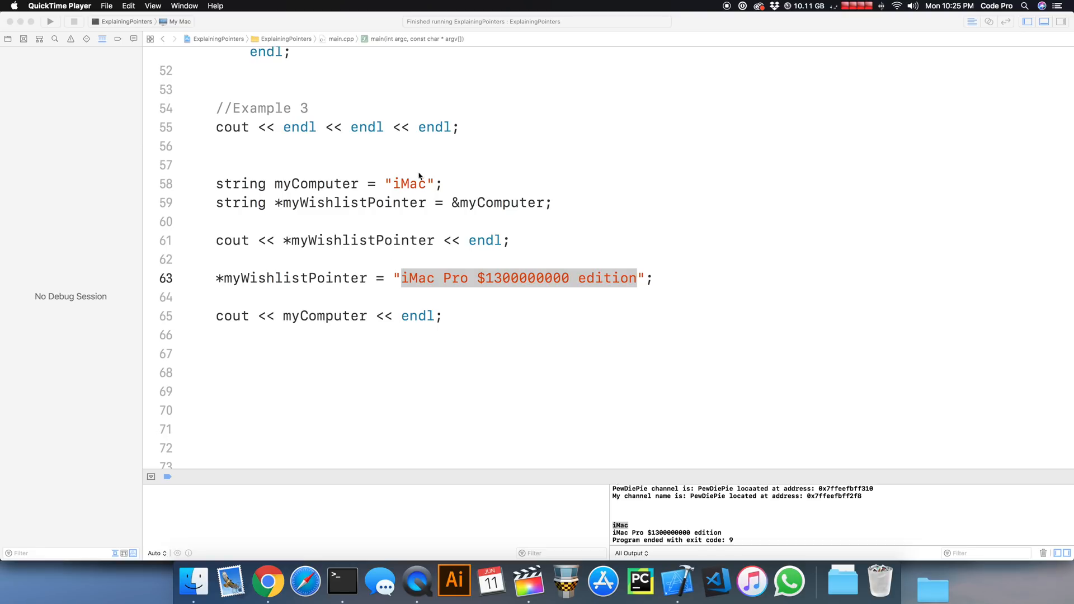
mouse_move(405, 199)
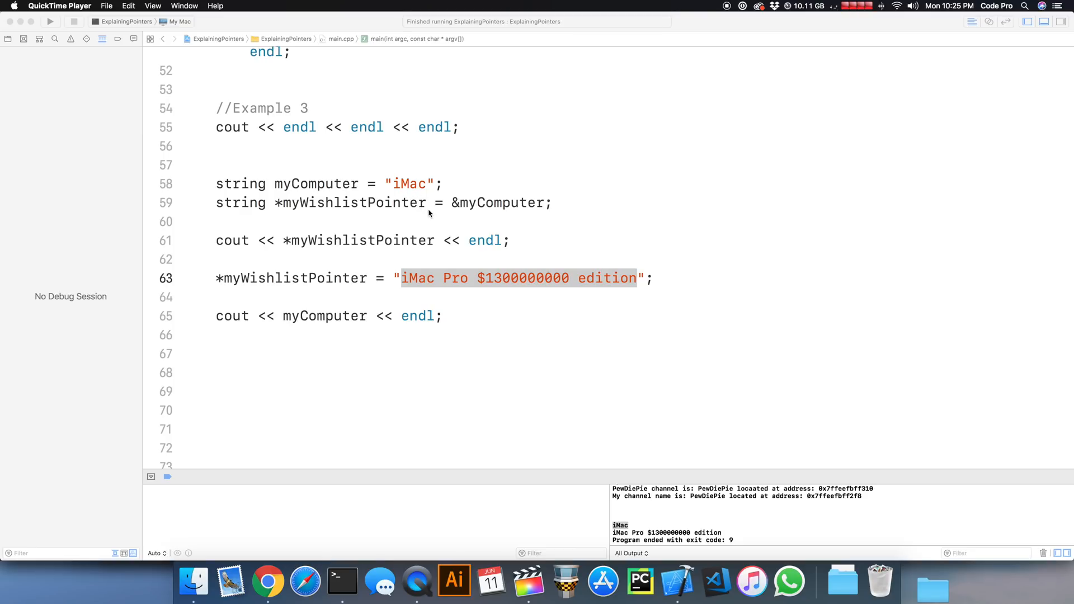
mouse_move(418, 219)
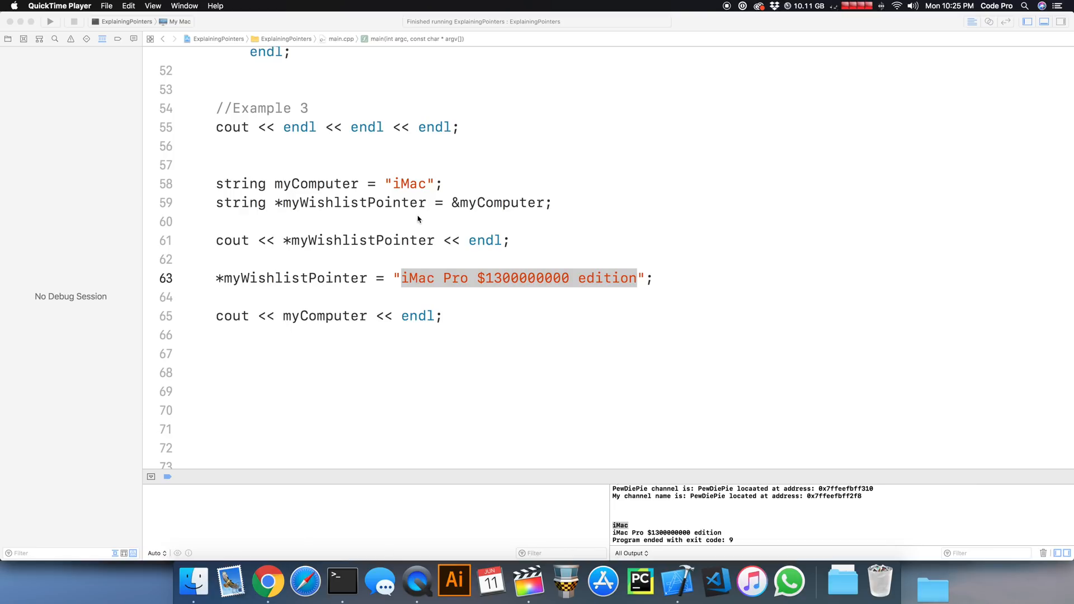
mouse_move(423, 222)
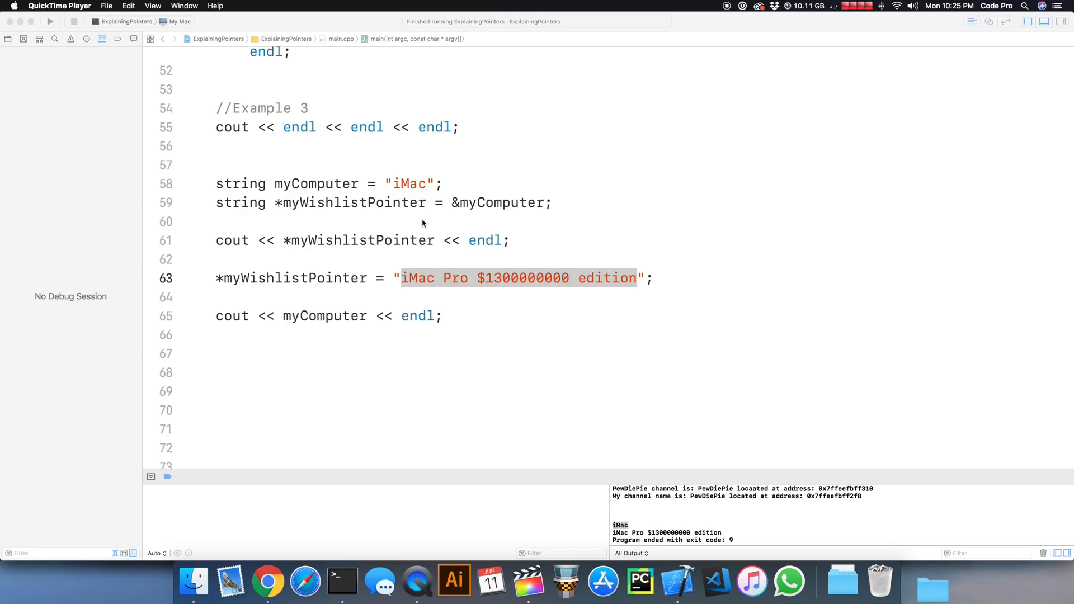